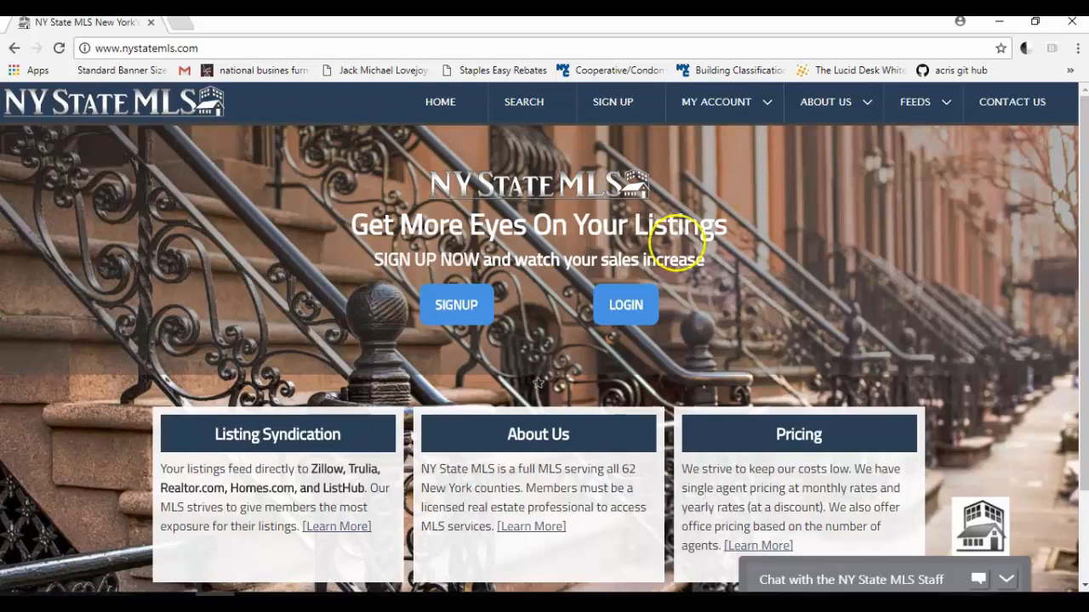
pyautogui.moveTo(626, 305)
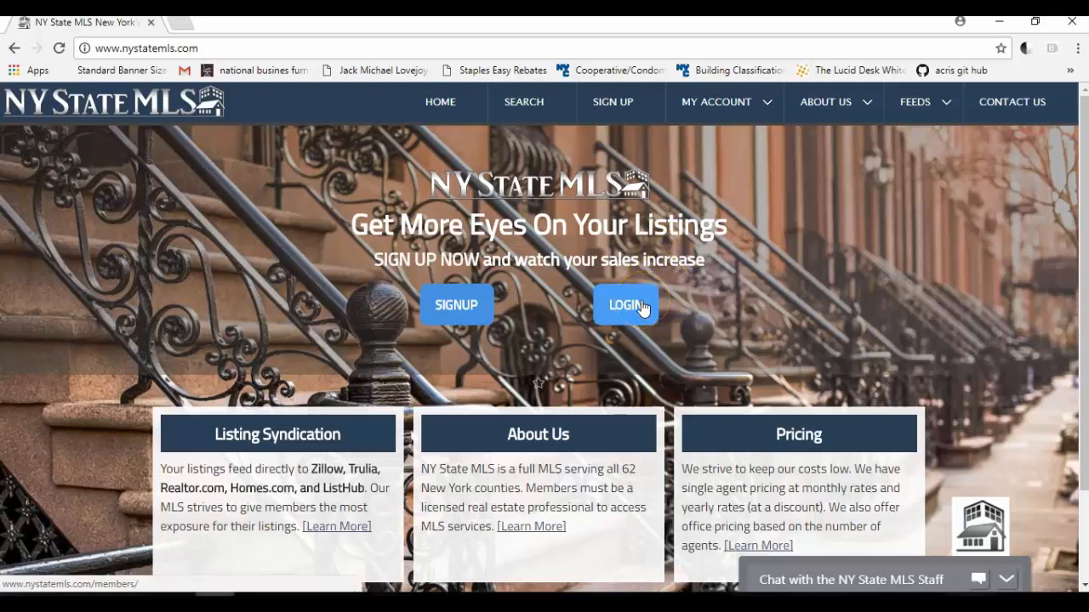
# Sign in from the public home page to reach the member dashboard.
pyautogui.click(626, 305)
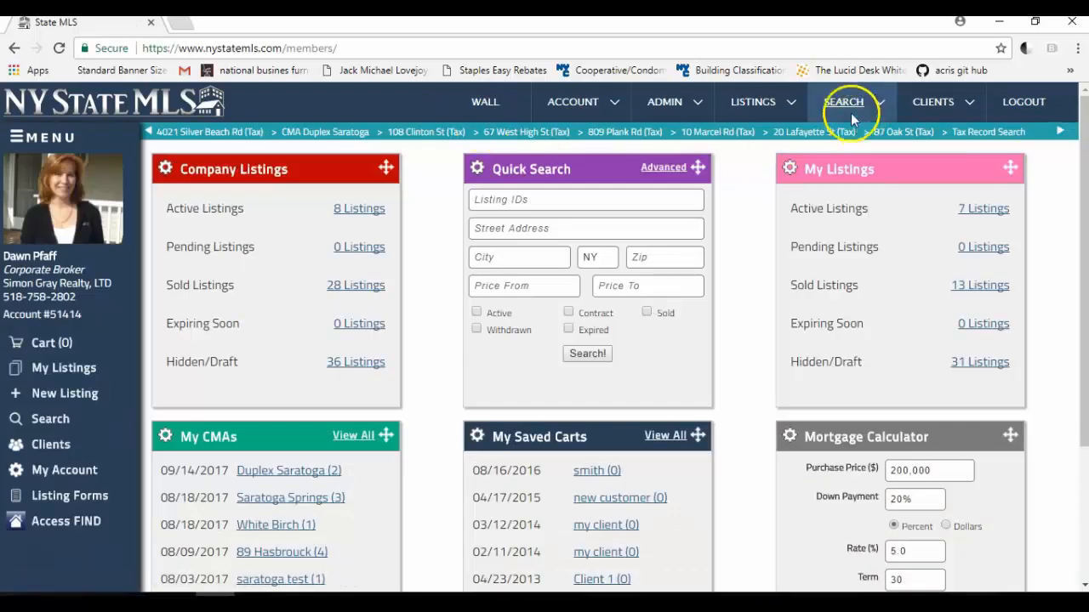
# Choose Search Tax Records from the SEARCH menu to reach the public records form.
pyautogui.click(844, 102)
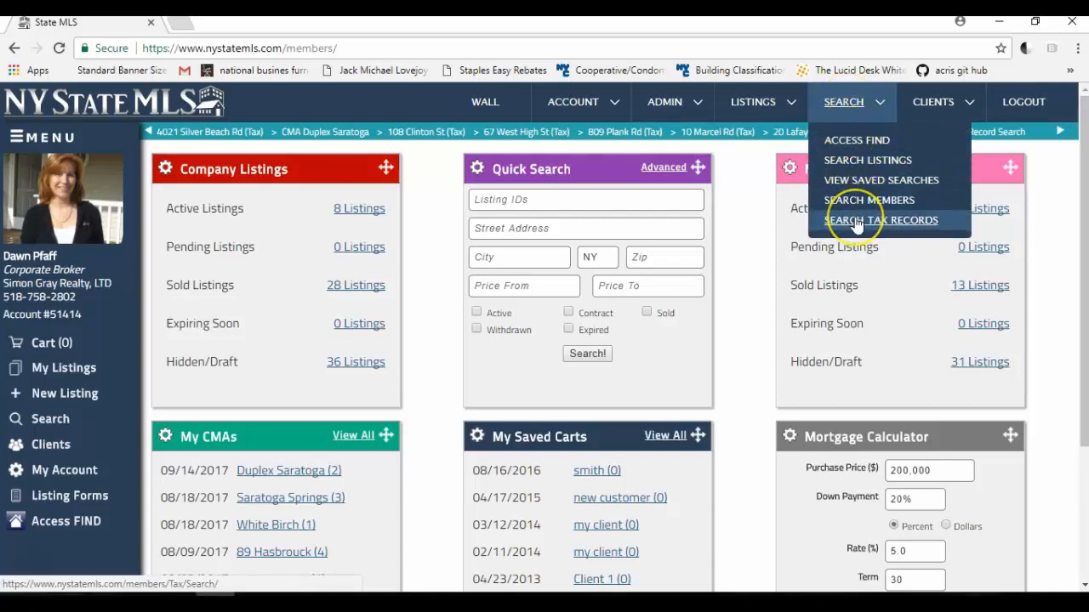
pyautogui.click(882, 219)
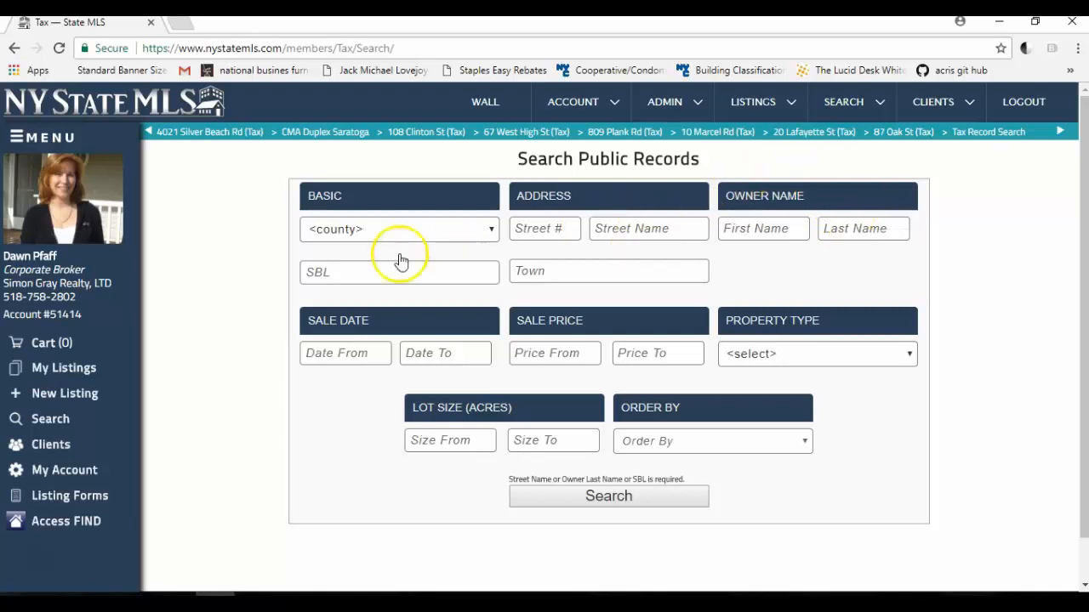
pyautogui.moveTo(425, 238)
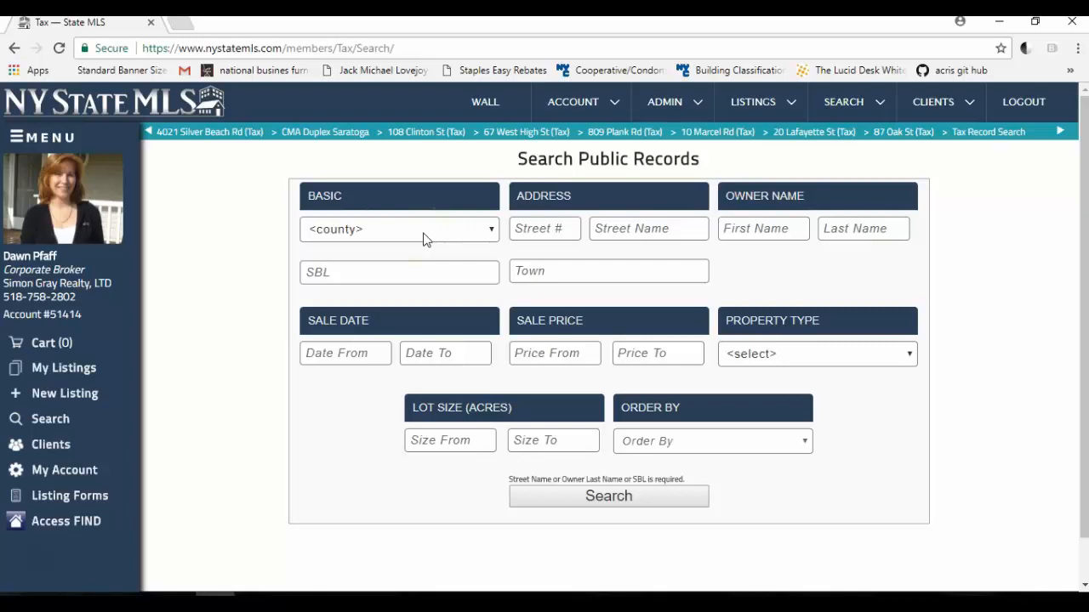
# Set the county to Saratoga on the public records search form.
pyautogui.click(400, 228)
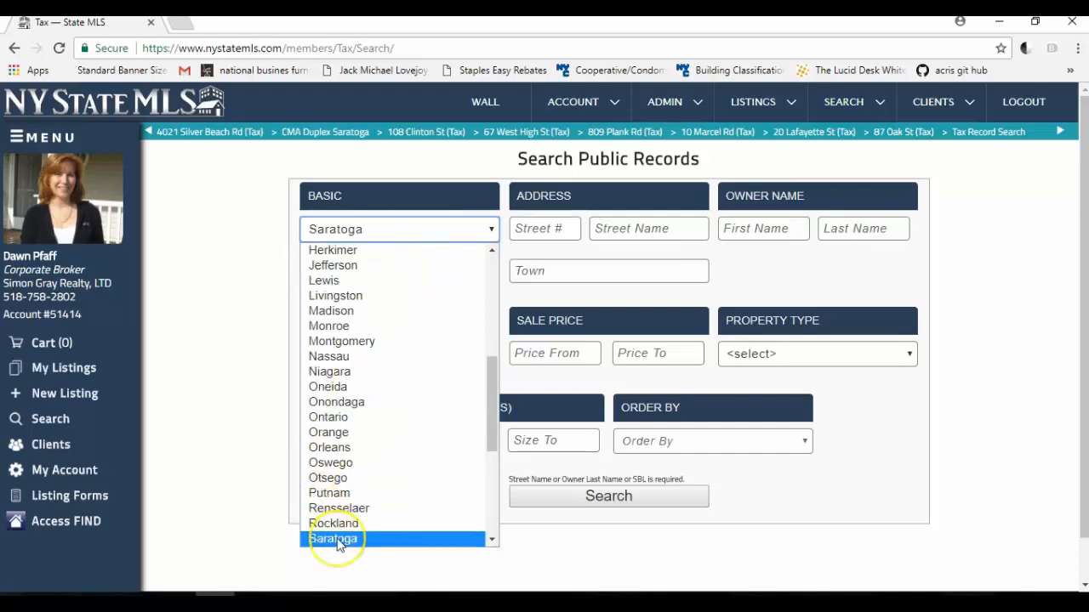
pyautogui.click(333, 538)
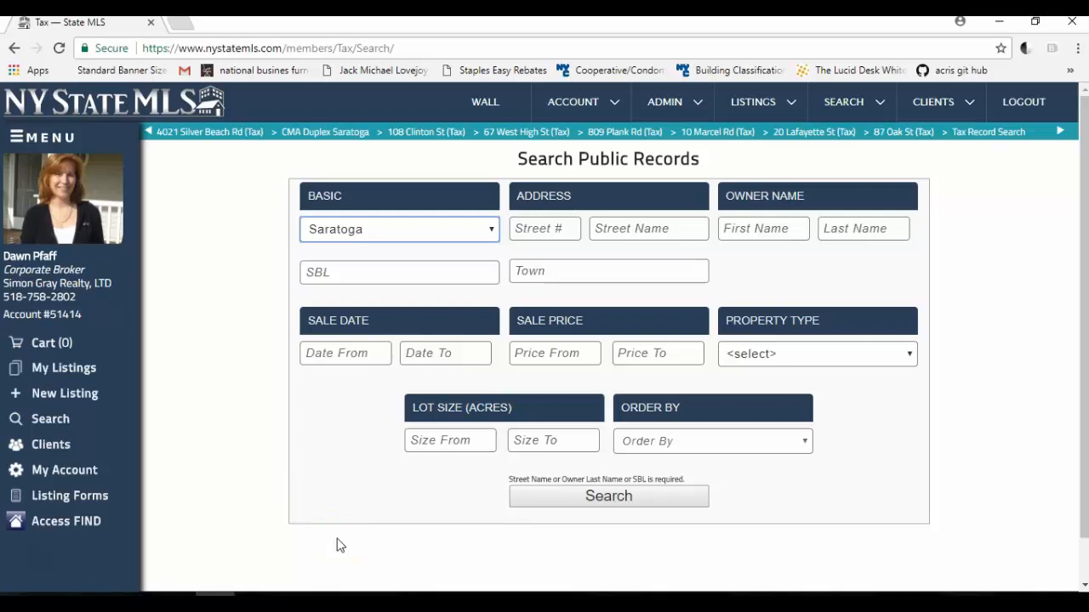
pyautogui.moveTo(323, 425)
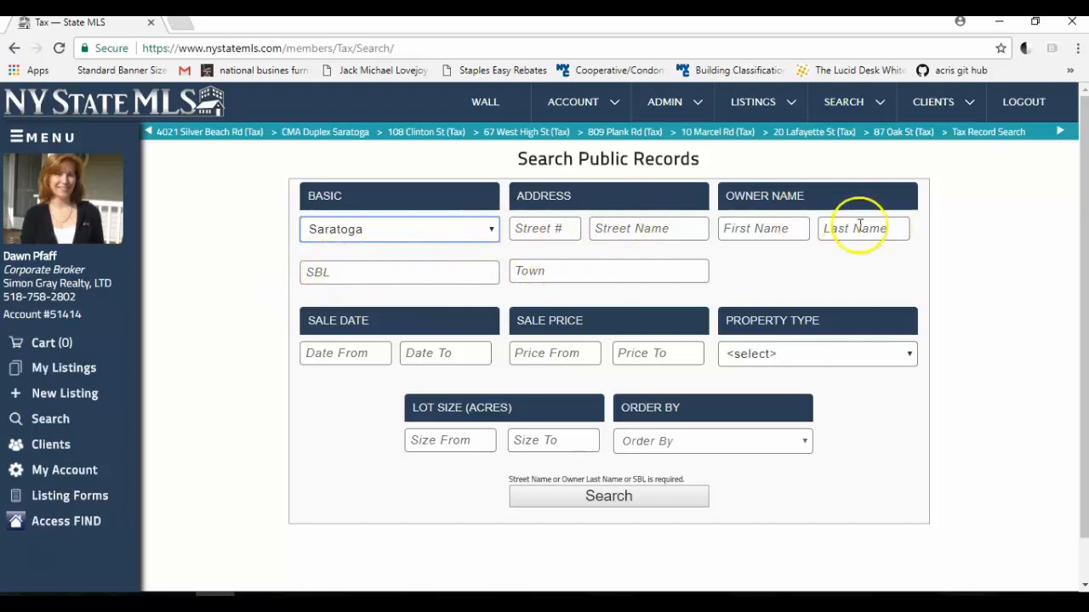
pyautogui.moveTo(796, 257)
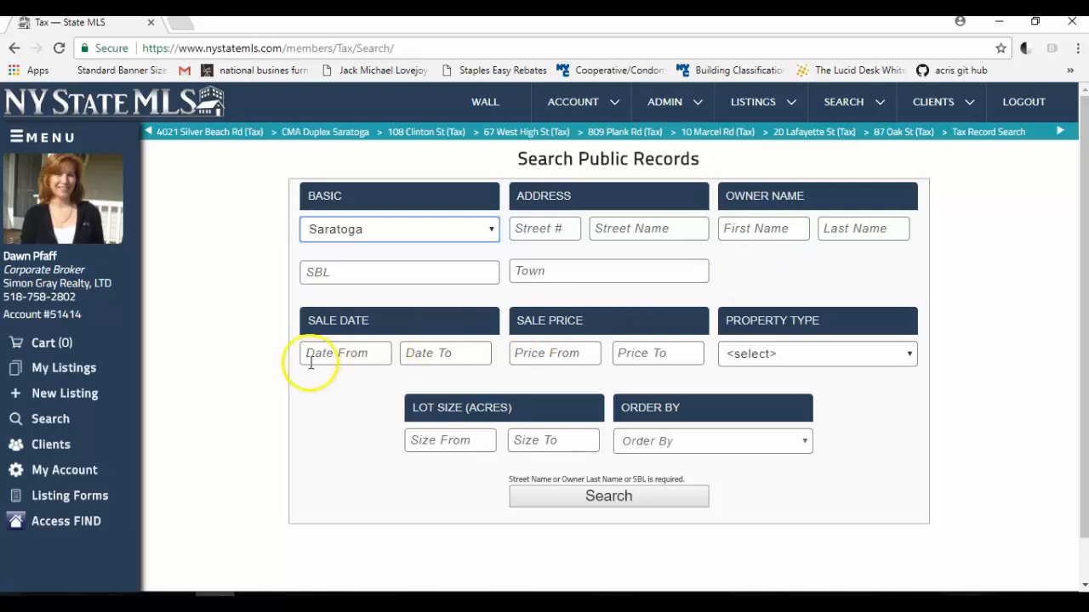
# Set sale date from 01/01/2017 and sale price range 200k to 500k.
pyautogui.click(345, 352)
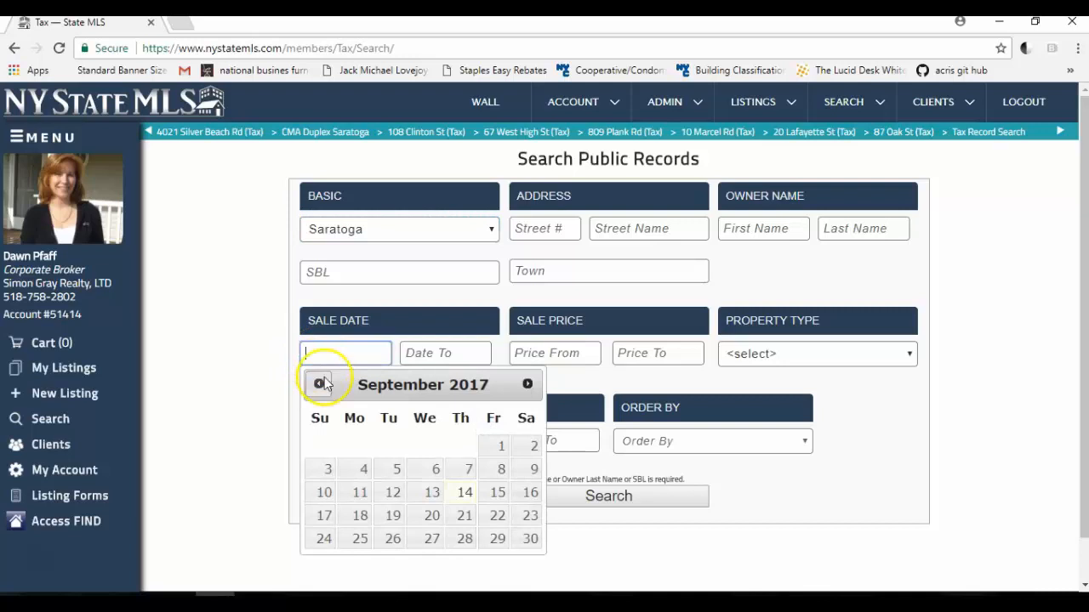
pyautogui.click(319, 385)
pyautogui.write('01/01/2017')
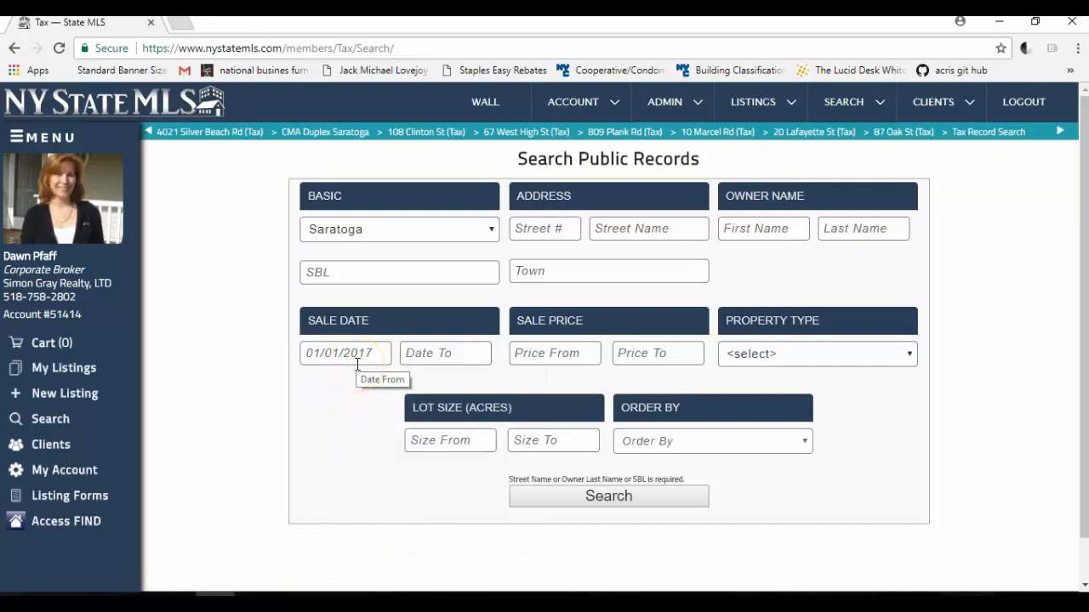
pyautogui.moveTo(361, 374)
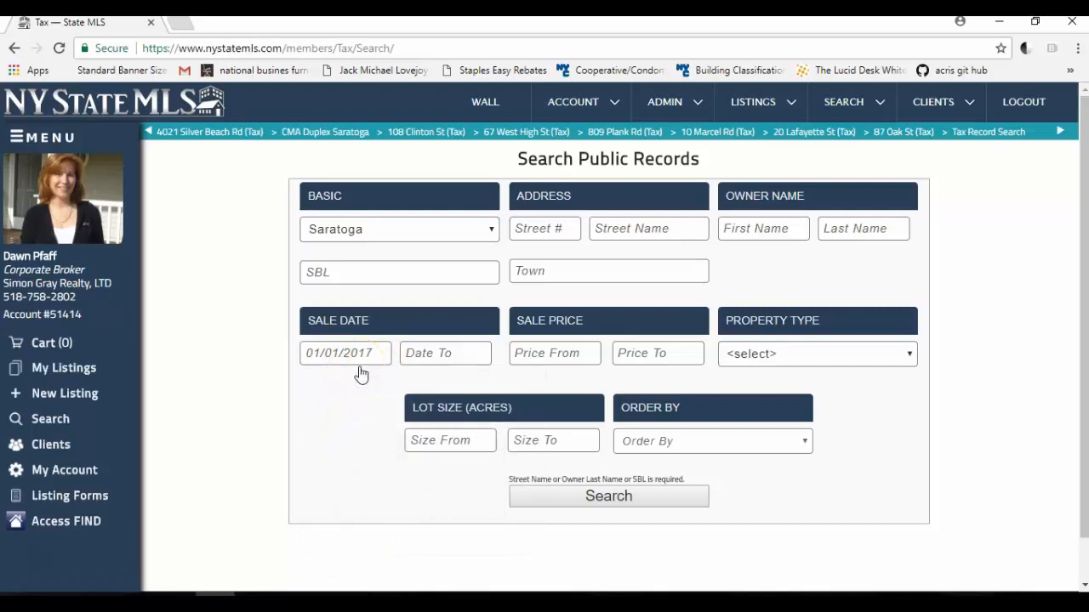
pyautogui.moveTo(442, 352)
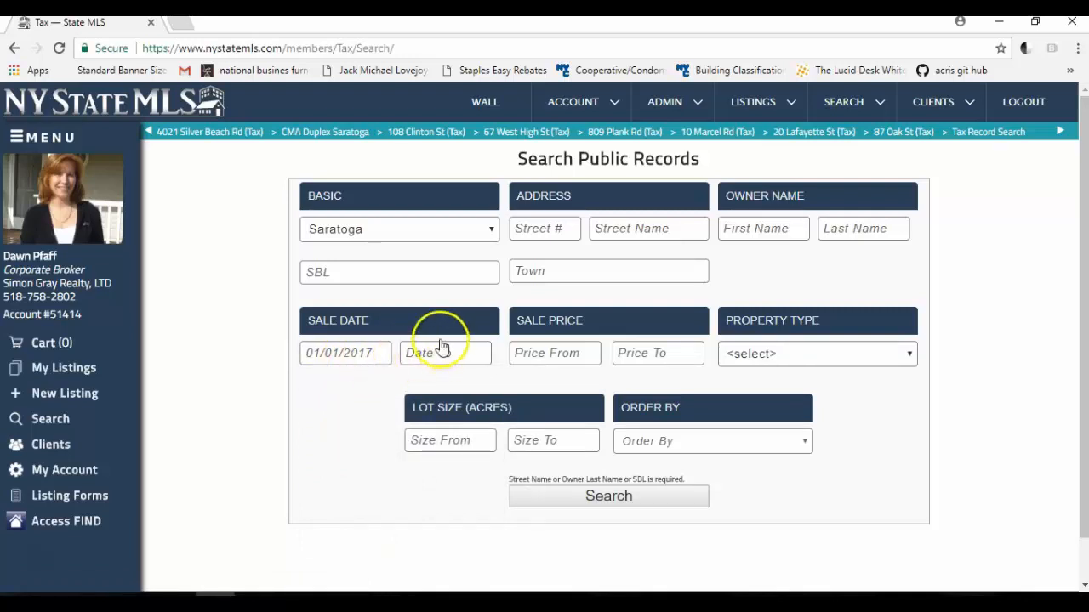
pyautogui.moveTo(442, 352)
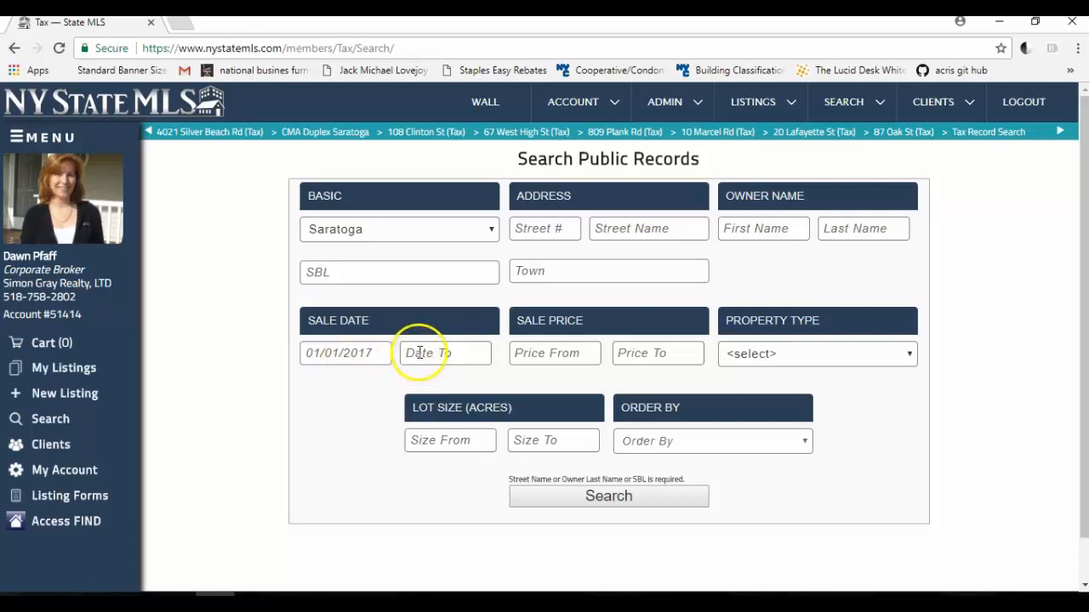
pyautogui.click(555, 352)
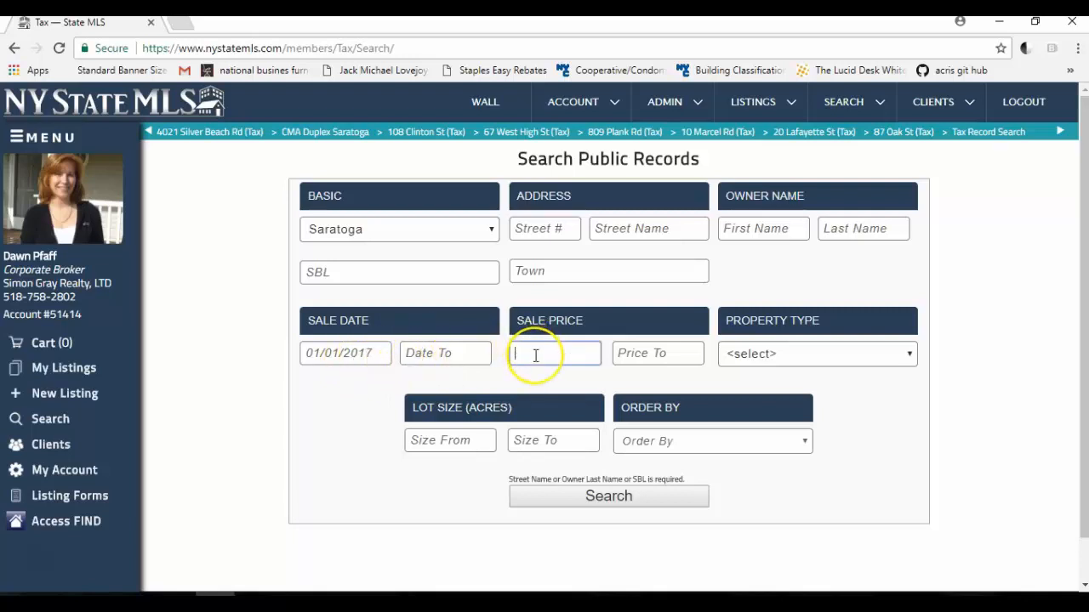
pyautogui.write('2')
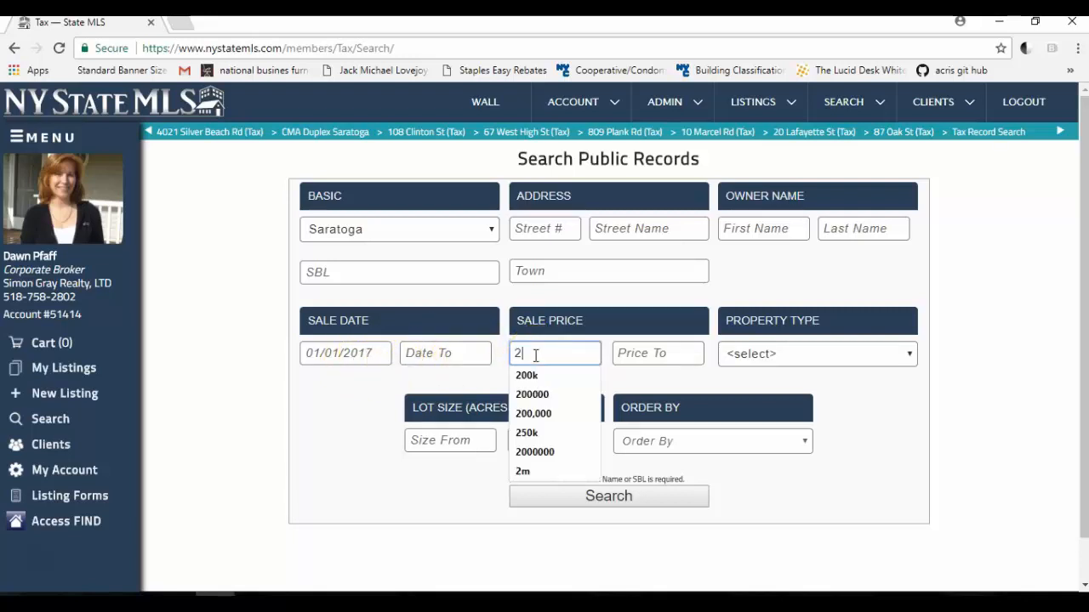
pyautogui.write('00k')
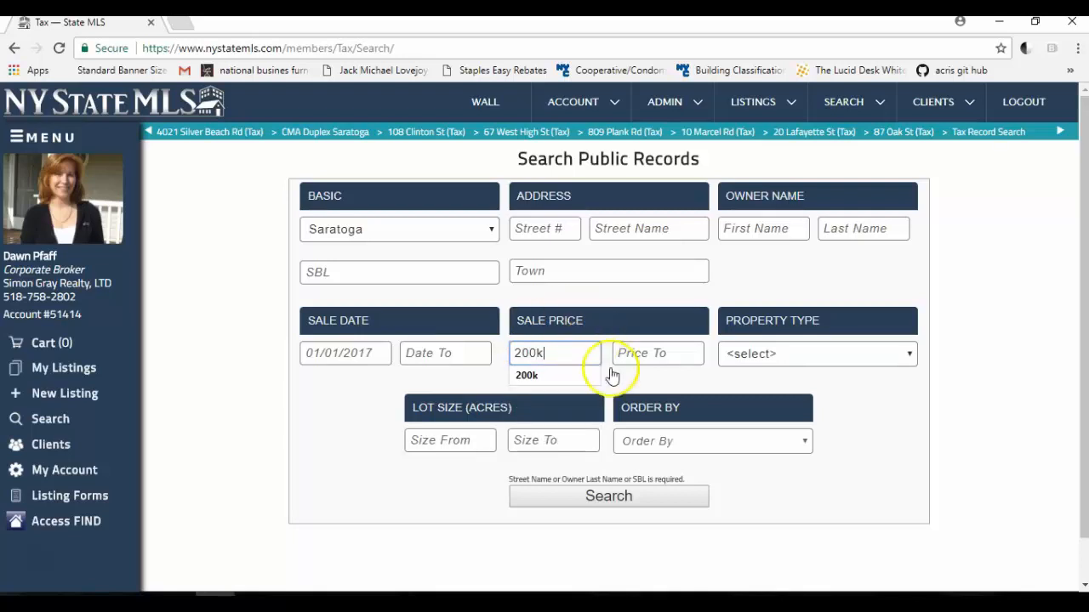
pyautogui.write('5')
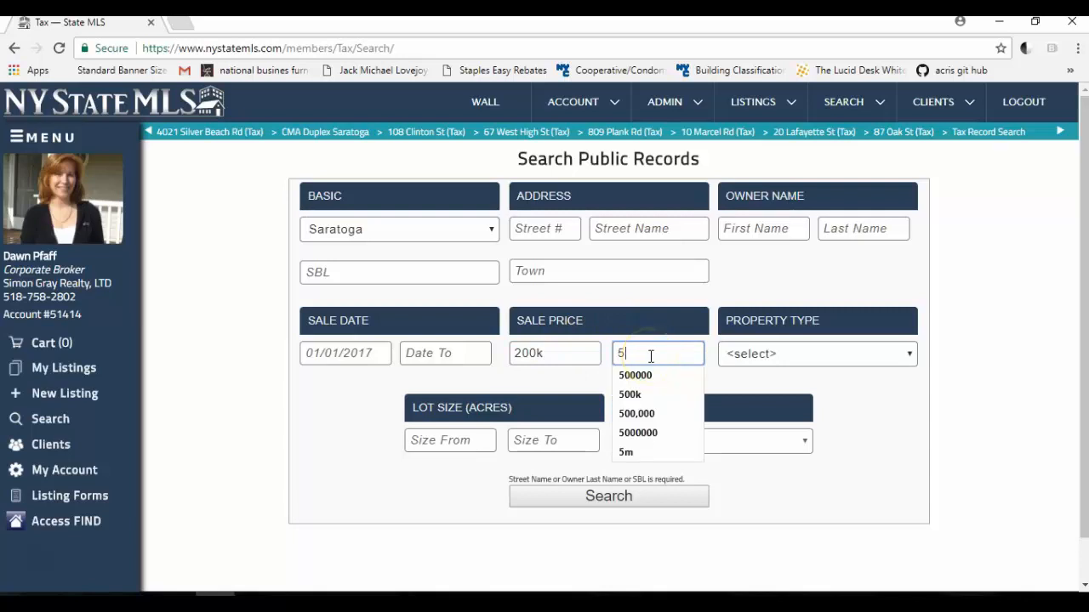
pyautogui.click(630, 395)
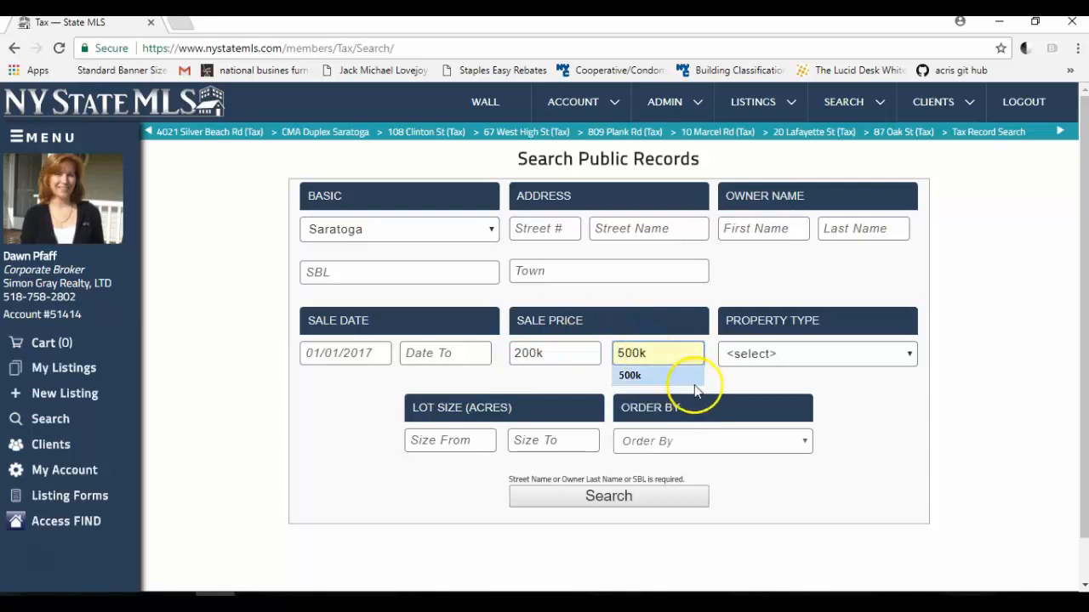
pyautogui.click(629, 376)
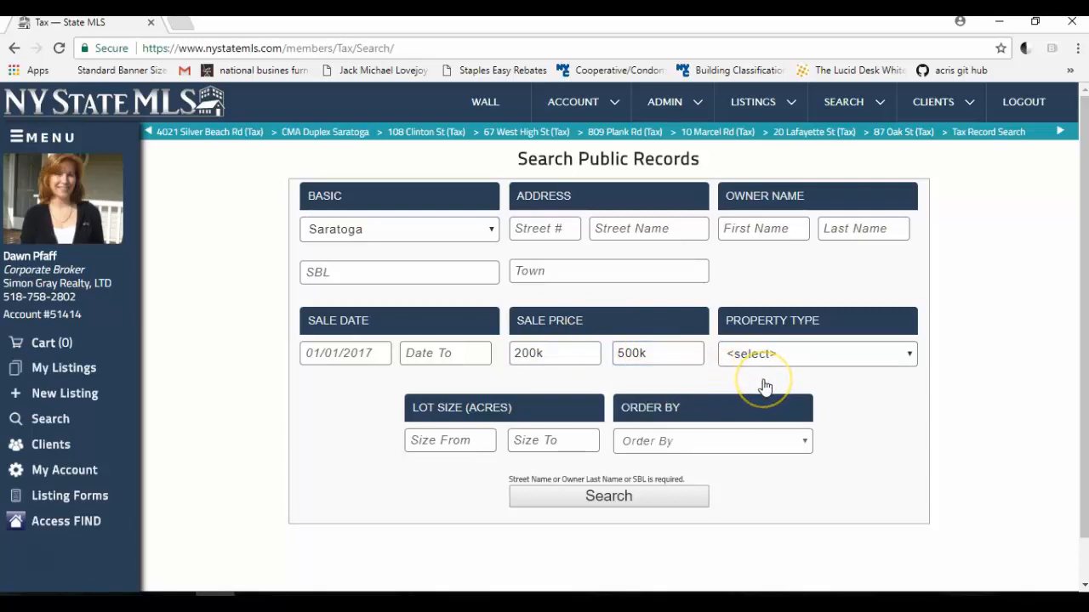
pyautogui.moveTo(766, 384)
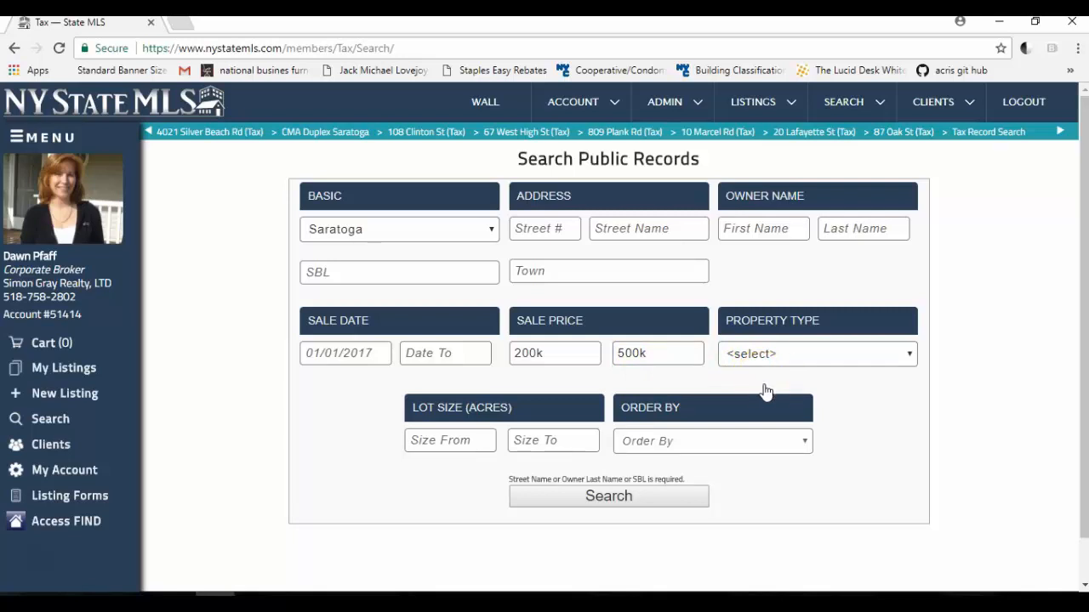
# Choose 200 (RESIDENTIAL) with 1 Family with Accessory, 2 Family, 3 Family, Multiple Res, Multi RES.
pyautogui.click(816, 352)
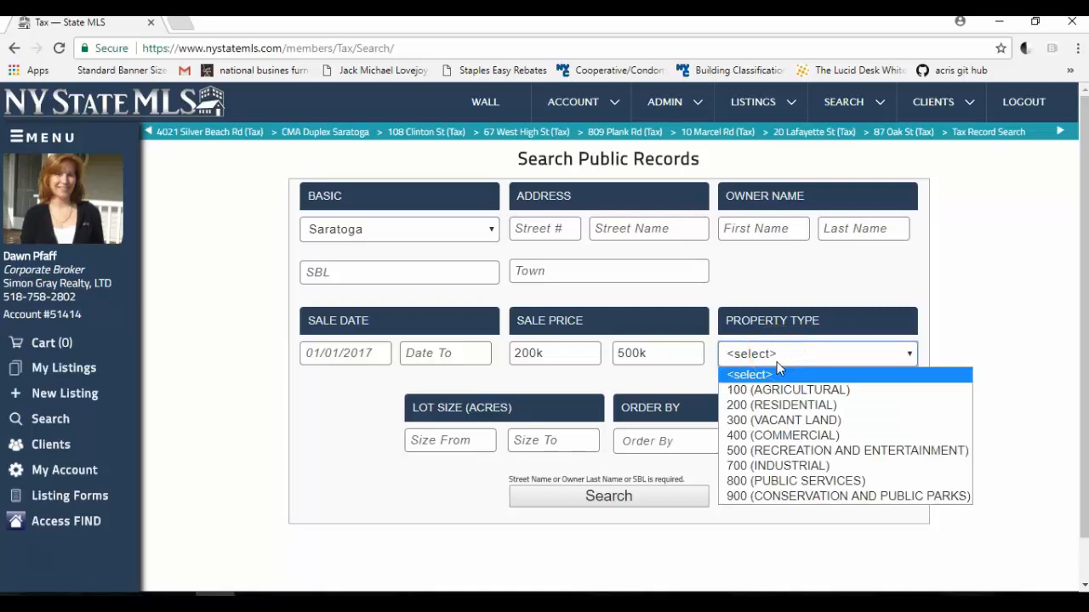
pyautogui.moveTo(769, 405)
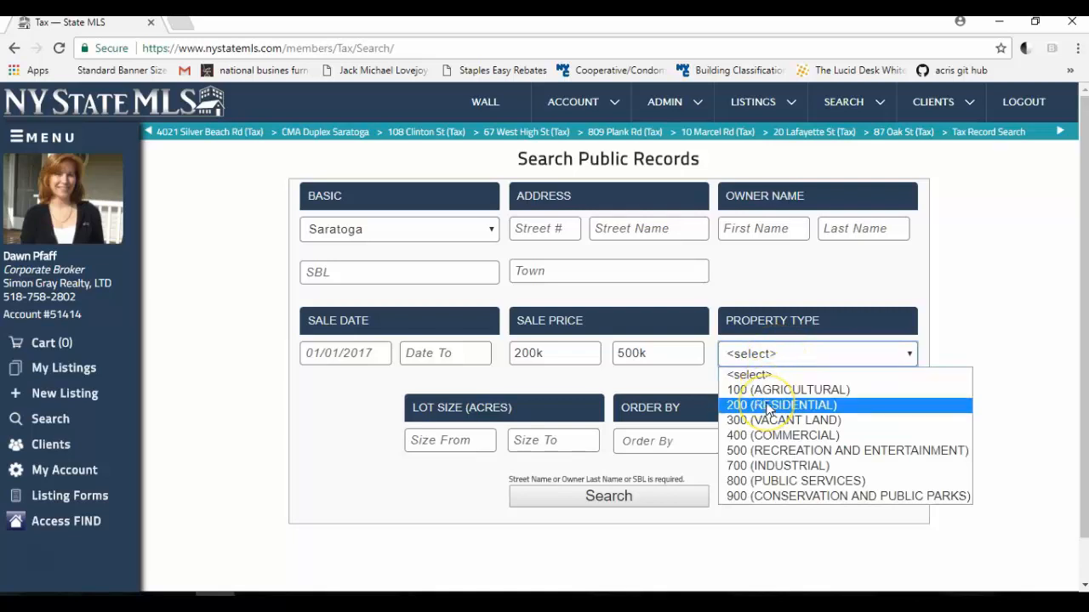
pyautogui.click(780, 404)
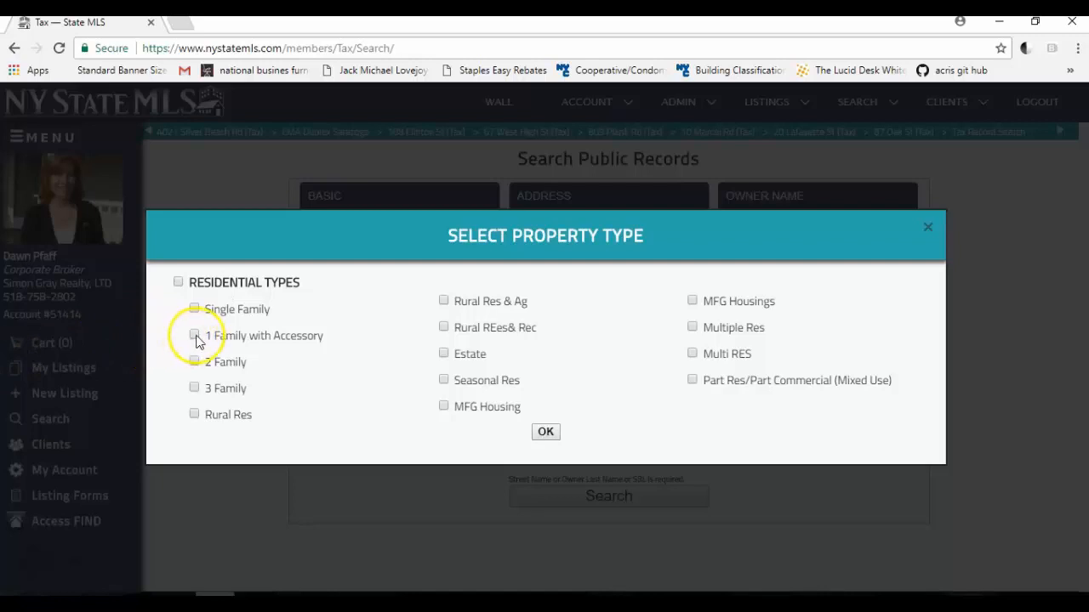
pyautogui.click(194, 335)
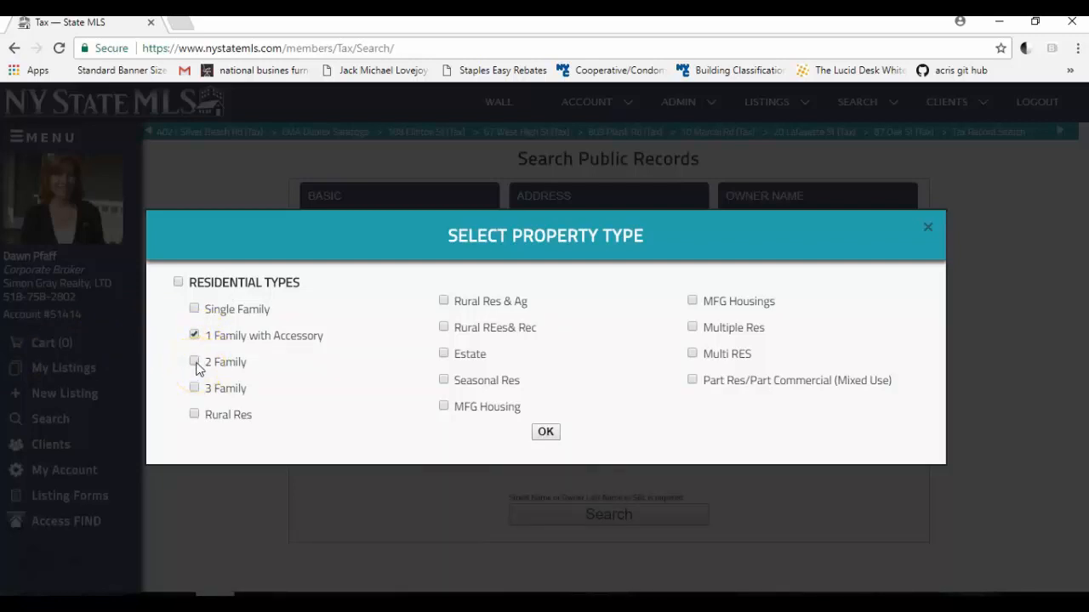
pyautogui.click(194, 361)
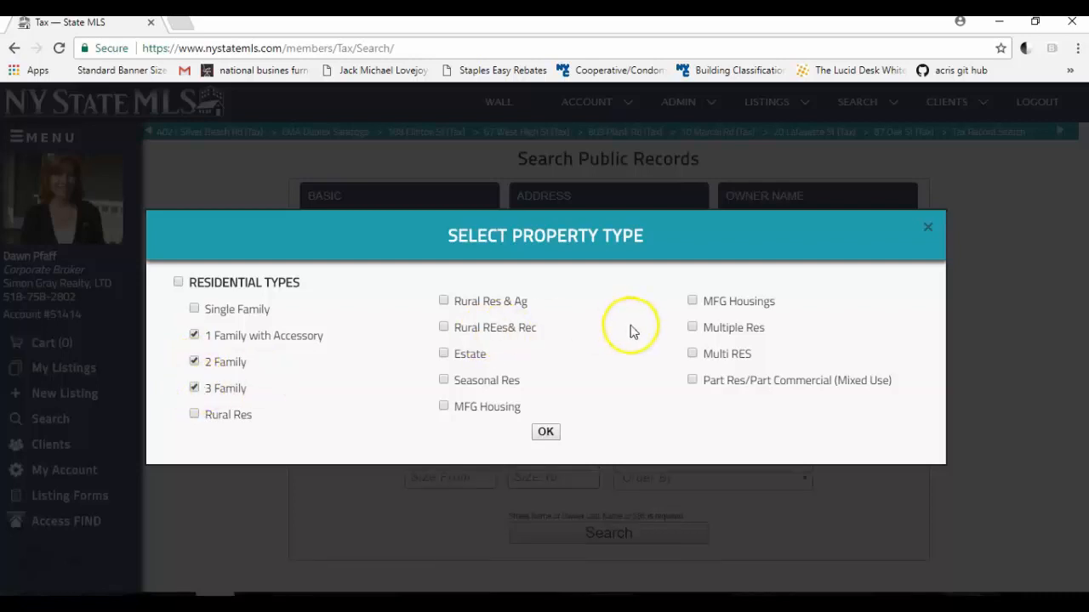
pyautogui.moveTo(694, 332)
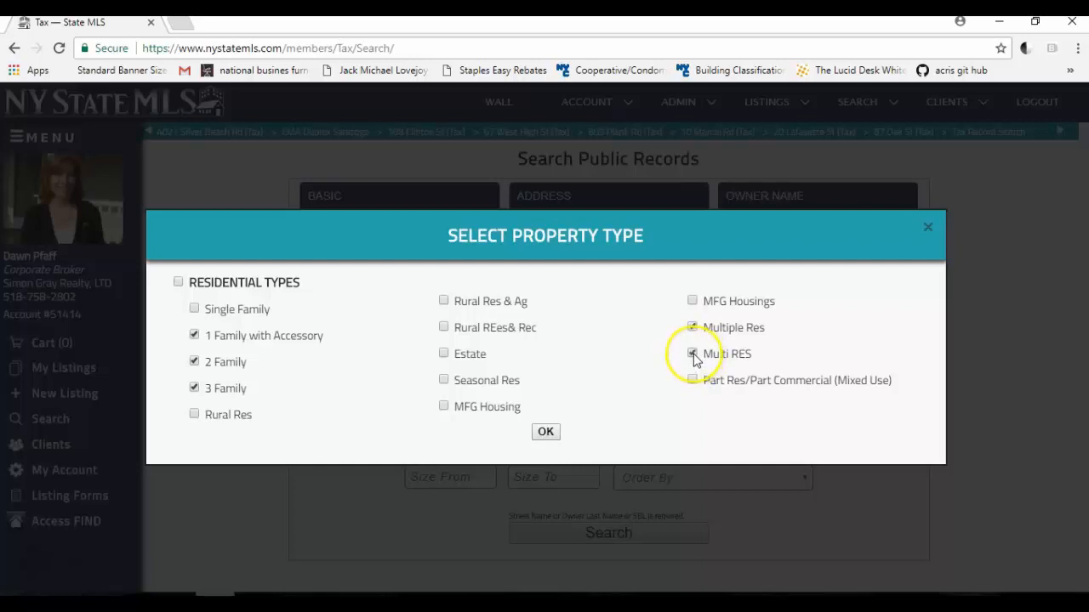
pyautogui.click(690, 354)
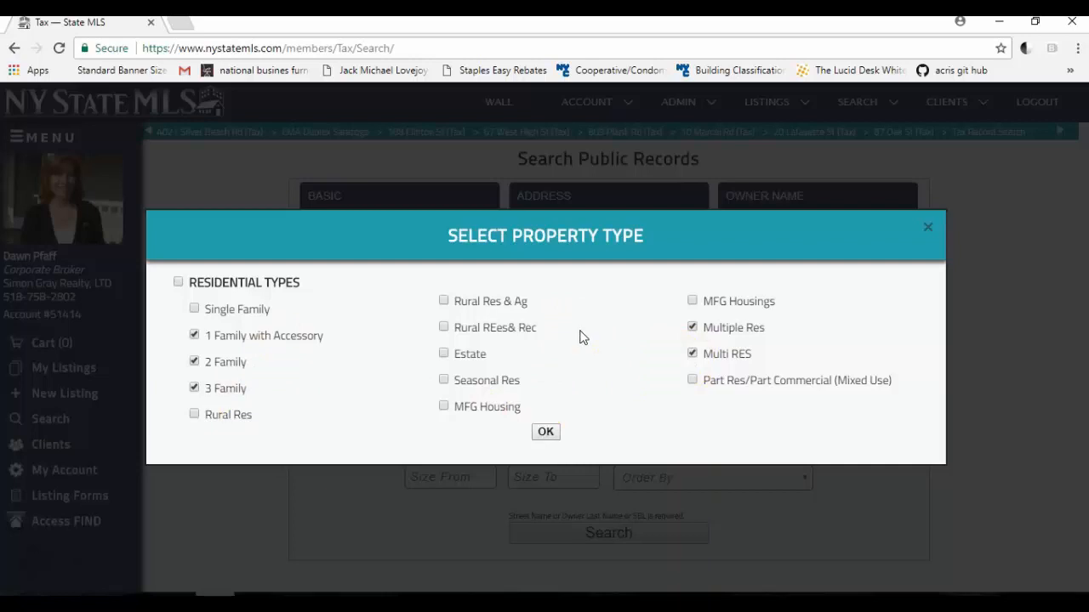
pyautogui.click(545, 432)
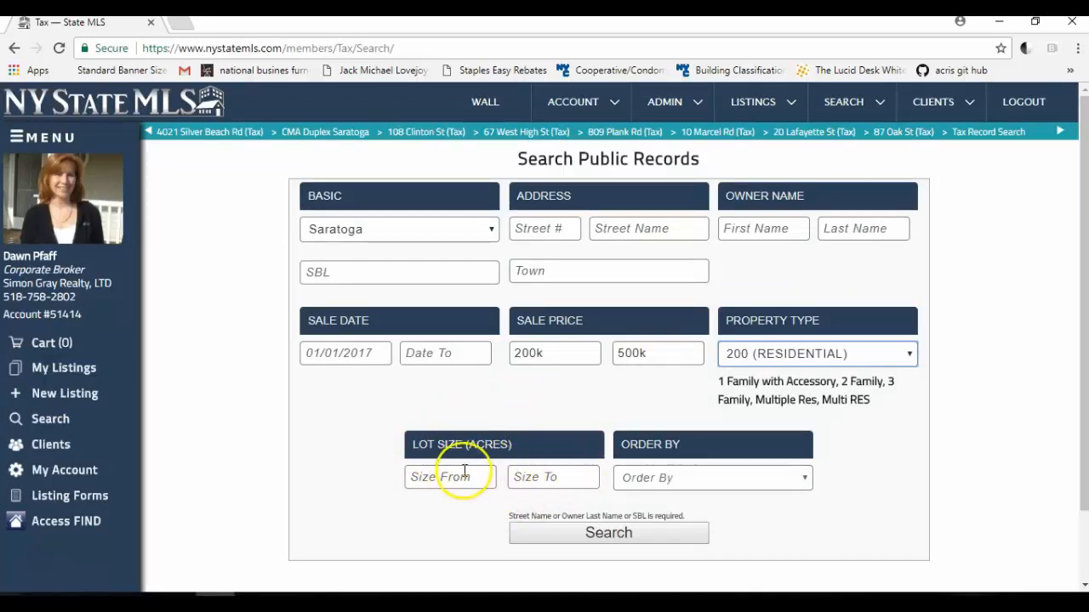
pyautogui.moveTo(558, 469)
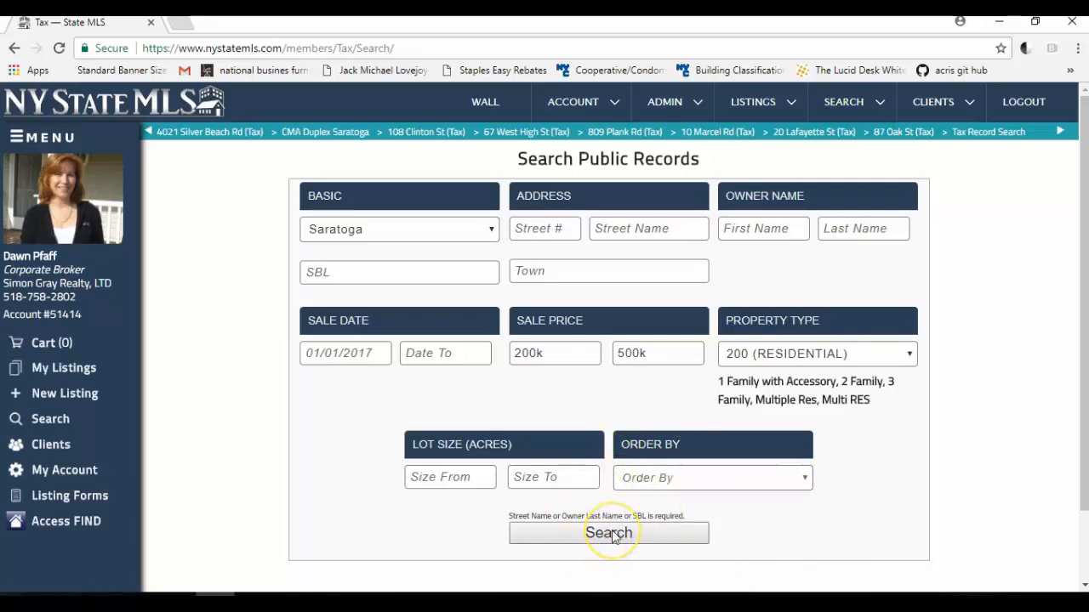
# Run the Saratoga residential multi-family public records search.
pyautogui.click(609, 533)
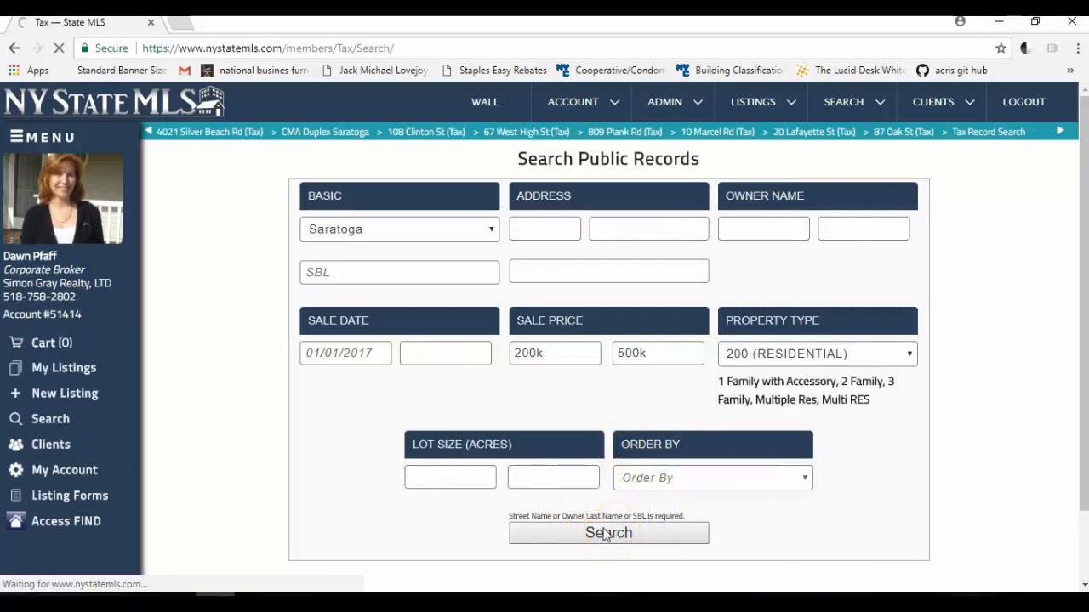
# Load the 61 matching tax-record sales and scroll through addresses, towns and prices.
pyautogui.click(609, 533)
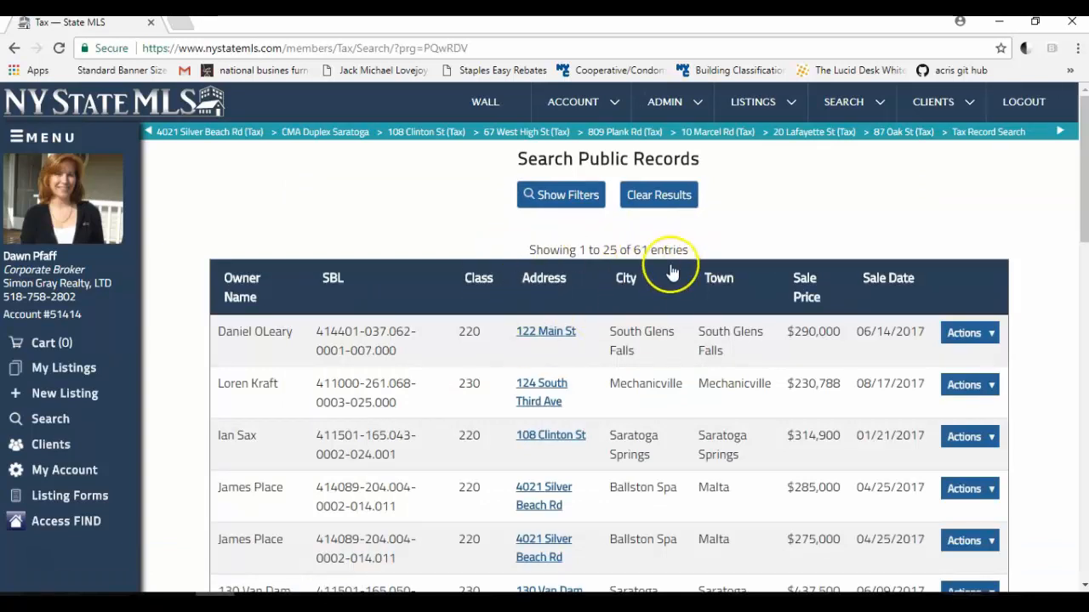
pyautogui.moveTo(672, 274)
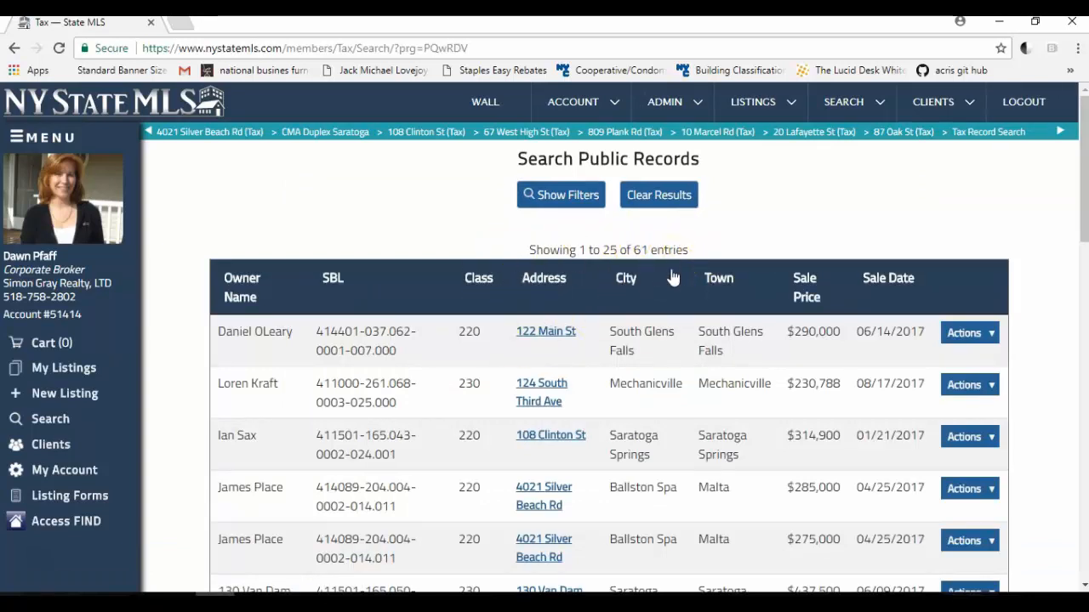
pyautogui.moveTo(544, 497)
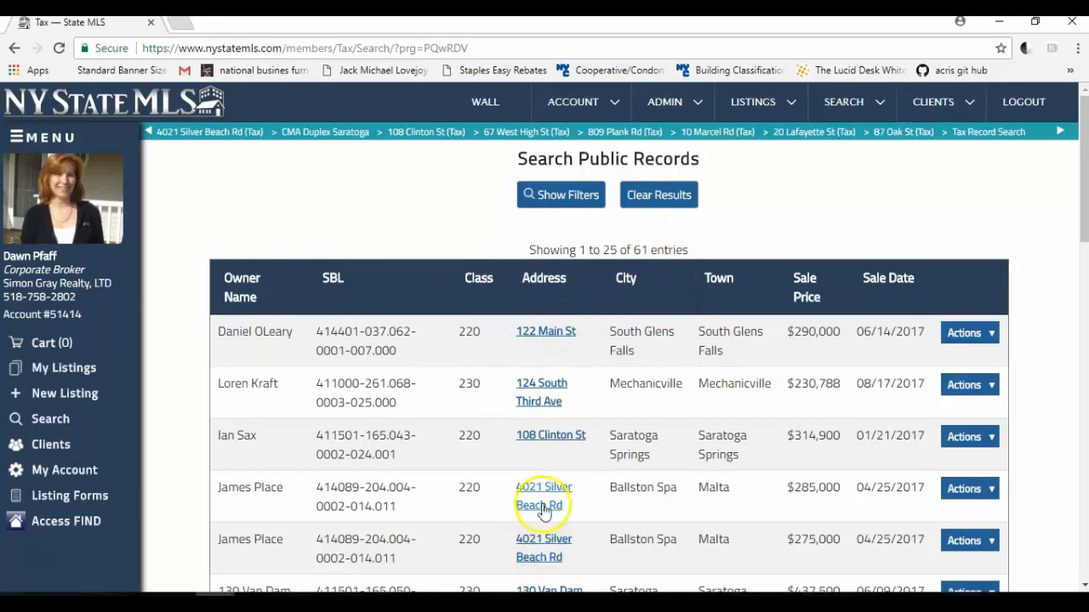
pyautogui.moveTo(543, 497)
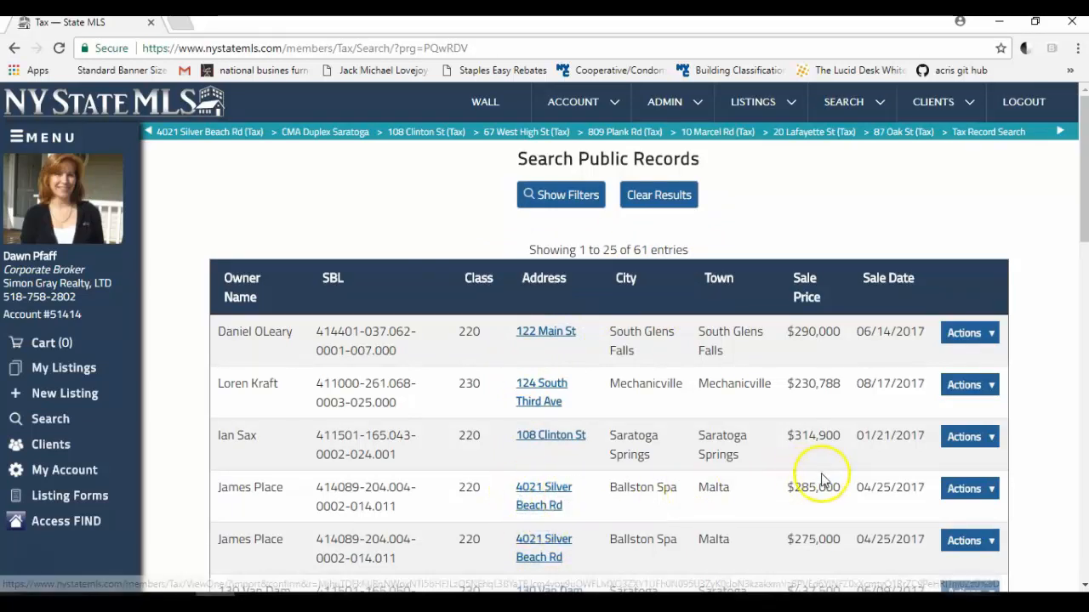
pyautogui.moveTo(762, 511)
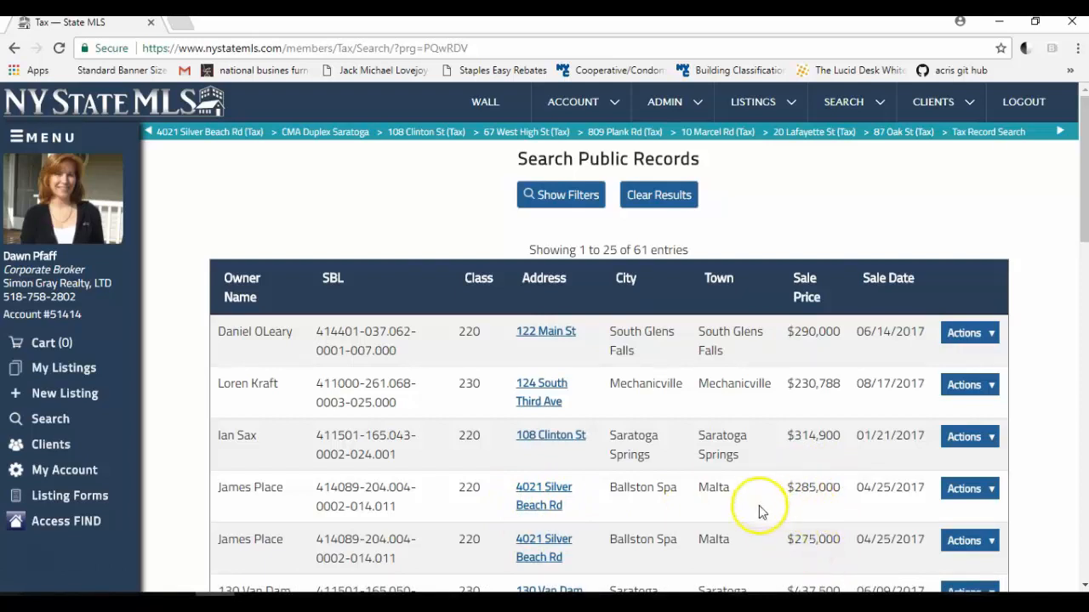
pyautogui.moveTo(513, 548)
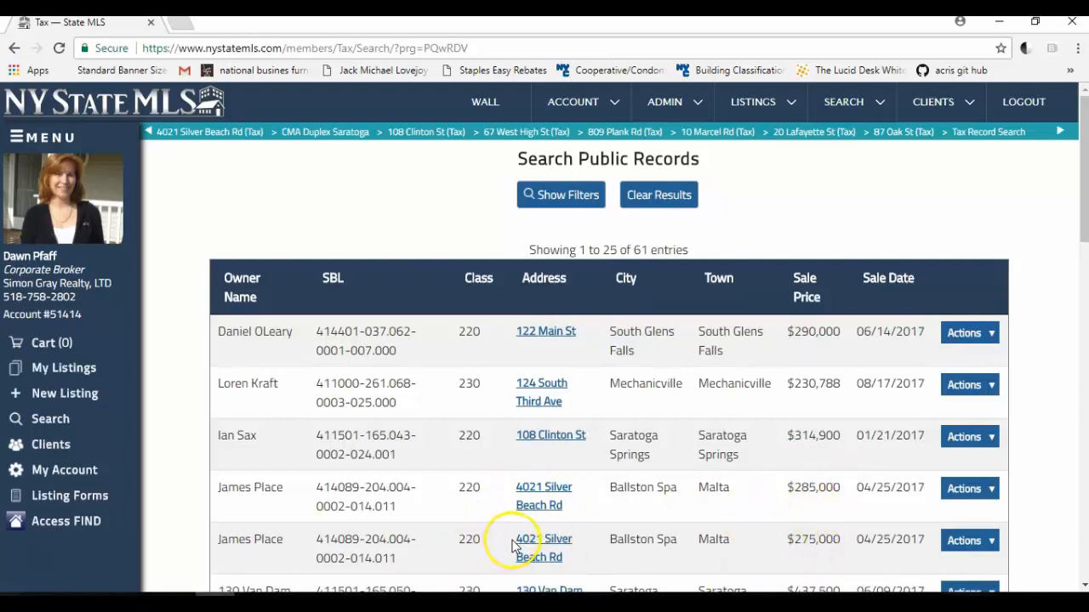
pyautogui.moveTo(518, 546)
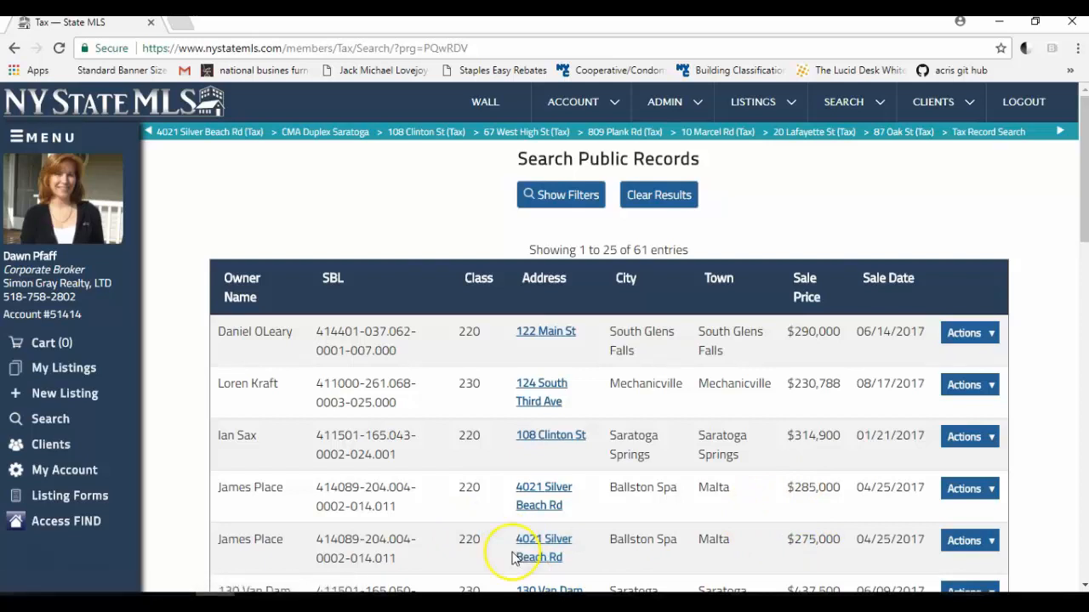
pyautogui.moveTo(544, 497)
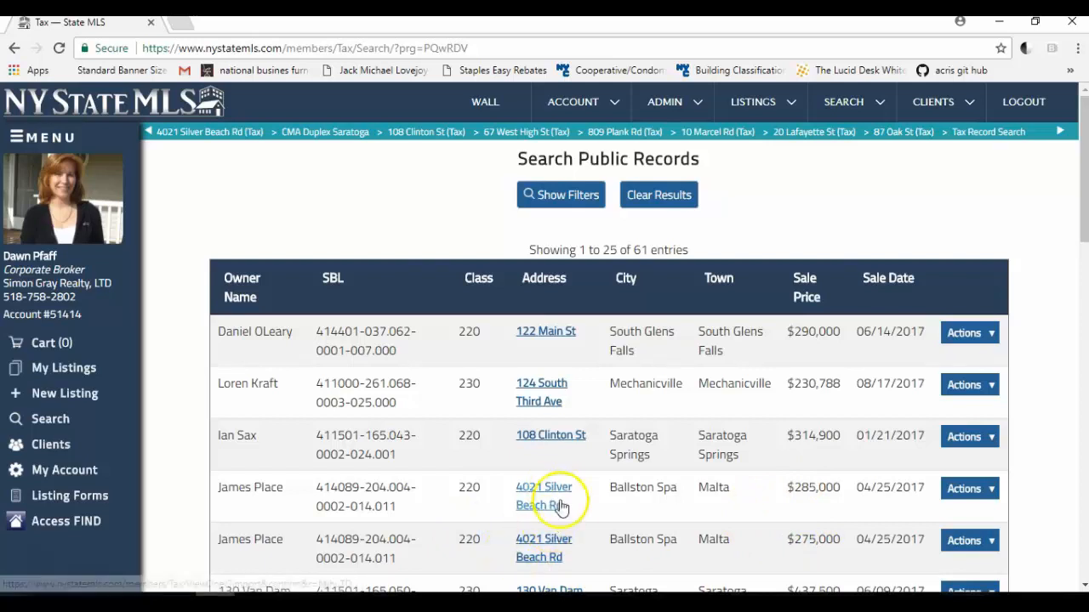
pyautogui.scroll(-3)
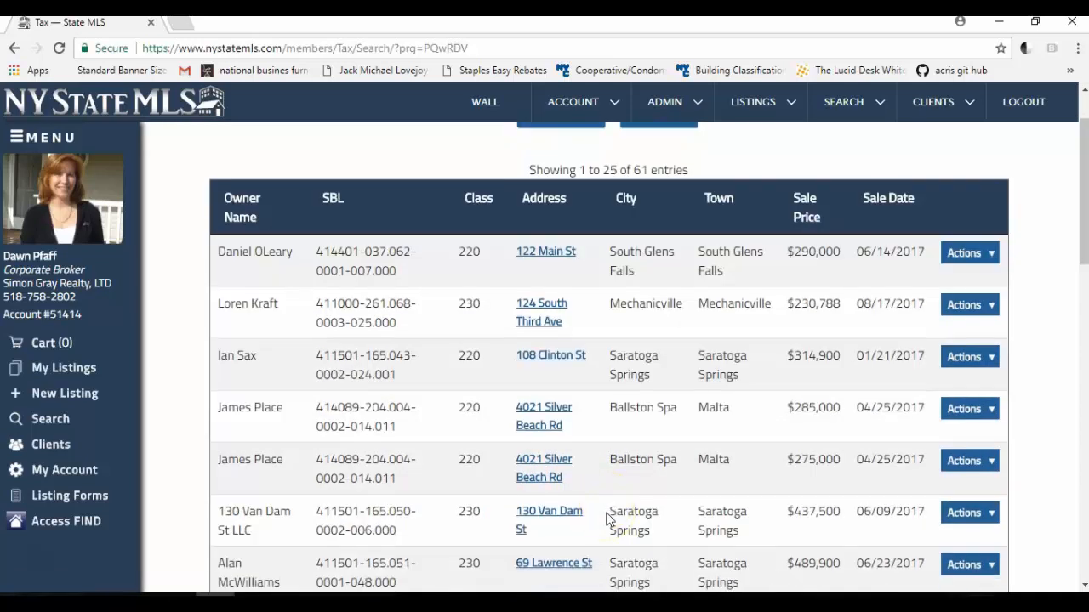
pyautogui.moveTo(537, 388)
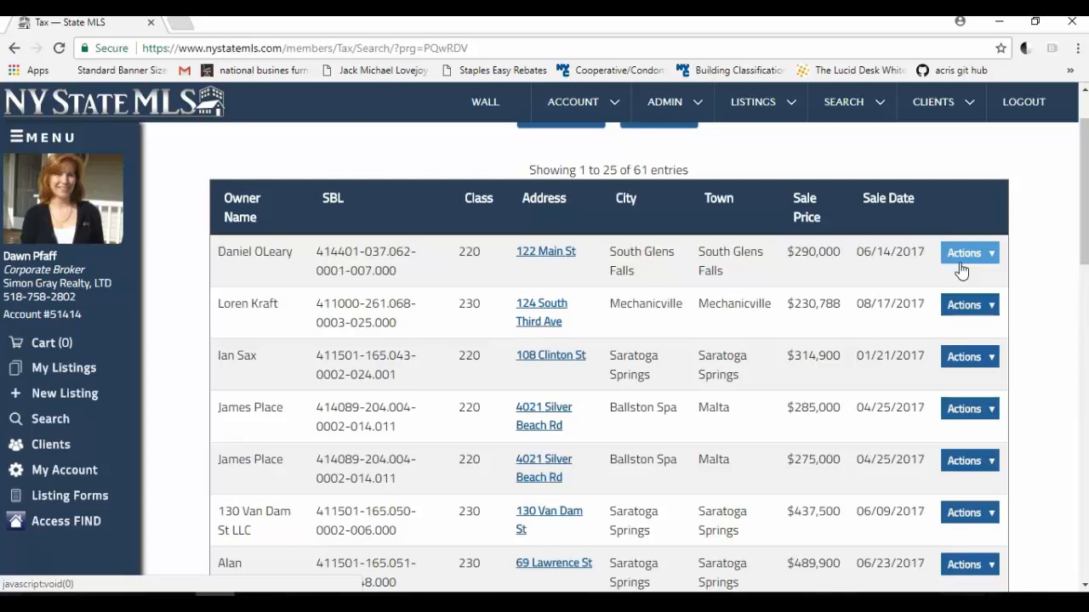
pyautogui.moveTo(825, 242)
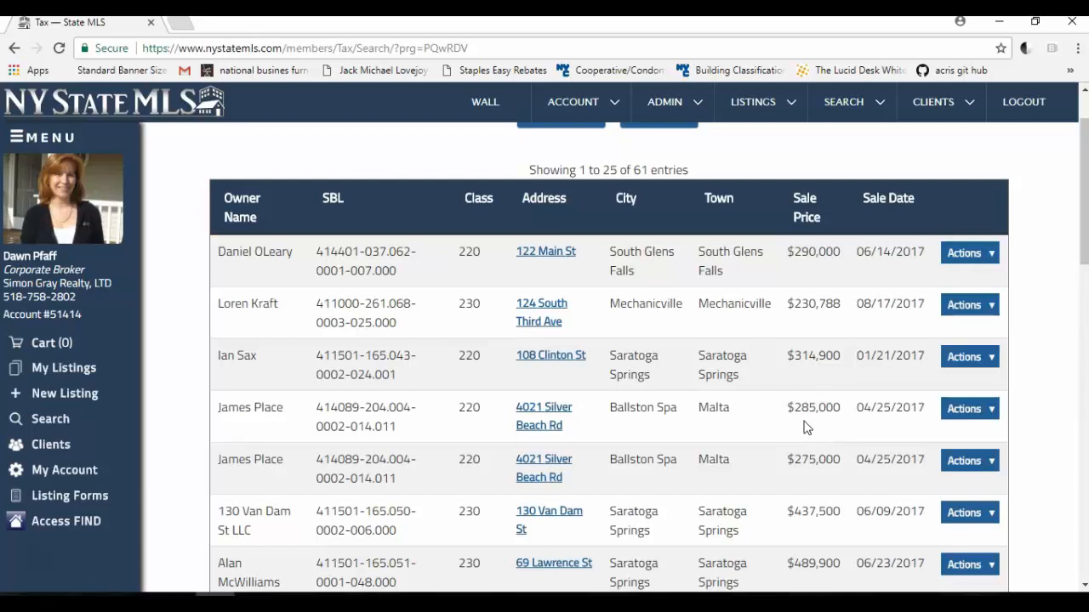
pyautogui.moveTo(680, 269)
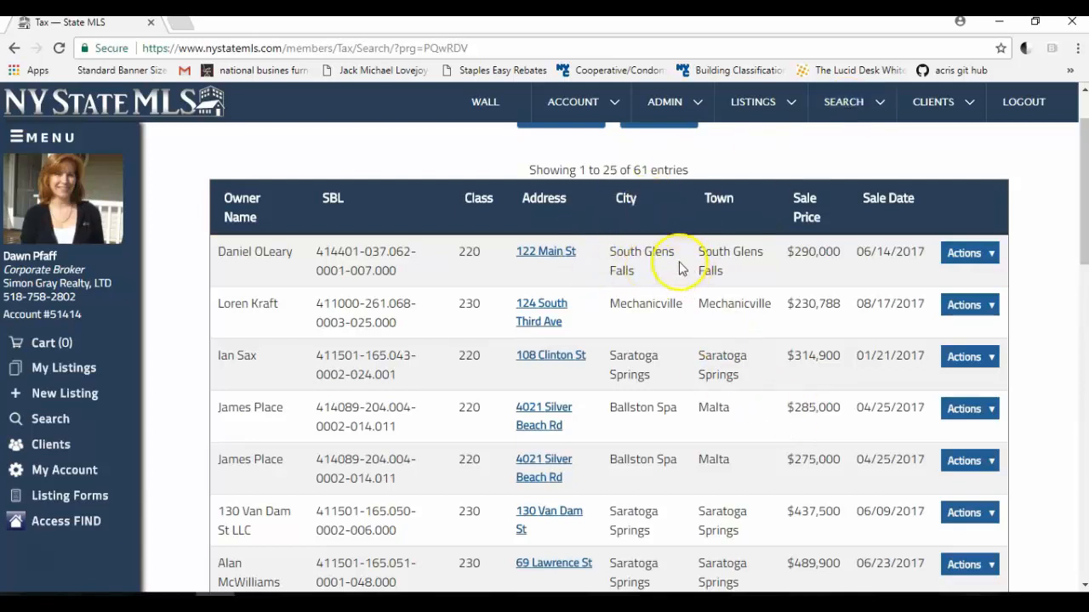
pyautogui.moveTo(728, 288)
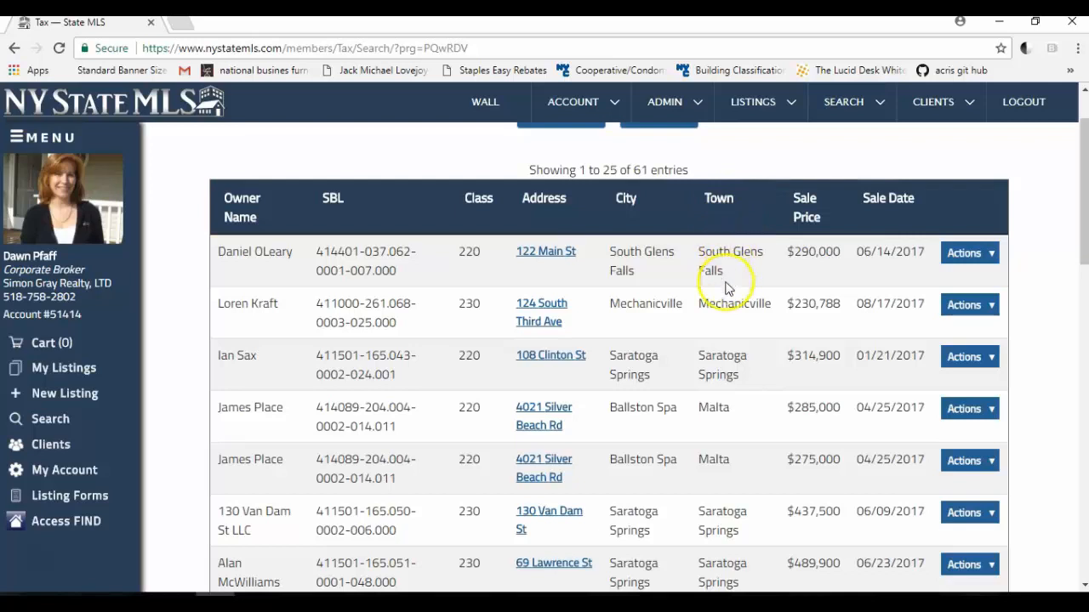
pyautogui.scroll(-3)
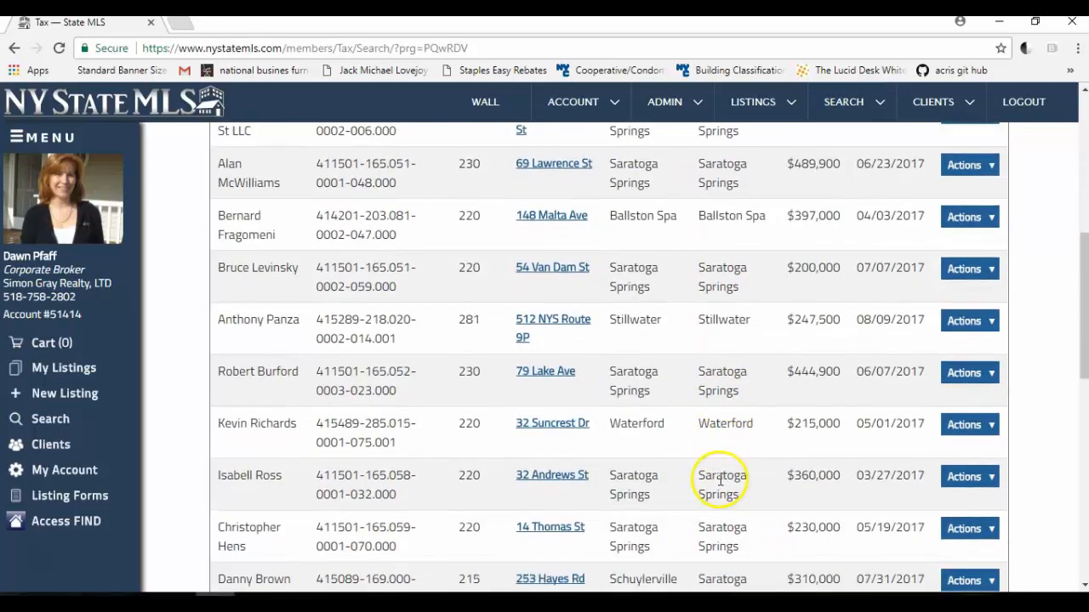
pyautogui.scroll(-3)
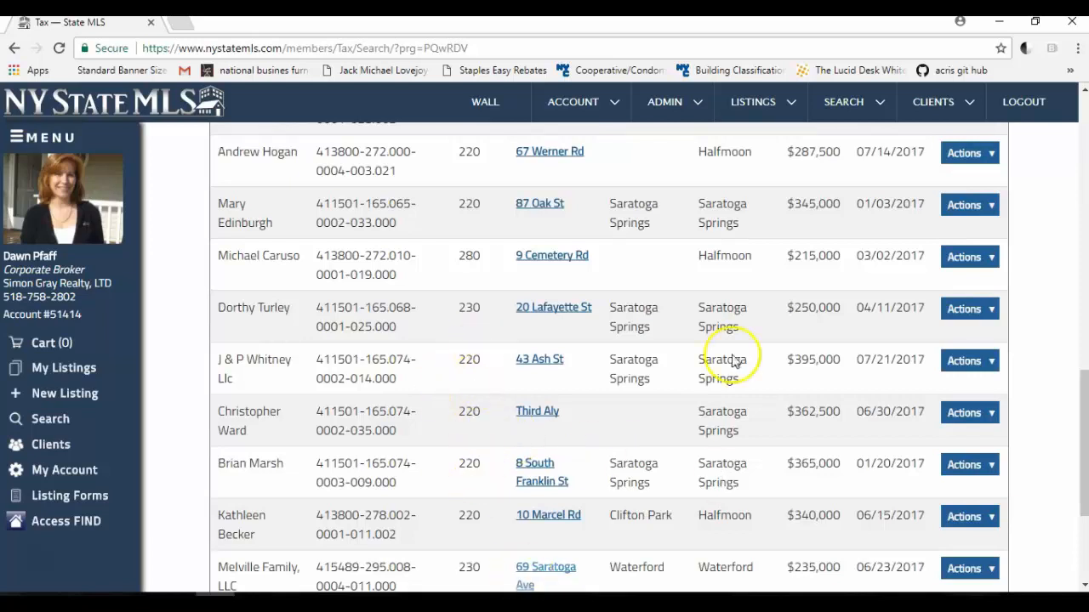
pyautogui.moveTo(730, 326)
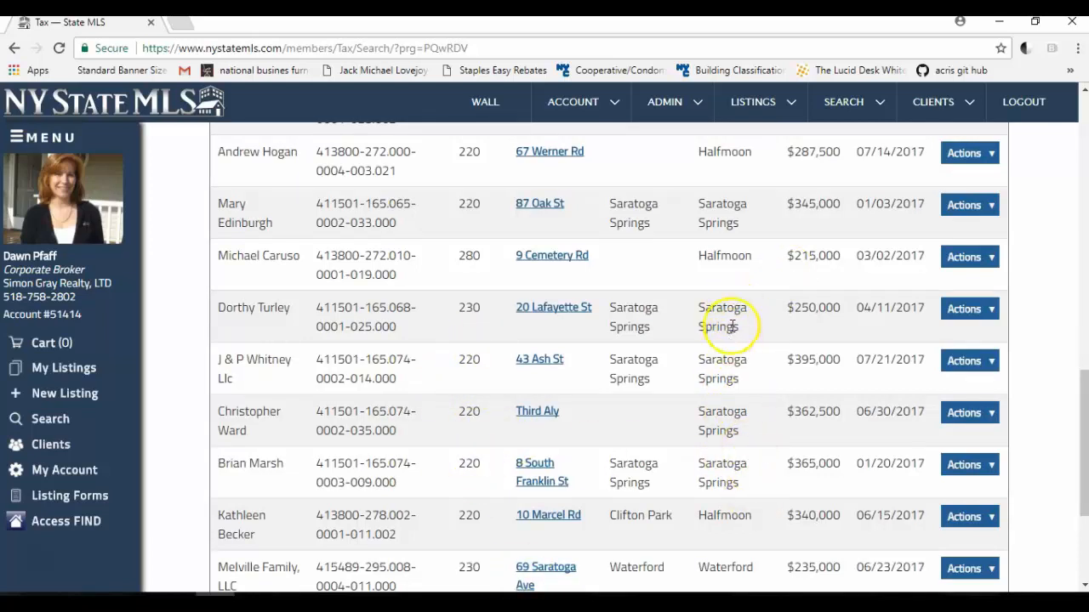
pyautogui.scroll(-3)
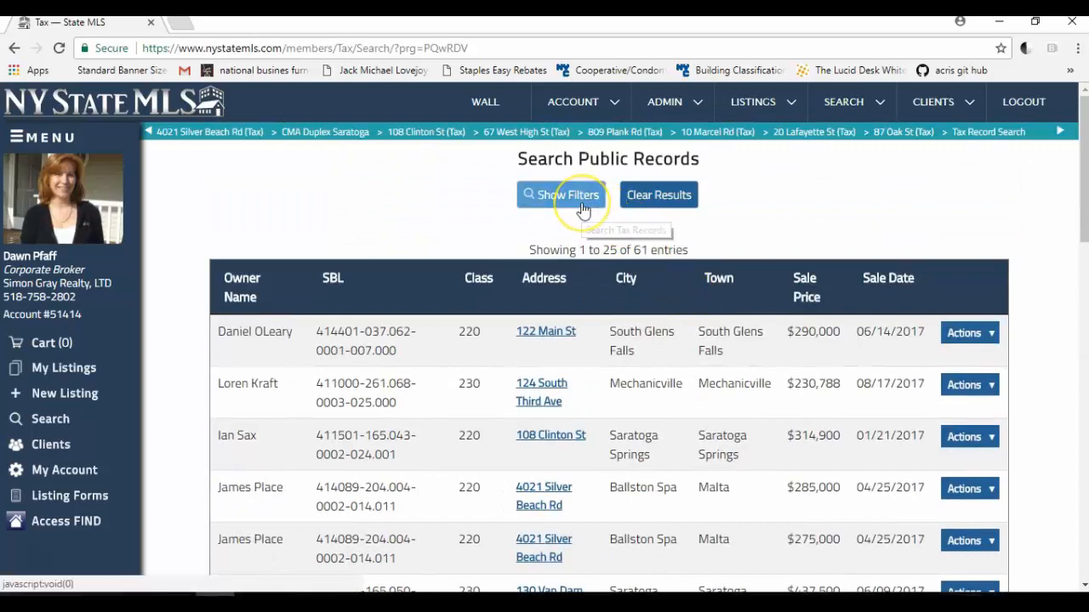
# Add town 'saratoga springs' to the filters and rerun the search, yielding 27 sales.
pyautogui.click(561, 194)
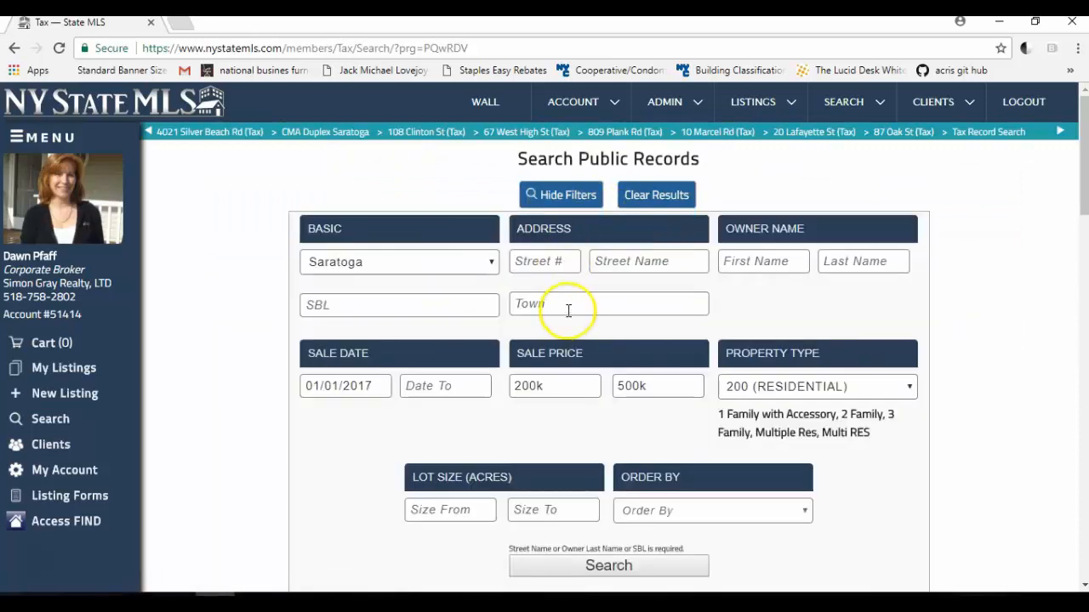
pyautogui.write('sara')
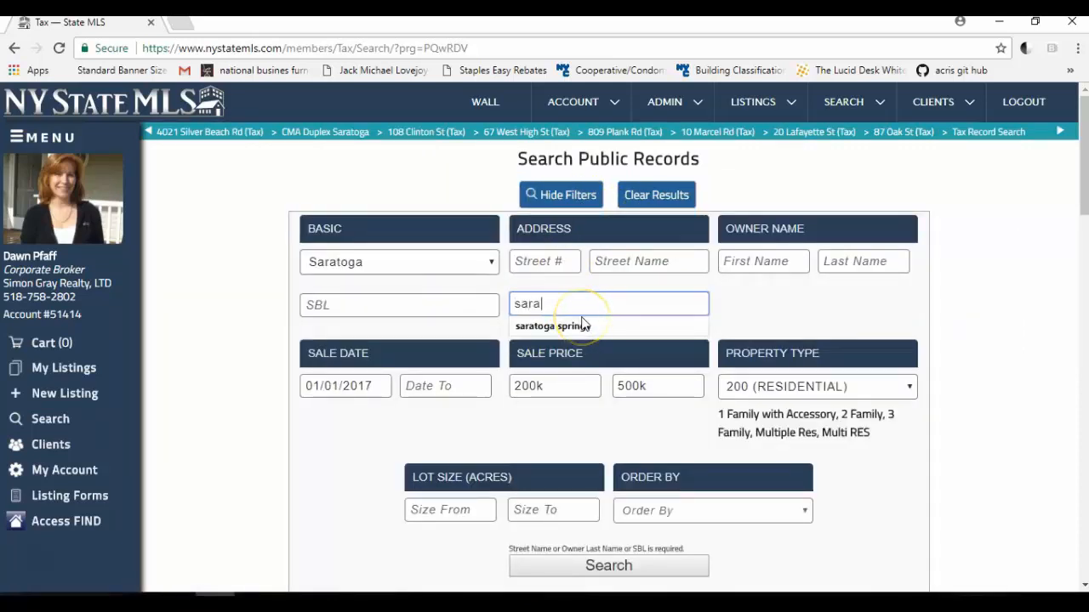
pyautogui.write('toga')
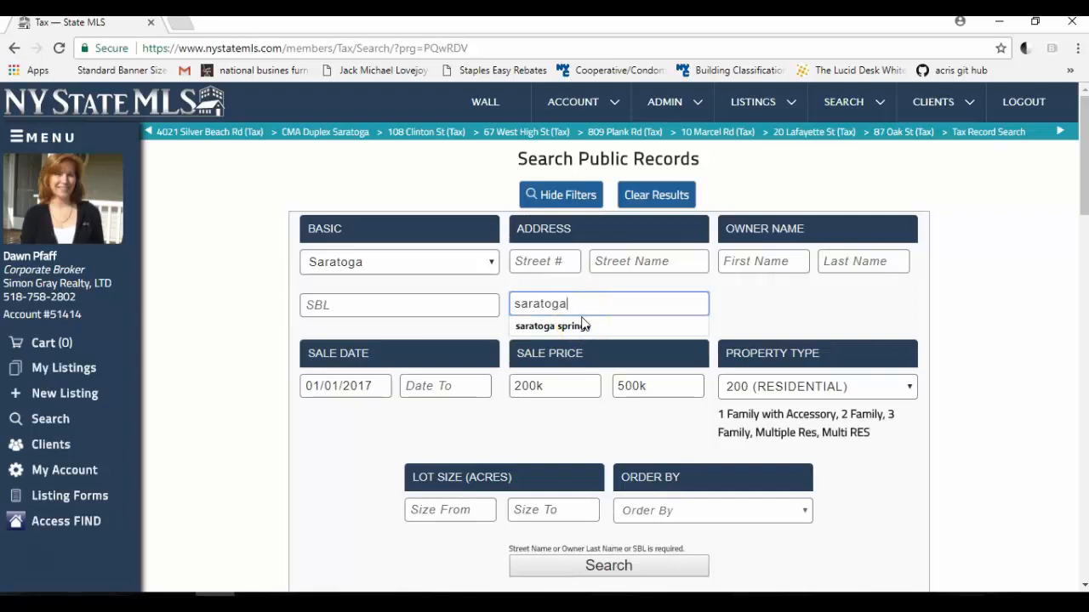
pyautogui.click(551, 326)
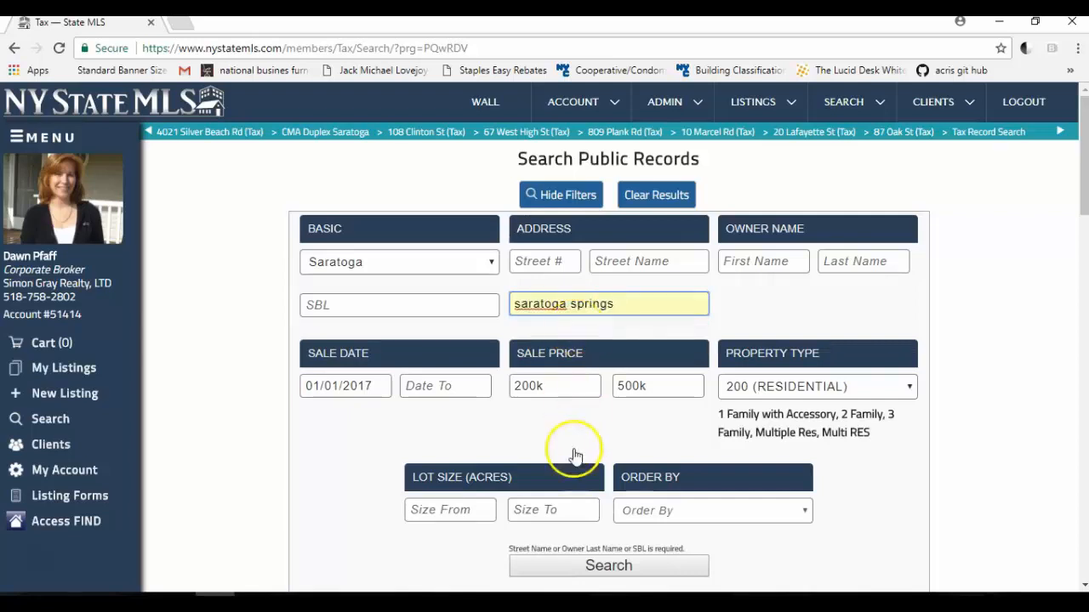
pyautogui.click(609, 565)
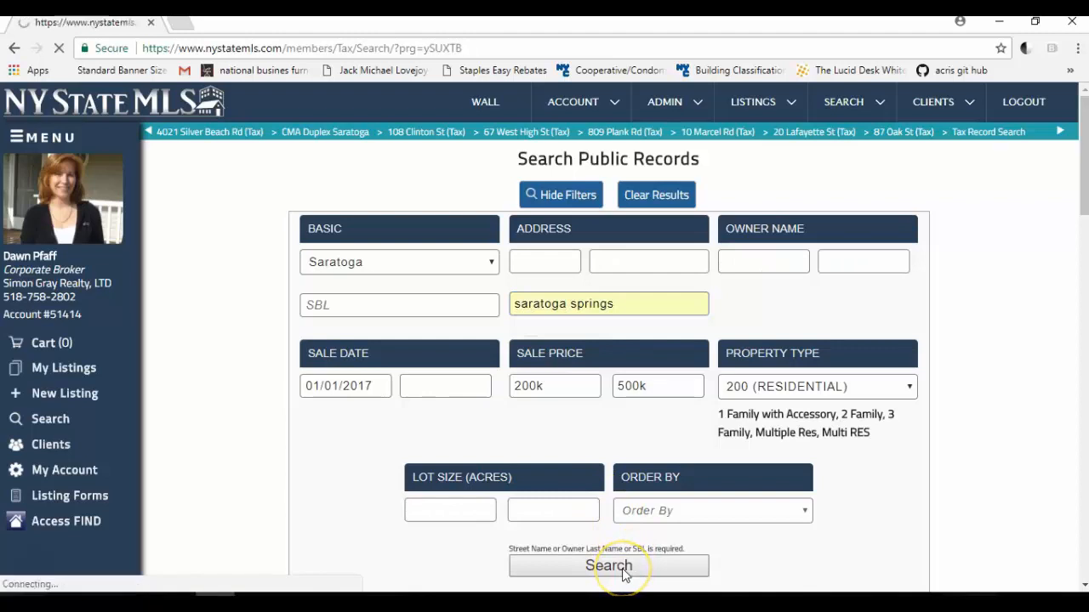
pyautogui.click(607, 565)
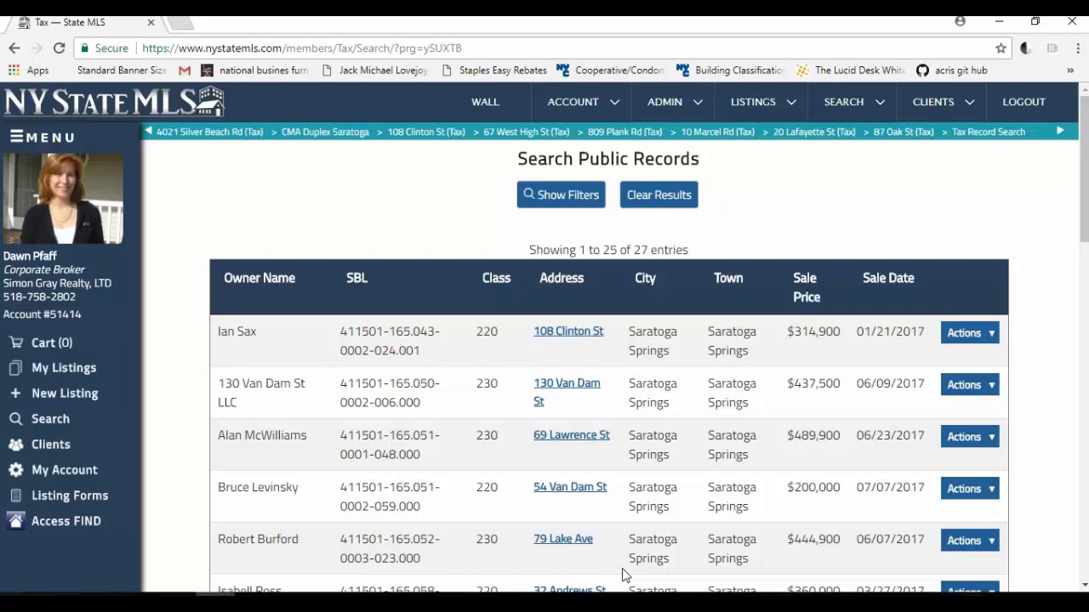
pyautogui.moveTo(480, 417)
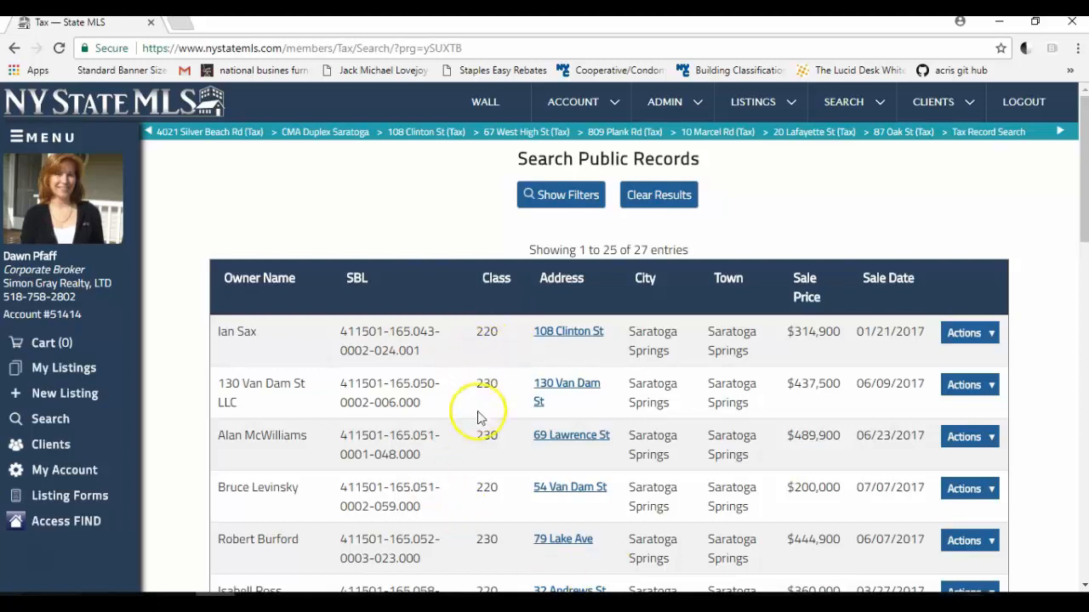
pyautogui.scroll(-3)
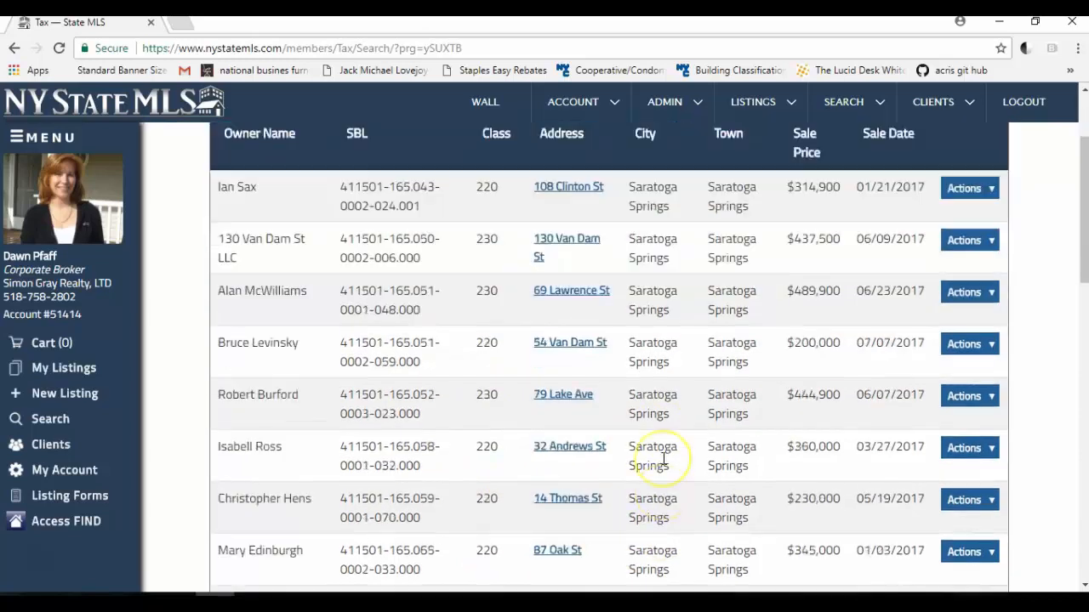
pyautogui.scroll(-3)
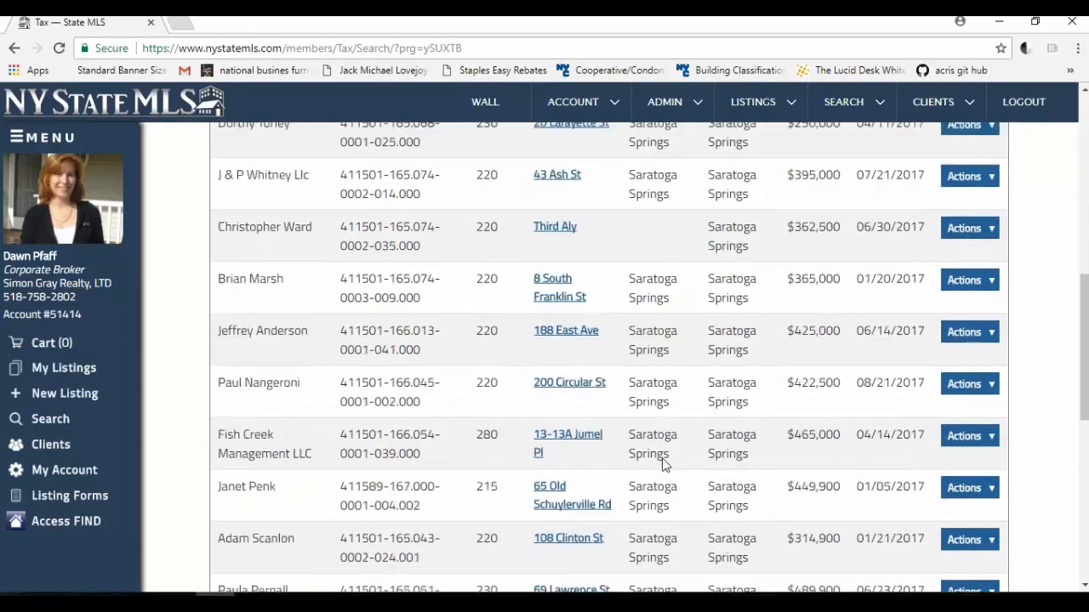
pyautogui.scroll(-3)
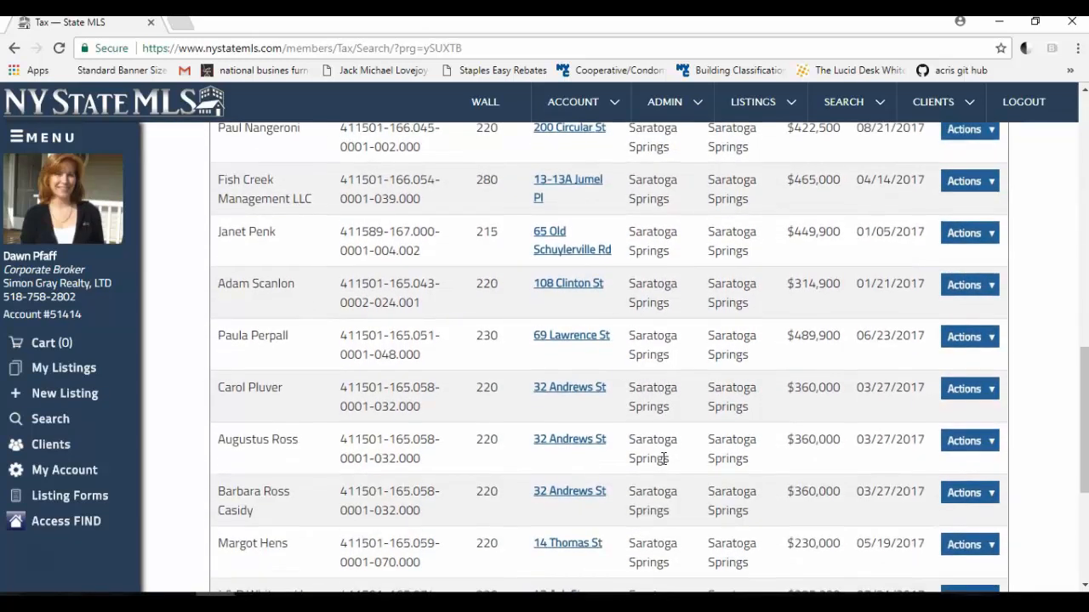
pyautogui.scroll(-3)
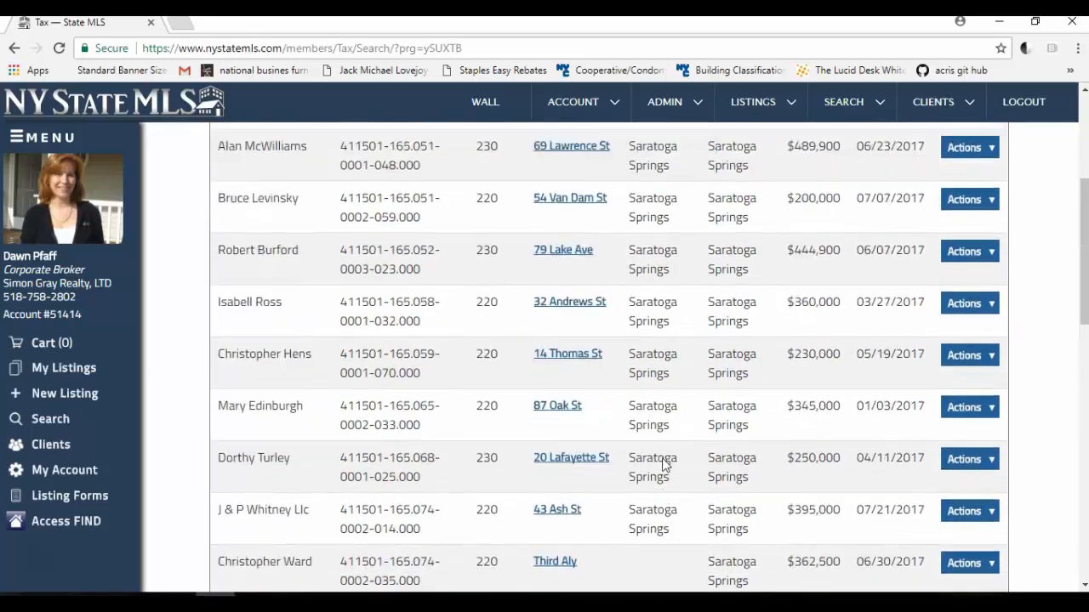
pyautogui.scroll(3)
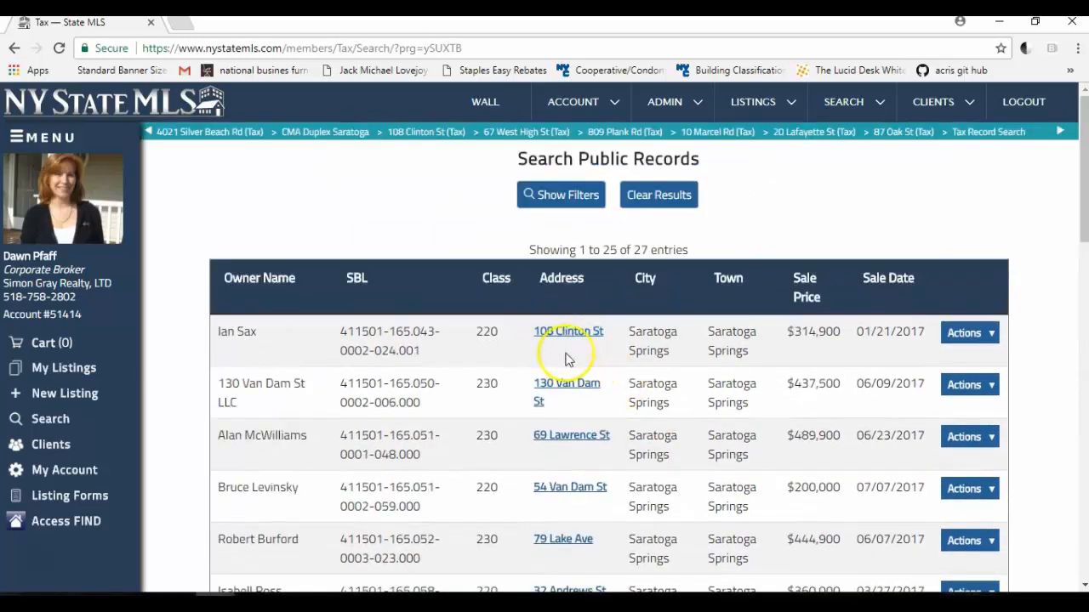
pyautogui.moveTo(970, 332)
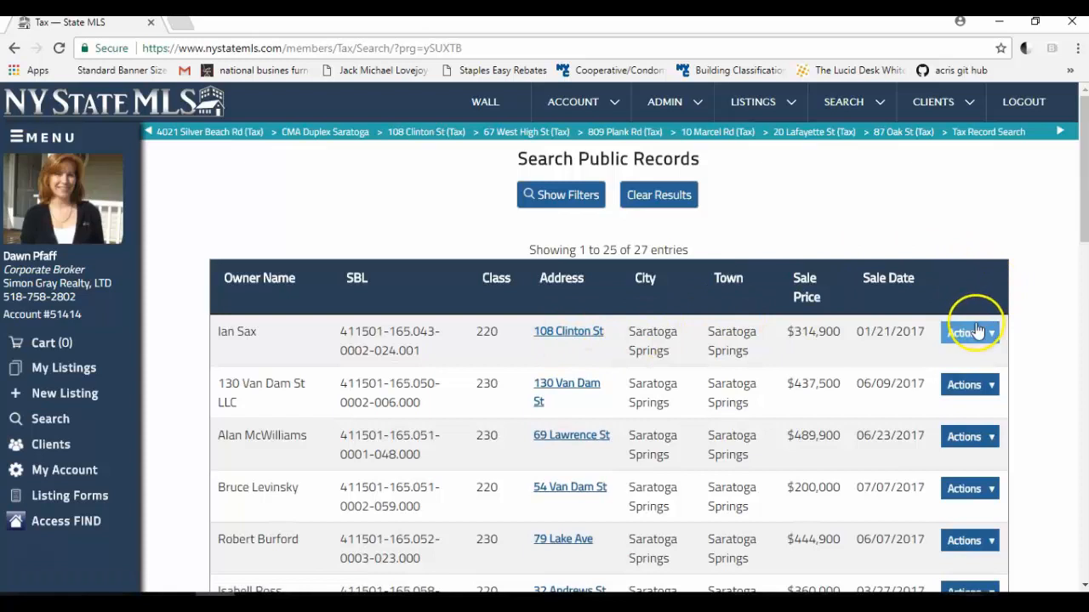
pyautogui.click(964, 332)
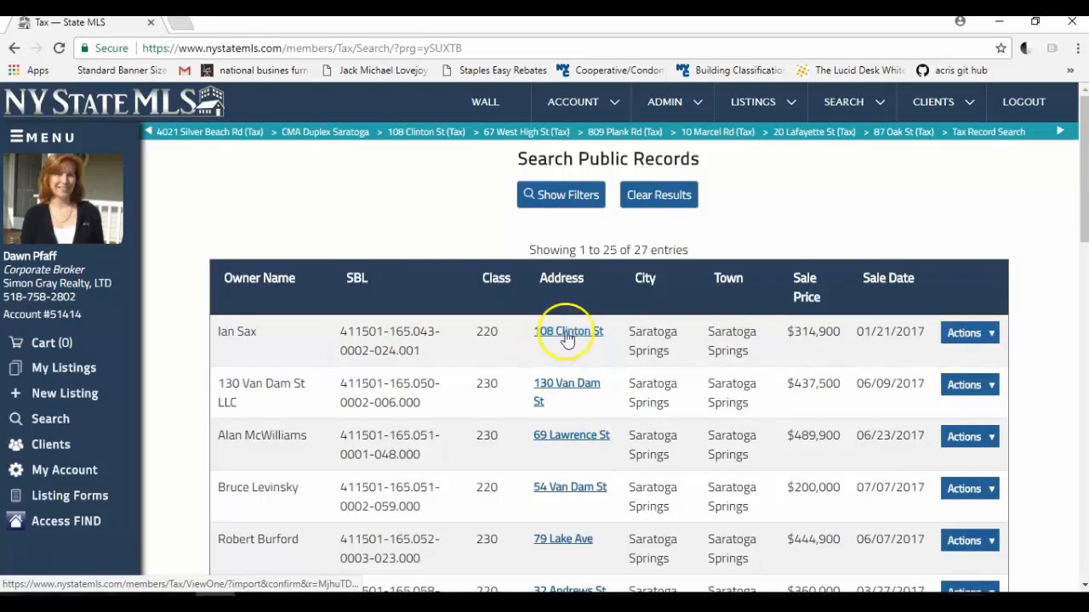
pyautogui.click(970, 332)
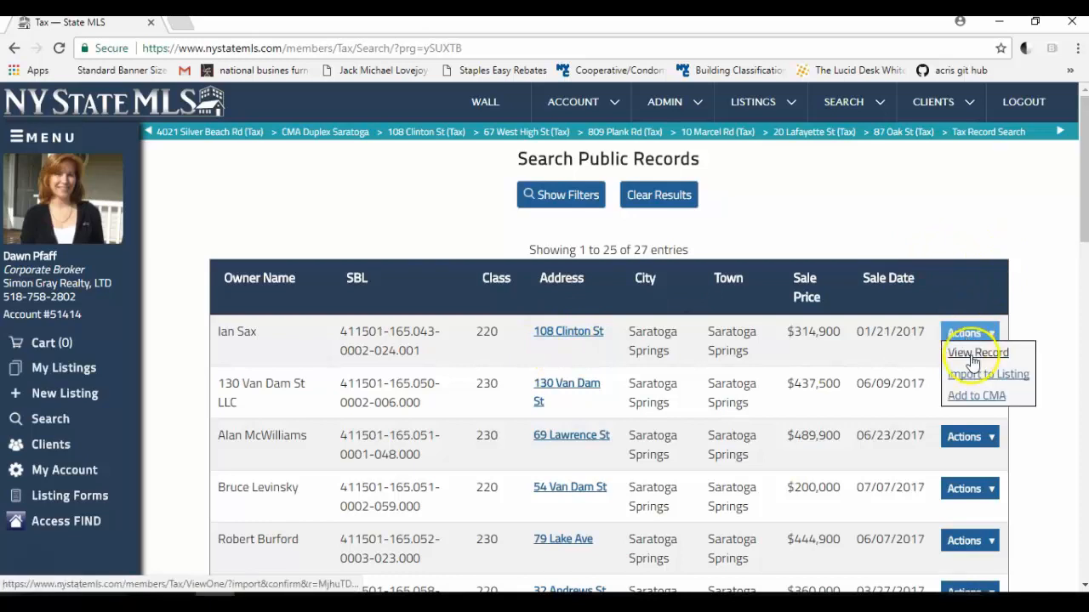
pyautogui.click(976, 352)
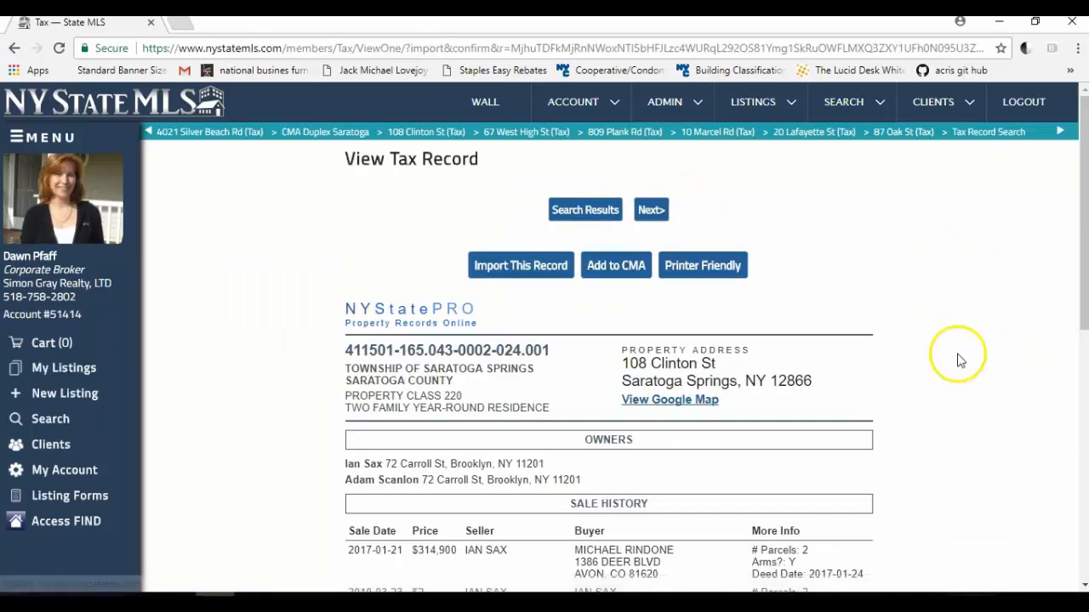
pyautogui.moveTo(371, 398)
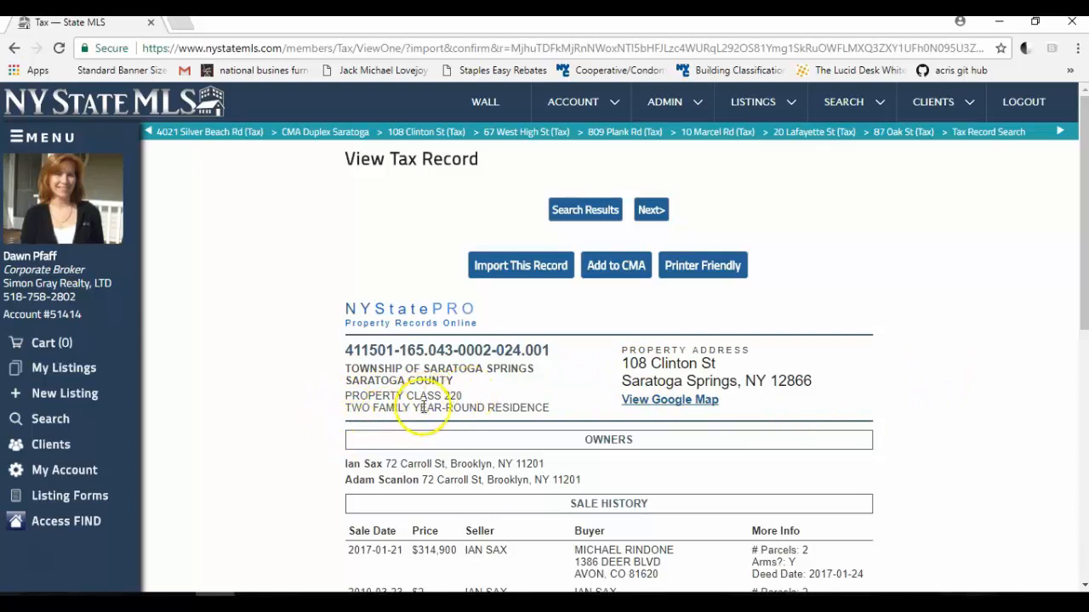
pyautogui.moveTo(553, 417)
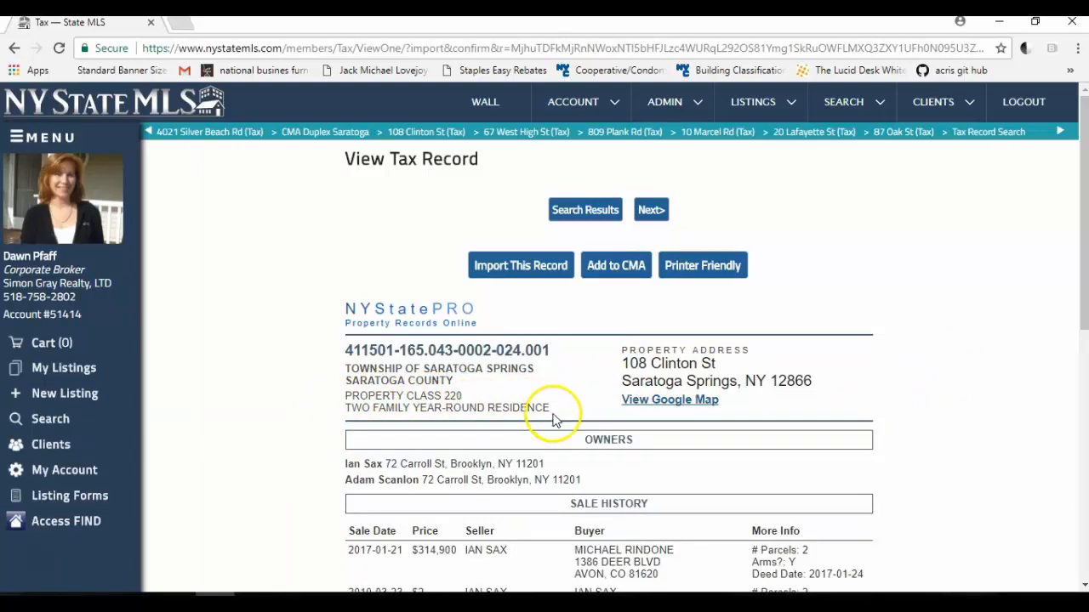
pyautogui.scroll(-3)
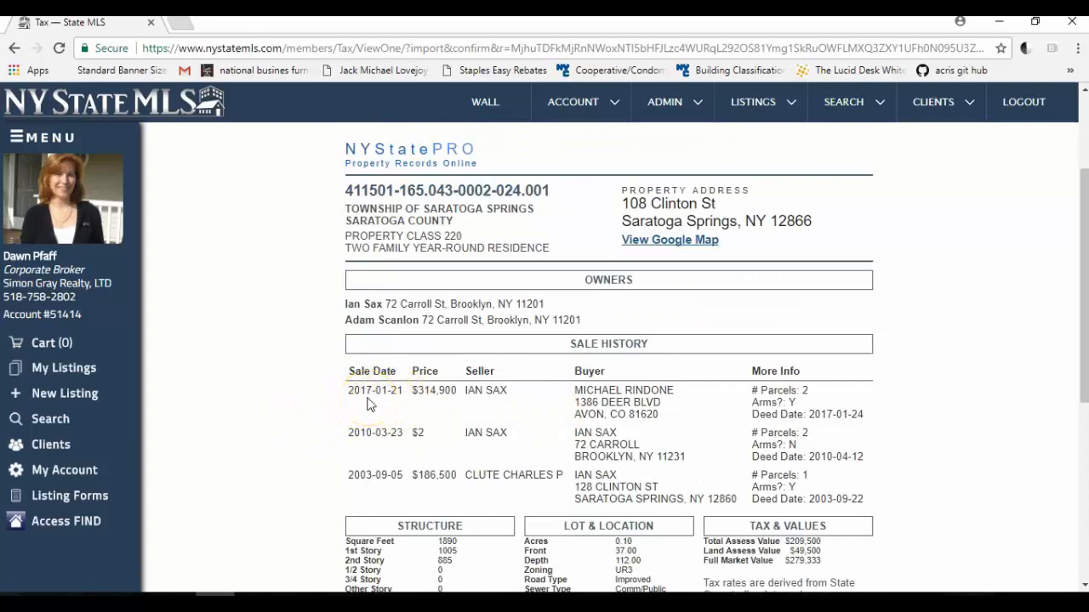
pyautogui.moveTo(798, 402)
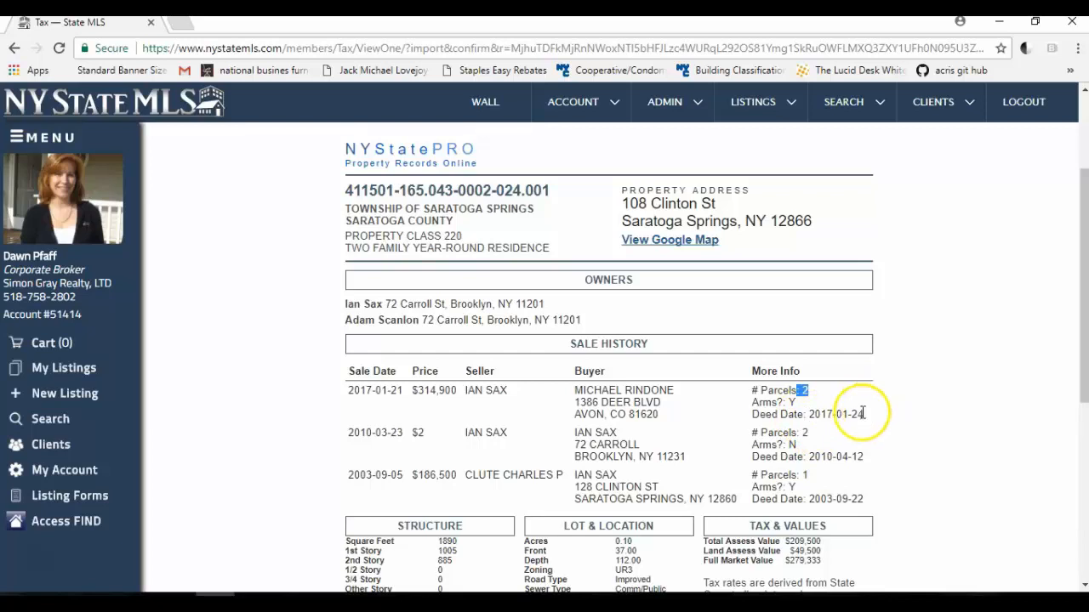
pyautogui.moveTo(374, 325)
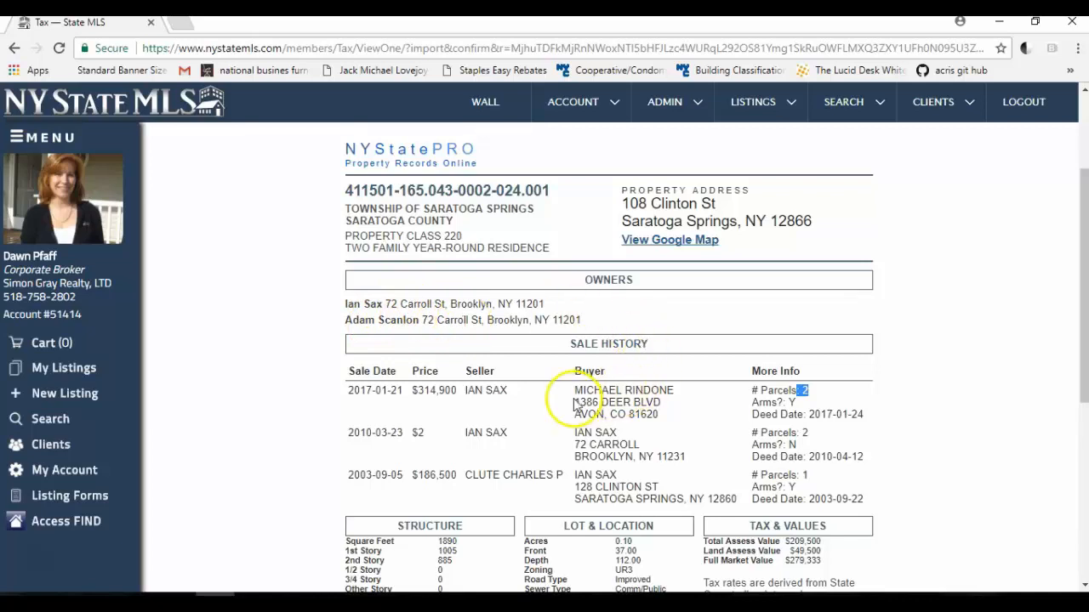
pyautogui.doubleClick(615, 389)
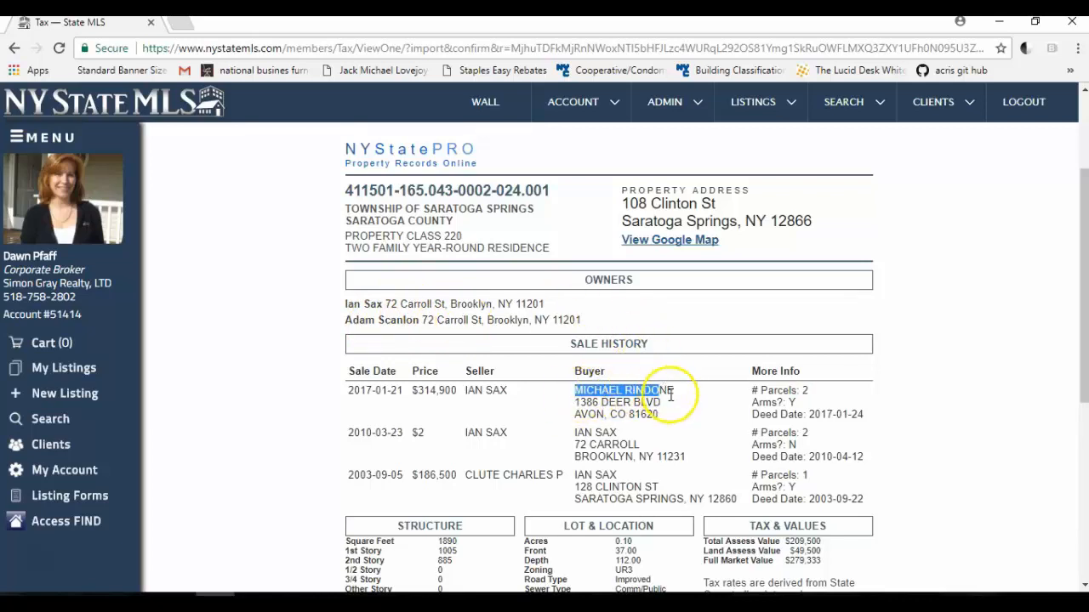
pyautogui.scroll(-3)
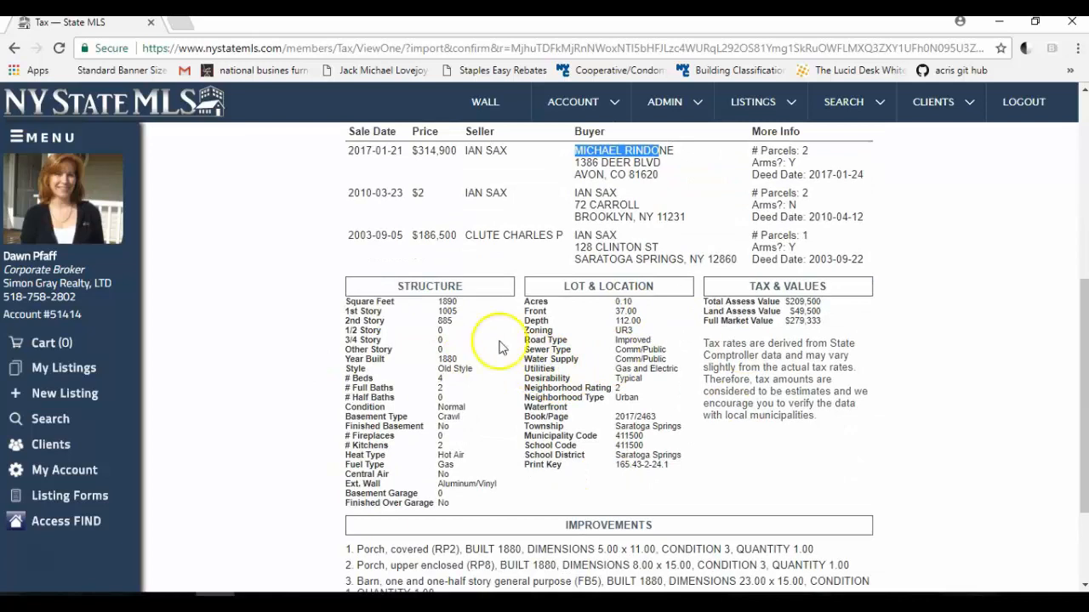
pyautogui.moveTo(443, 302)
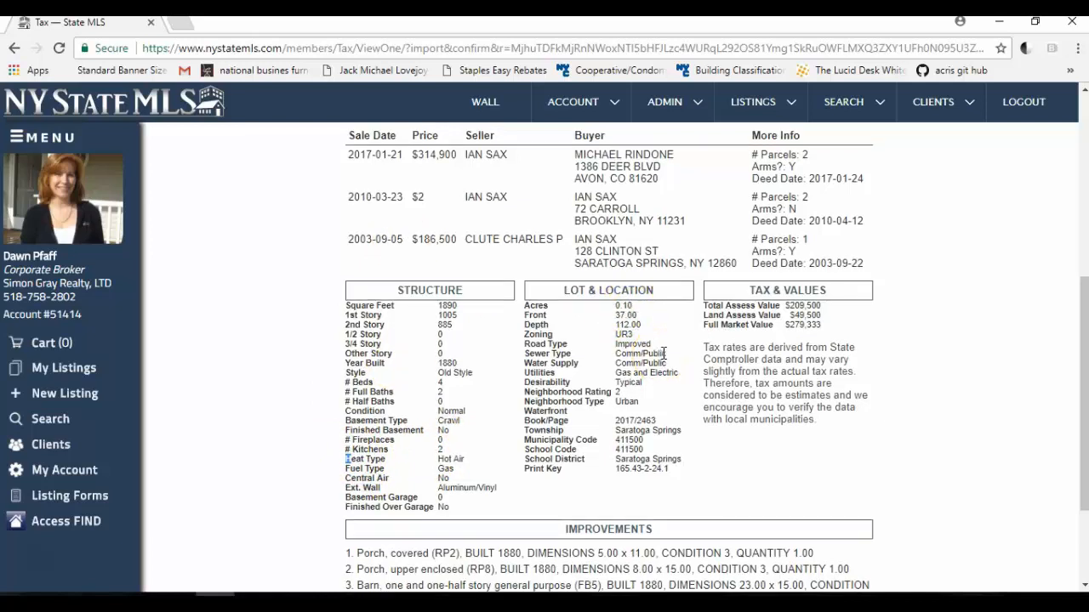
pyautogui.scroll(3)
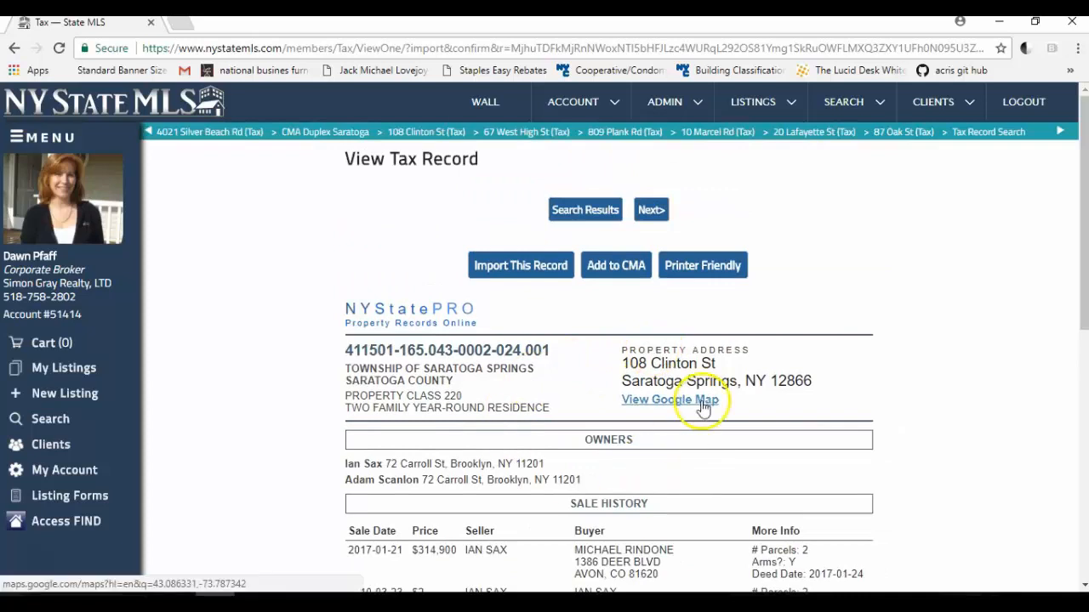
pyautogui.moveTo(616, 265)
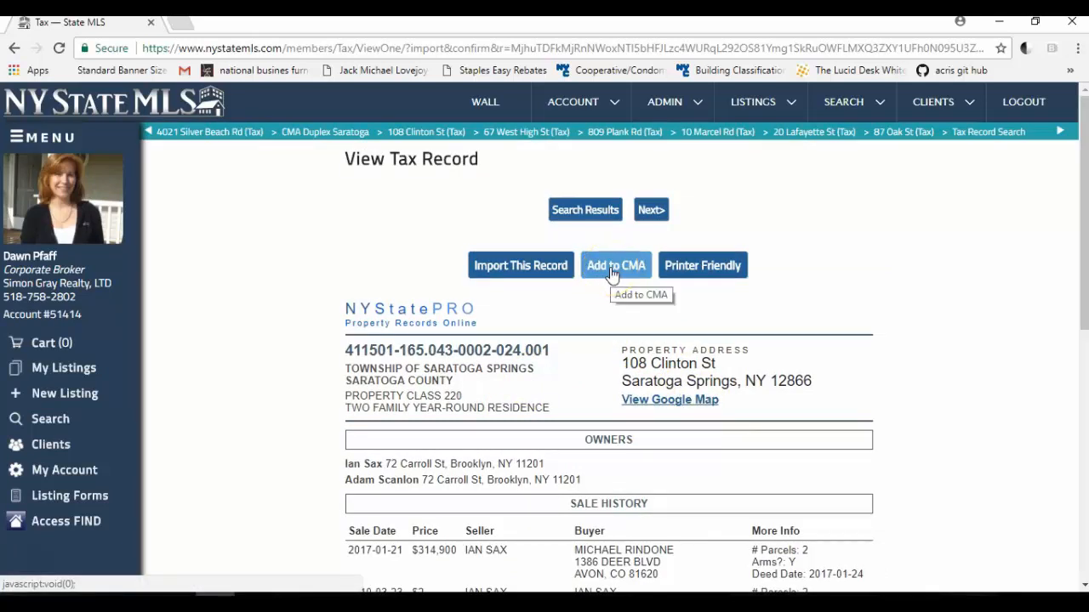
pyautogui.click(616, 265)
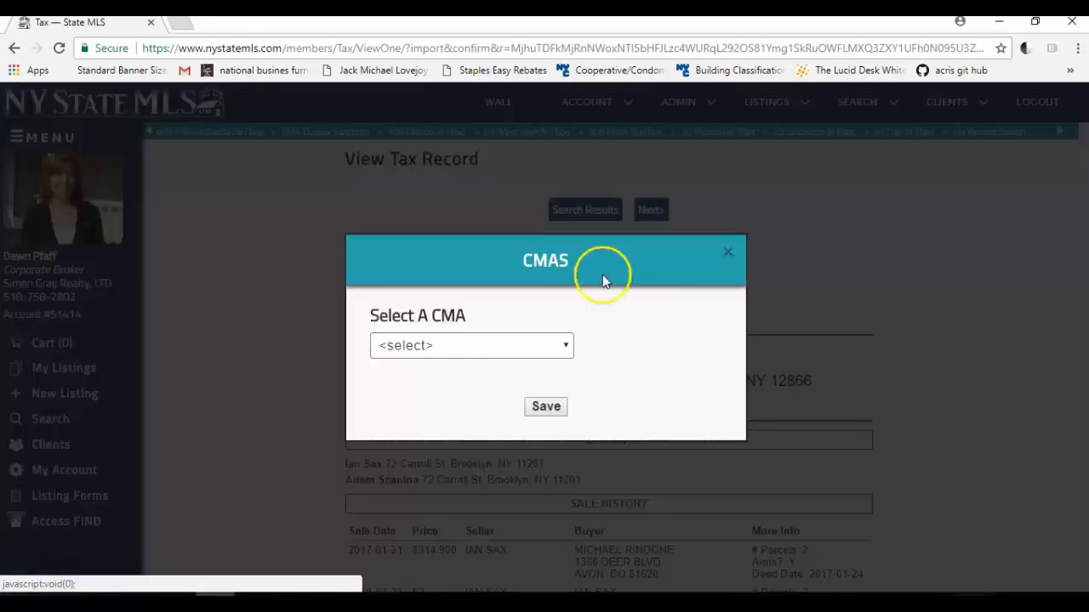
pyautogui.moveTo(553, 356)
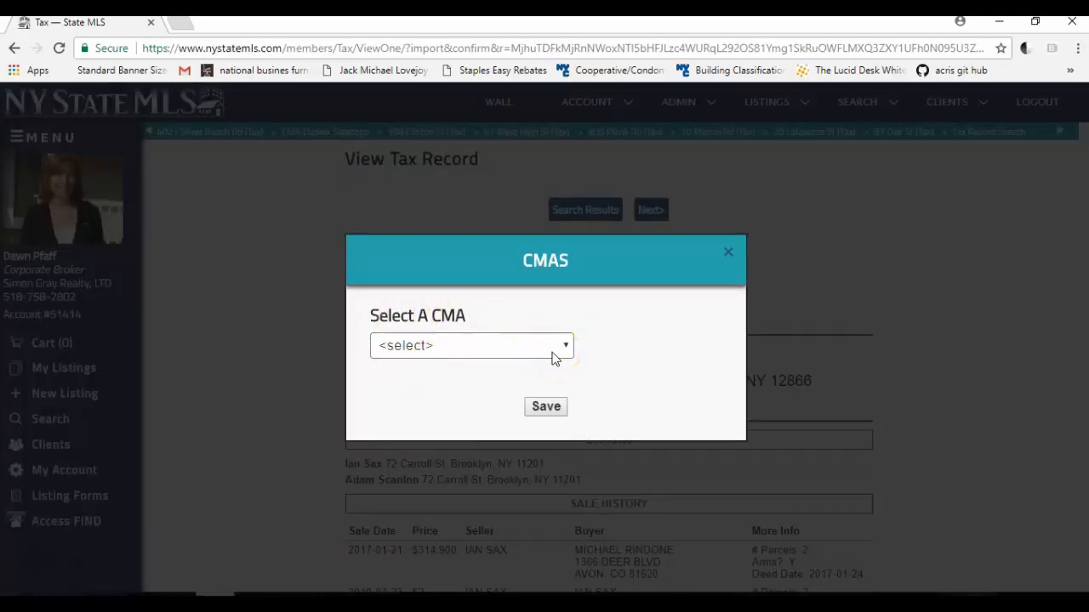
pyautogui.click(471, 346)
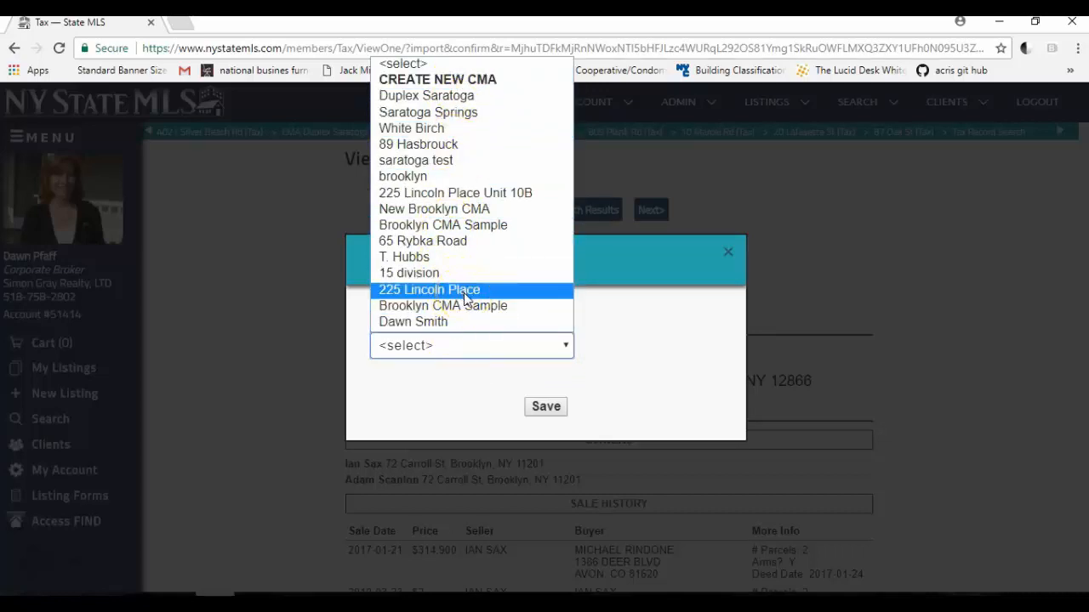
pyautogui.moveTo(436, 129)
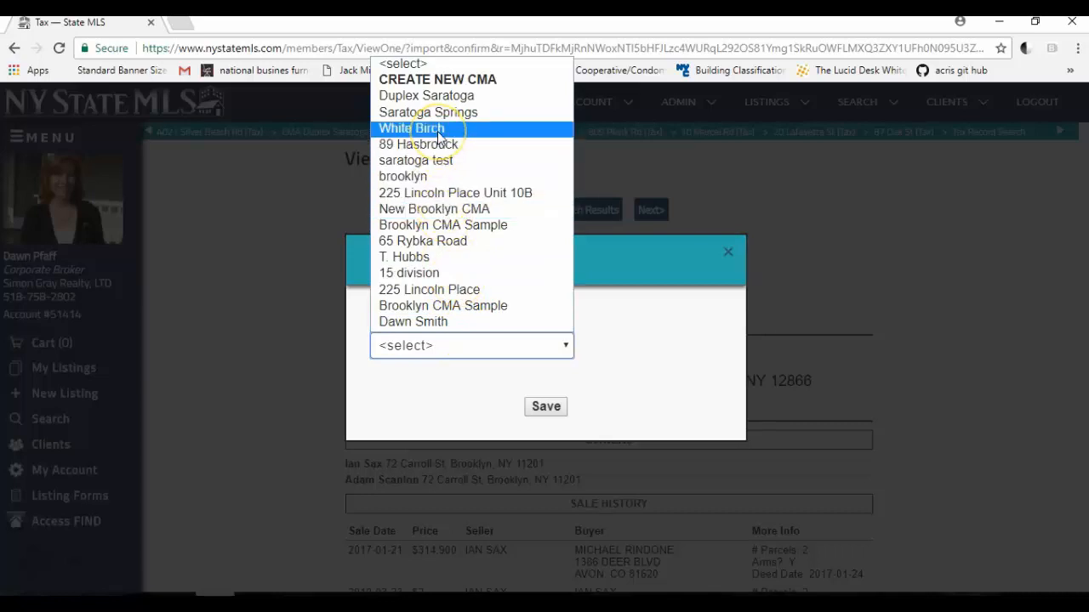
pyautogui.moveTo(437, 80)
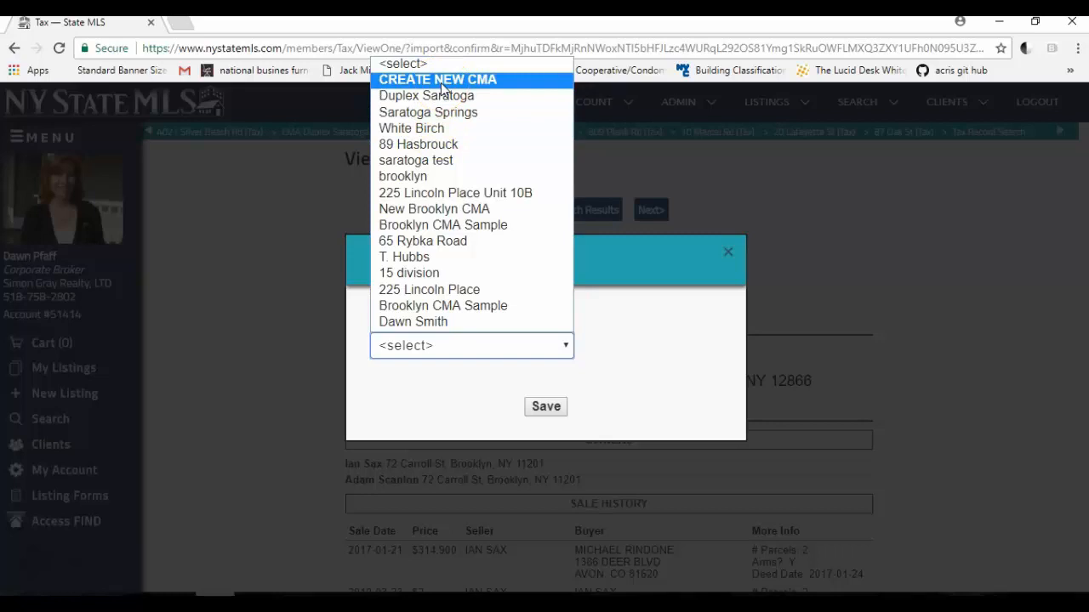
pyautogui.click(438, 80)
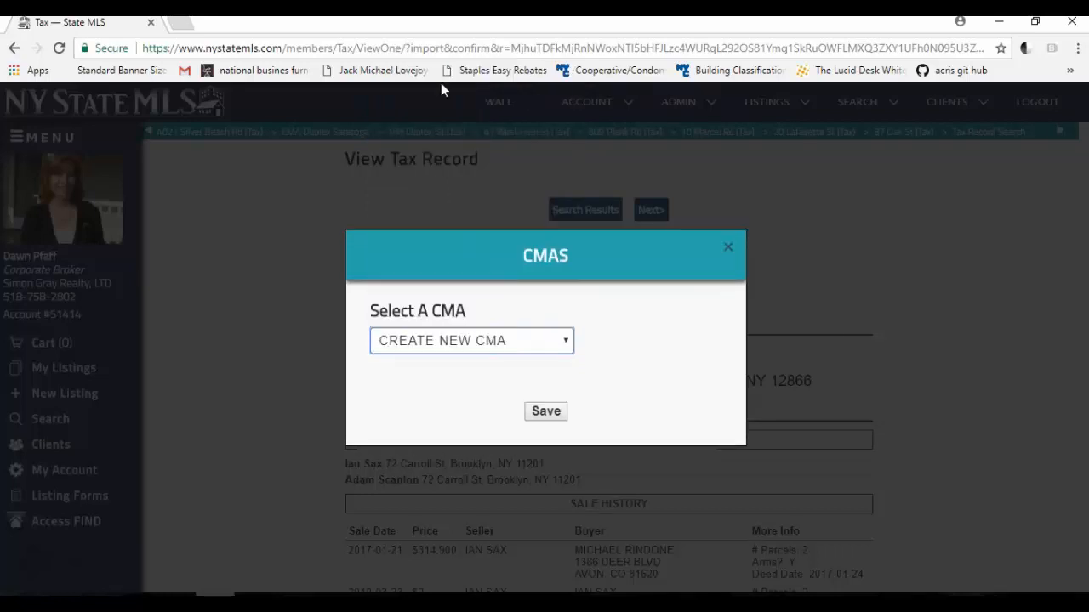
pyautogui.click(470, 340)
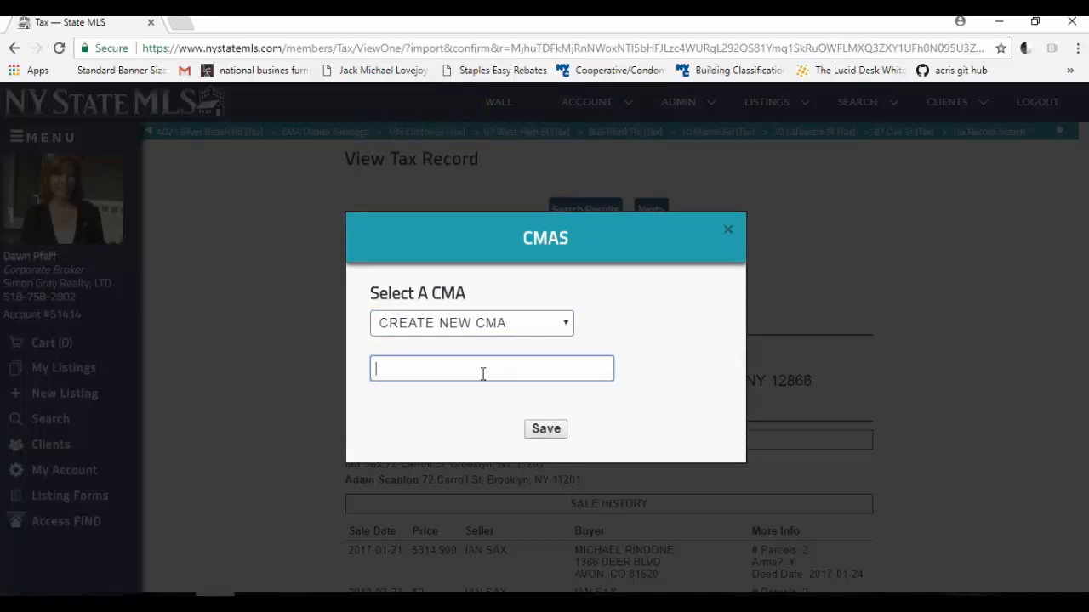
# Name the new CMA 'multi units Saratoga', save 108 Clinton St to it and dismiss the confirmation.
pyautogui.write('multi')
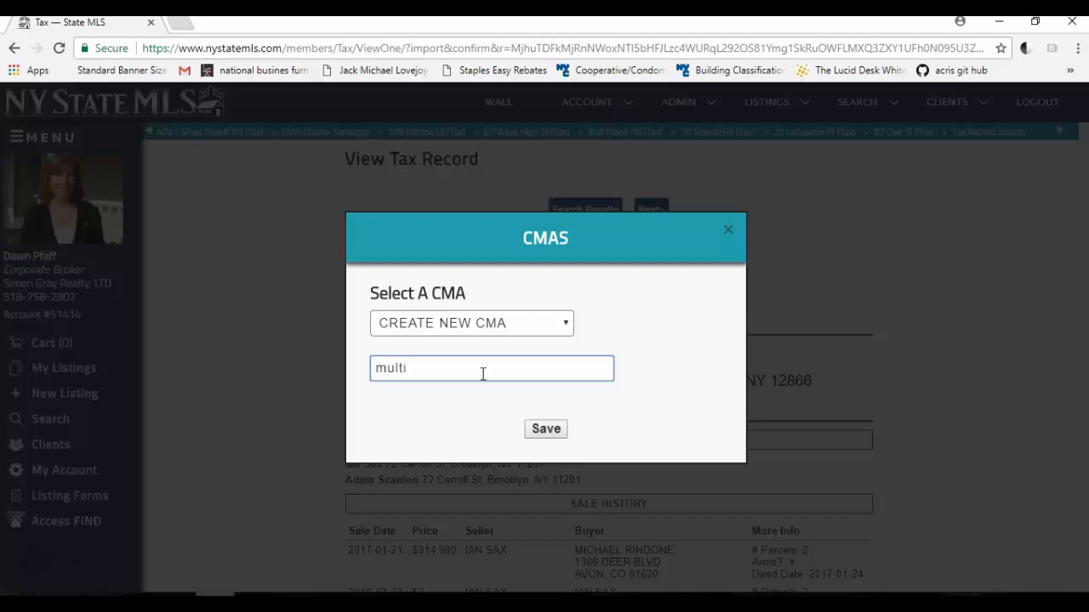
pyautogui.write('unt')
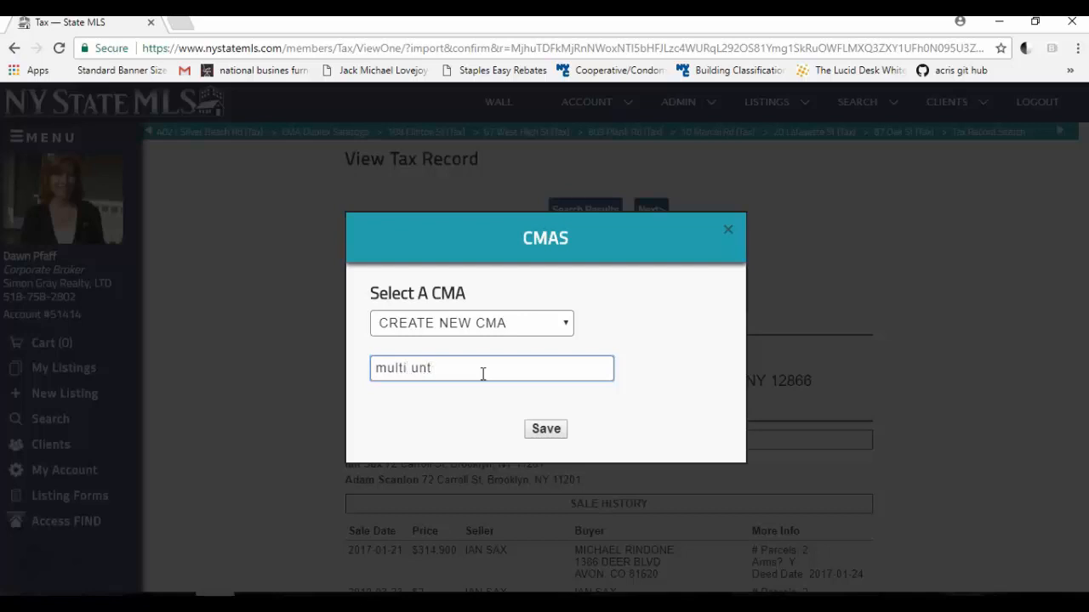
pyautogui.write('i')
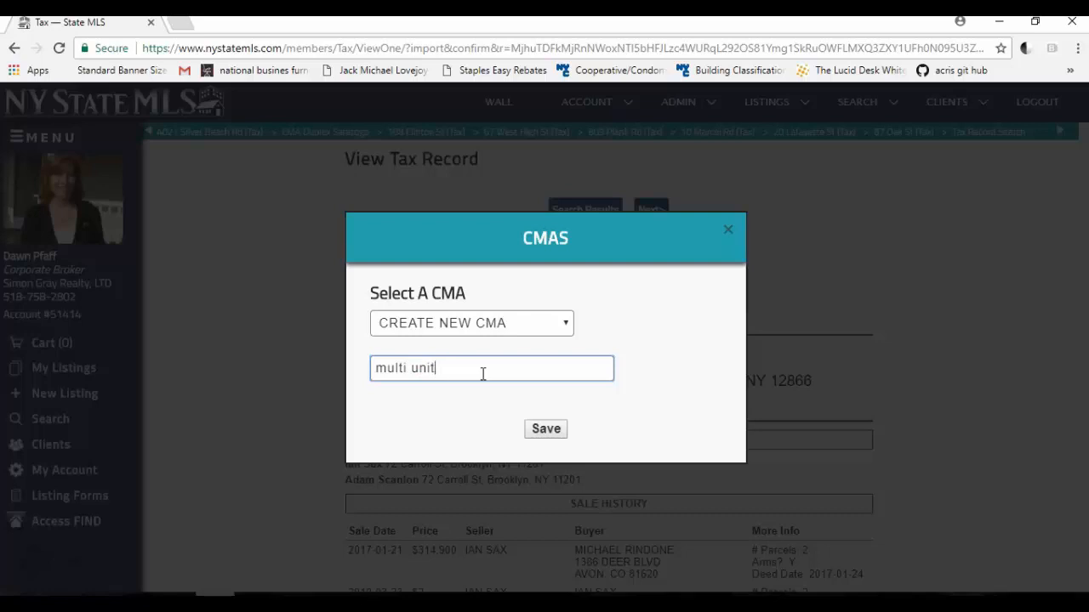
pyautogui.write('s Sara')
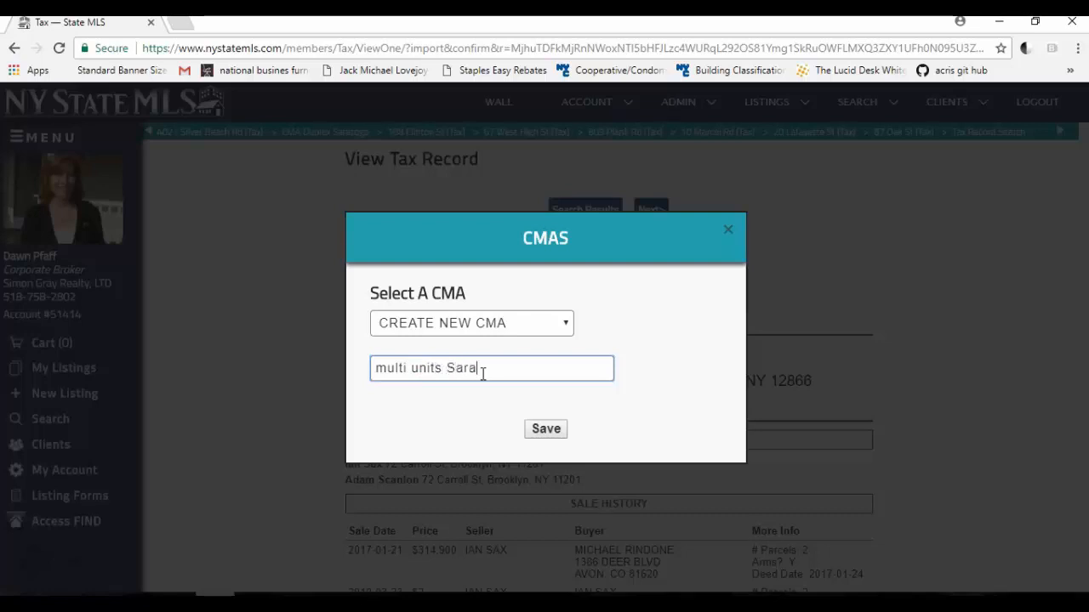
pyautogui.write('toga')
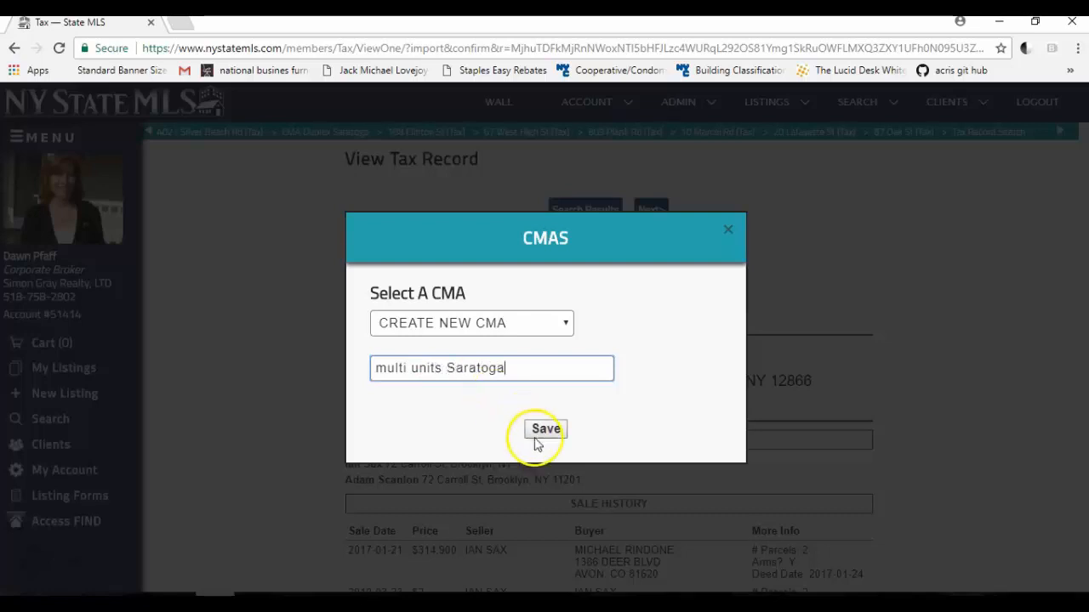
pyautogui.click(545, 429)
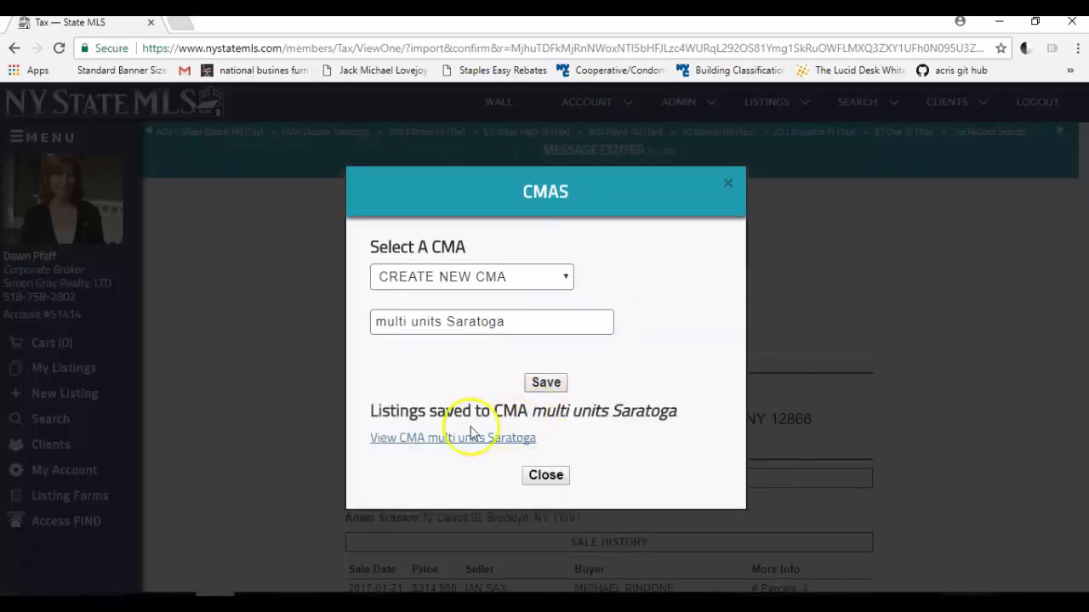
pyautogui.moveTo(449, 446)
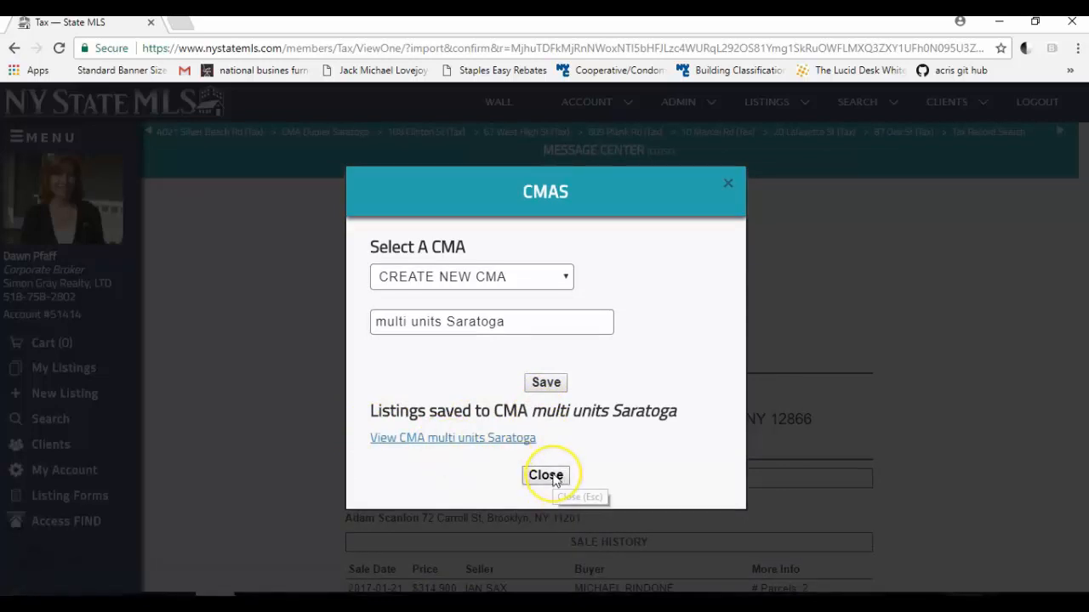
pyautogui.moveTo(570, 475)
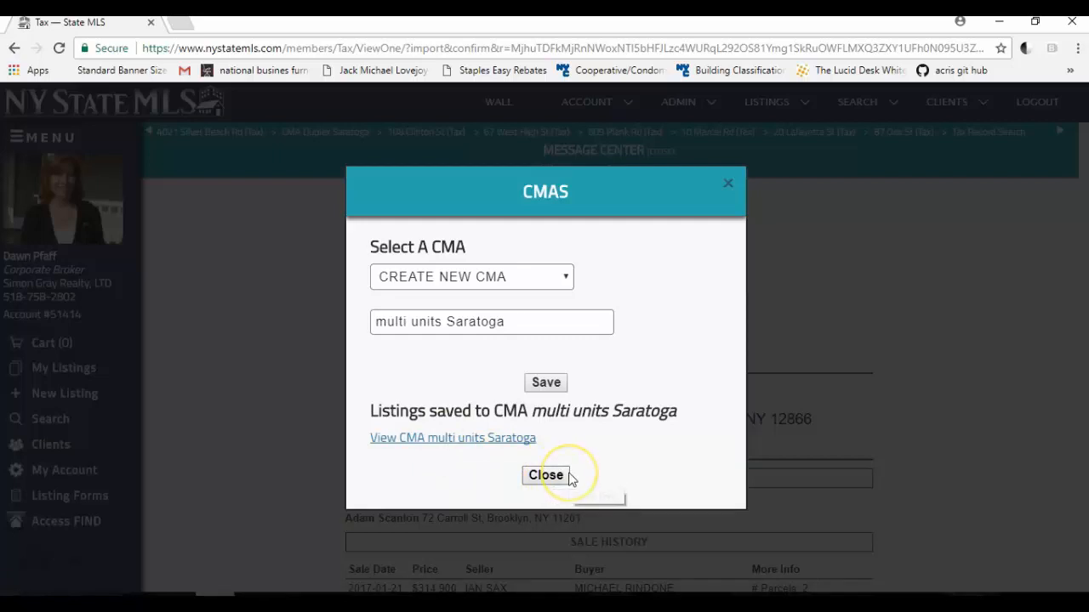
pyautogui.moveTo(544, 474)
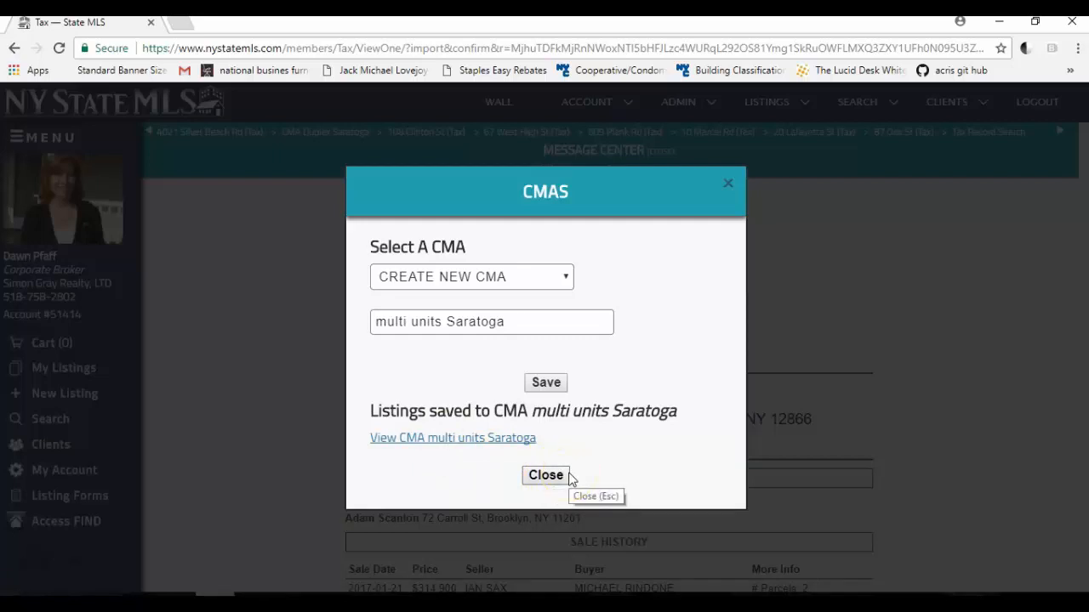
pyautogui.click(544, 475)
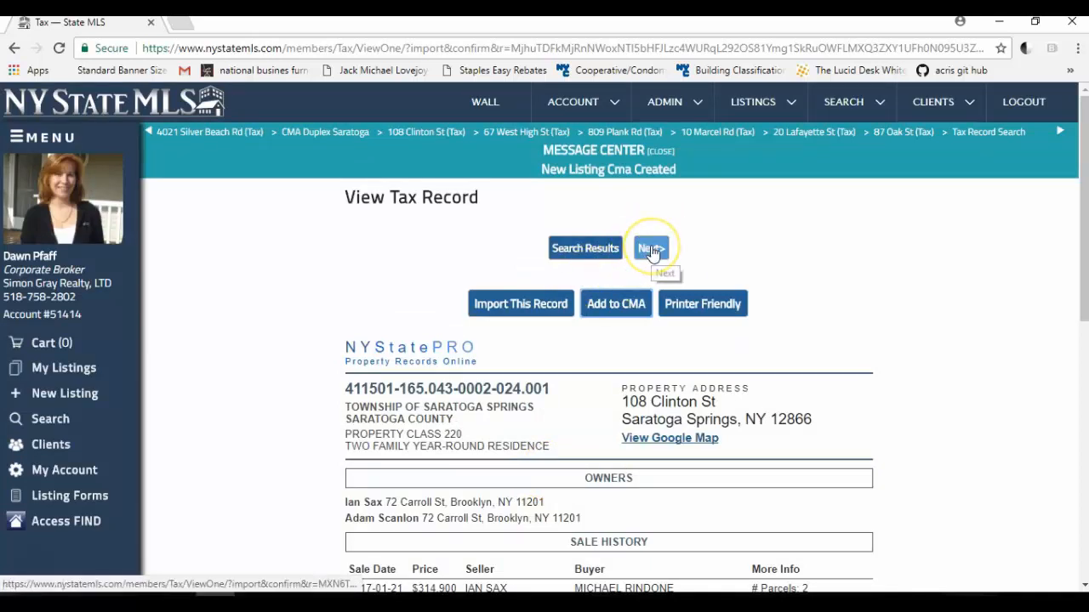
pyautogui.click(650, 249)
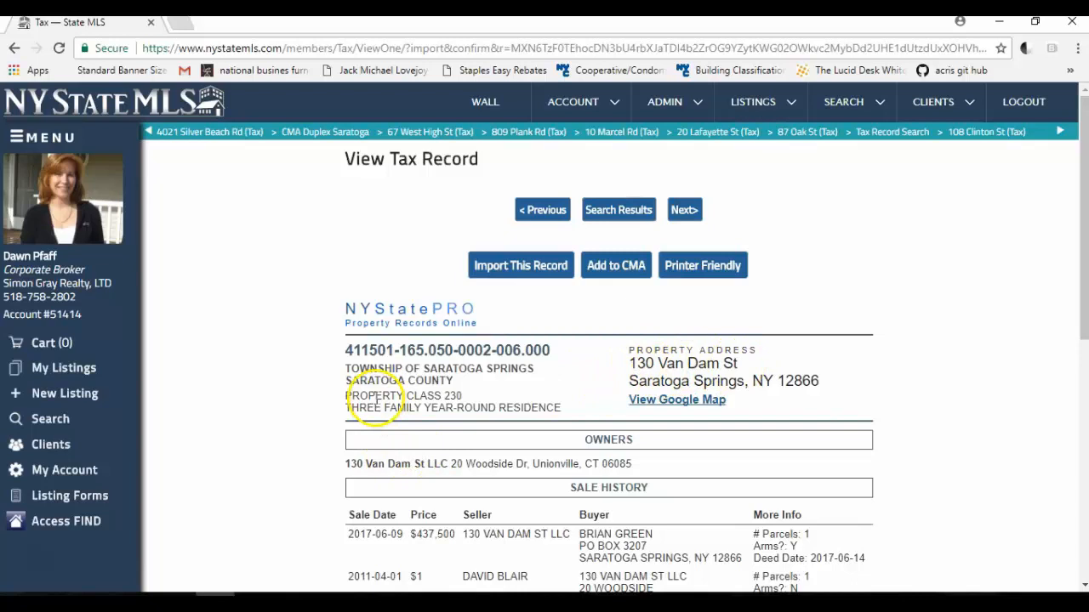
pyautogui.doubleClick(395, 394)
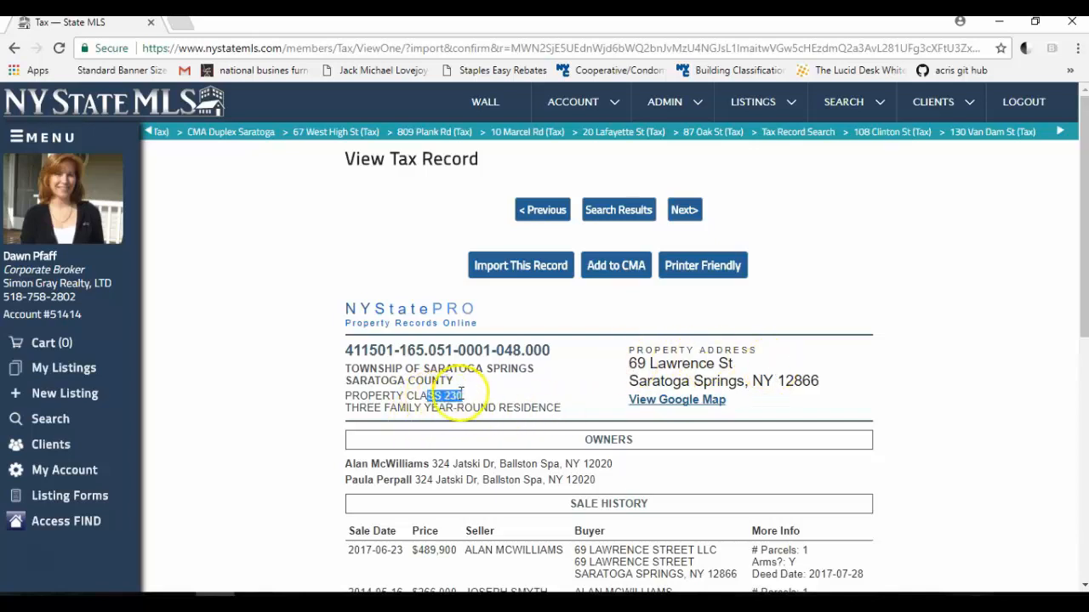
pyautogui.moveTo(473, 449)
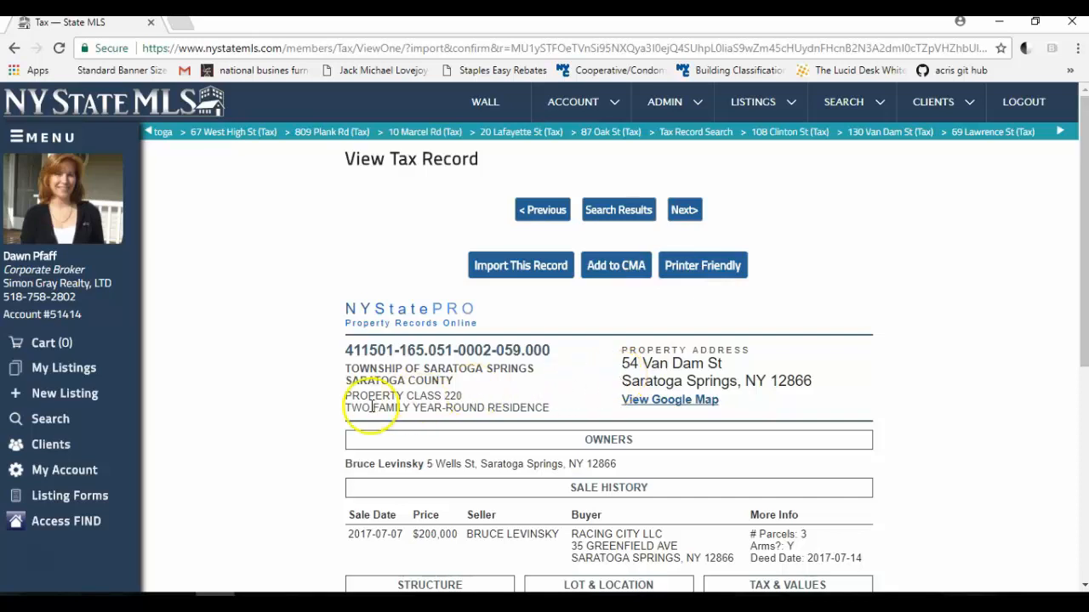
pyautogui.moveTo(552, 397)
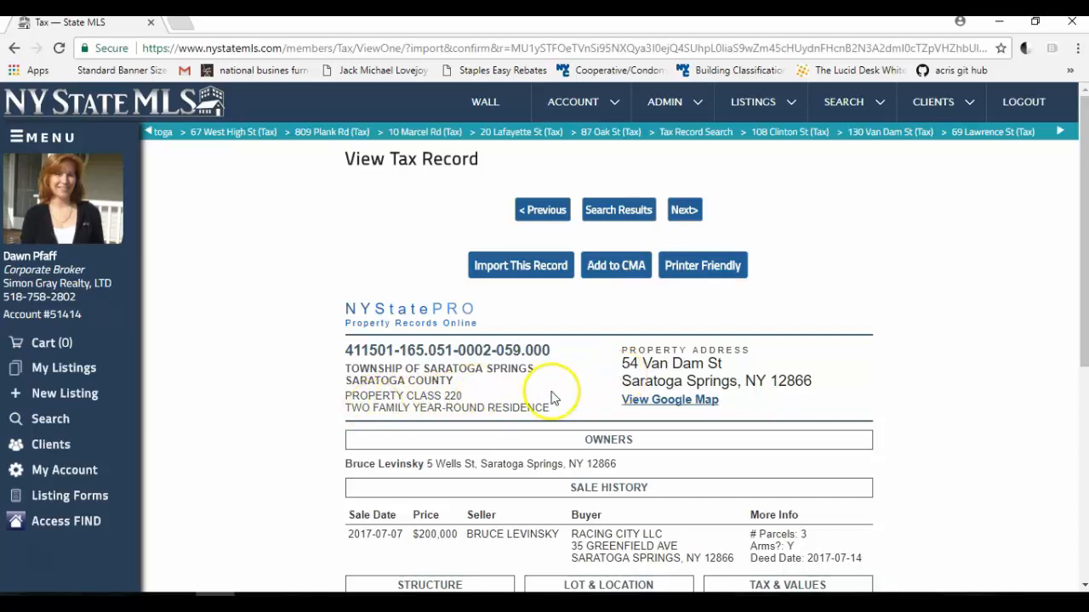
pyautogui.scroll(-3)
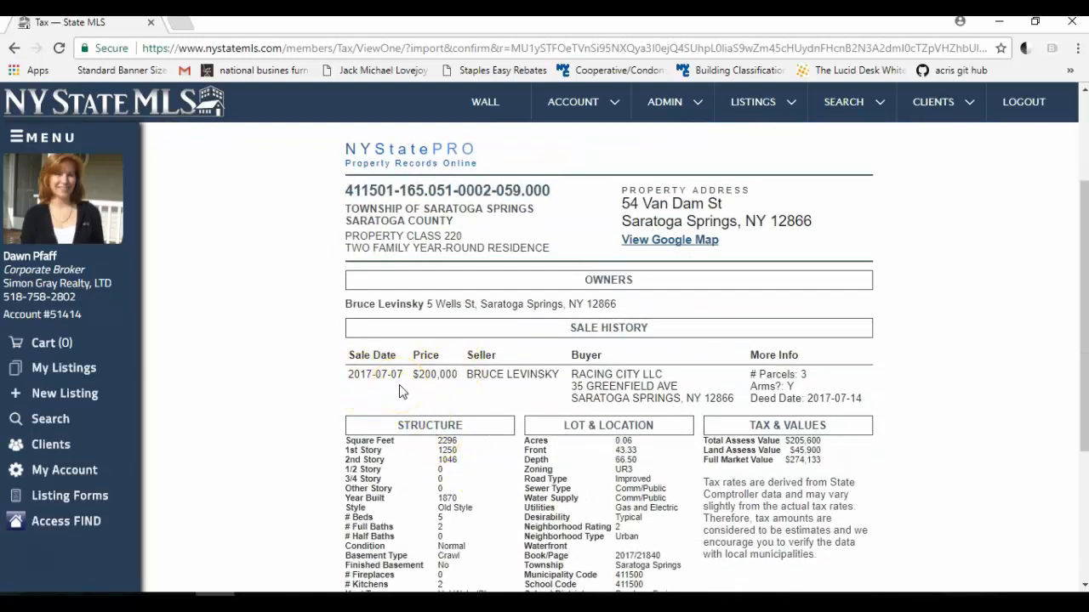
pyautogui.moveTo(646, 451)
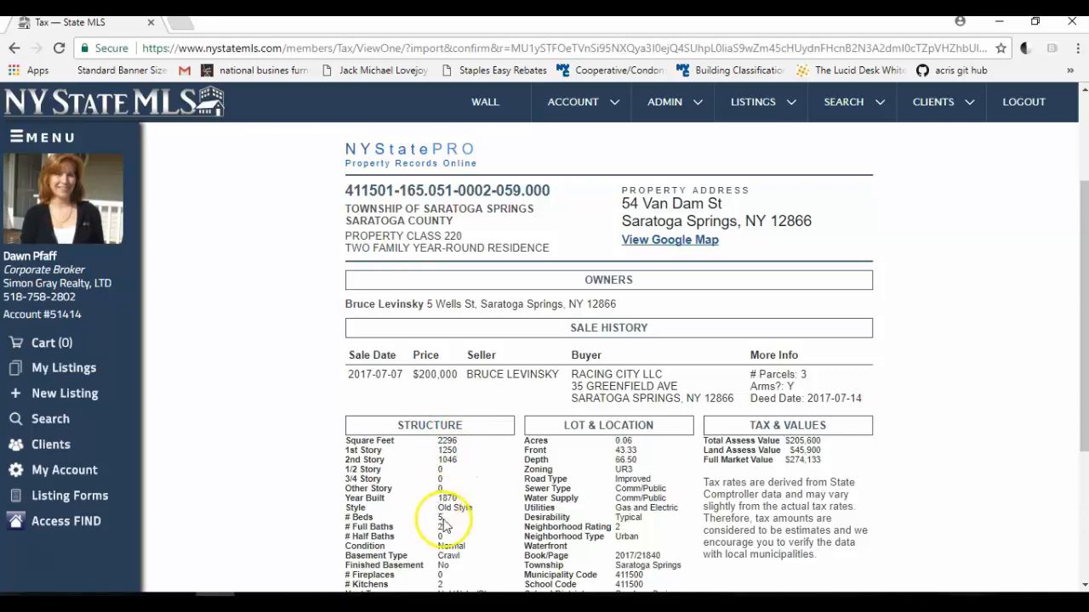
pyautogui.scroll(-3)
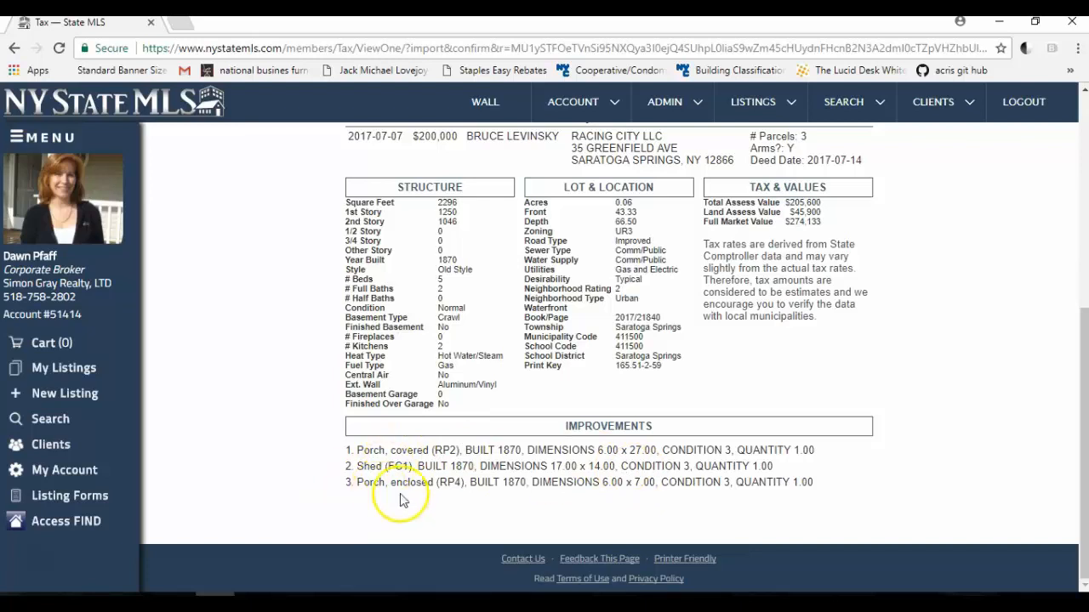
pyautogui.scroll(3)
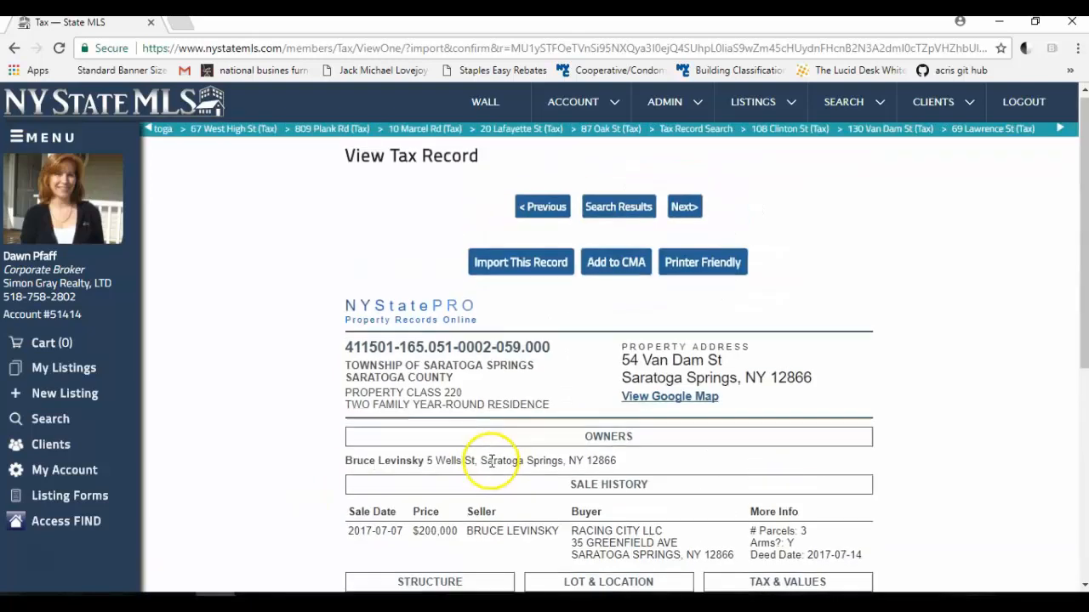
pyautogui.moveTo(616, 265)
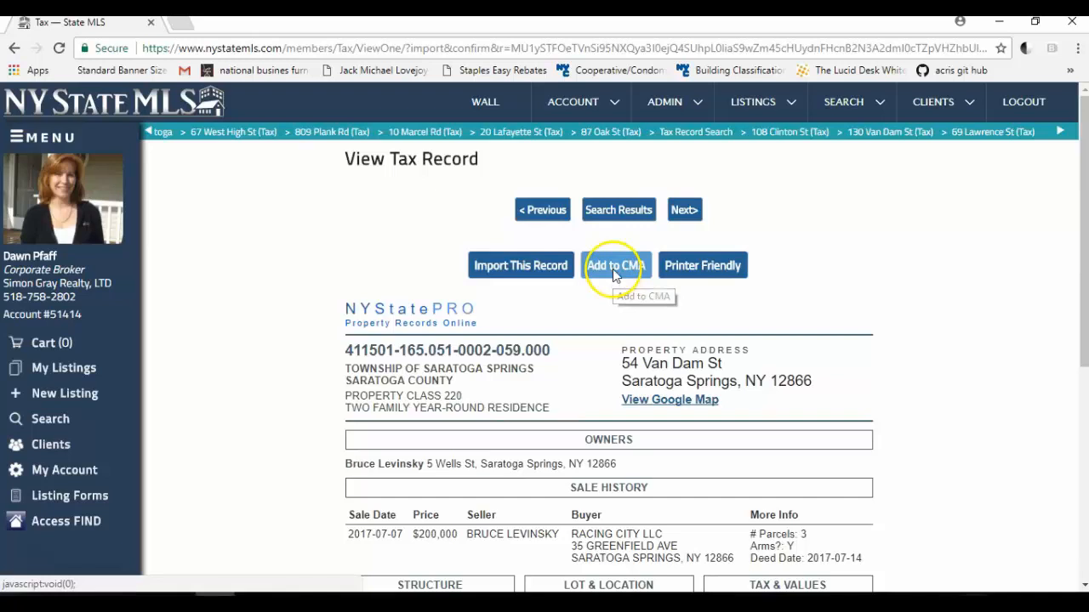
pyautogui.click(616, 265)
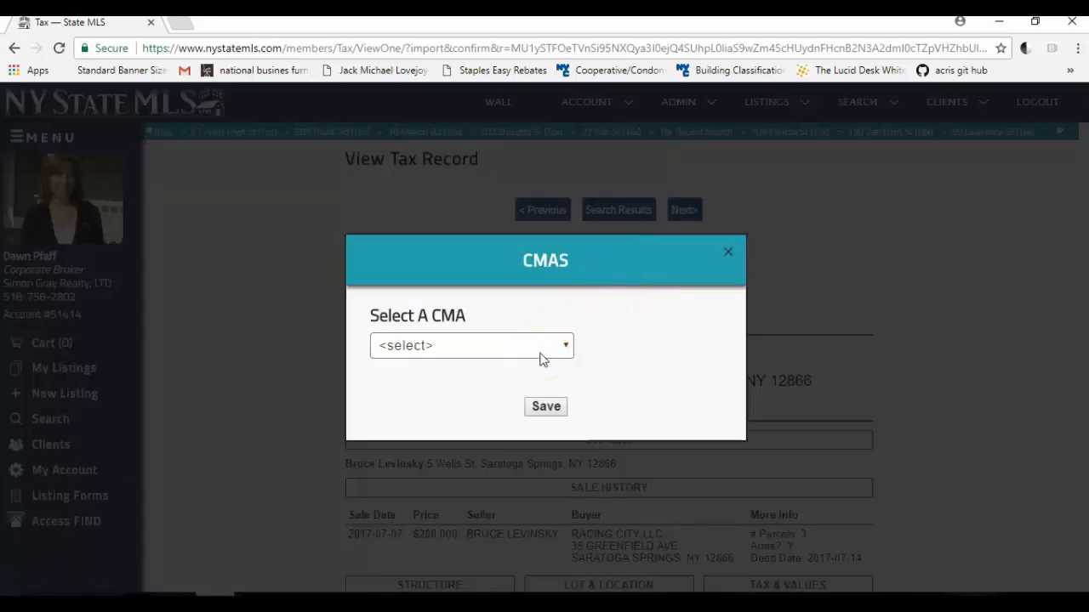
pyautogui.moveTo(611, 371)
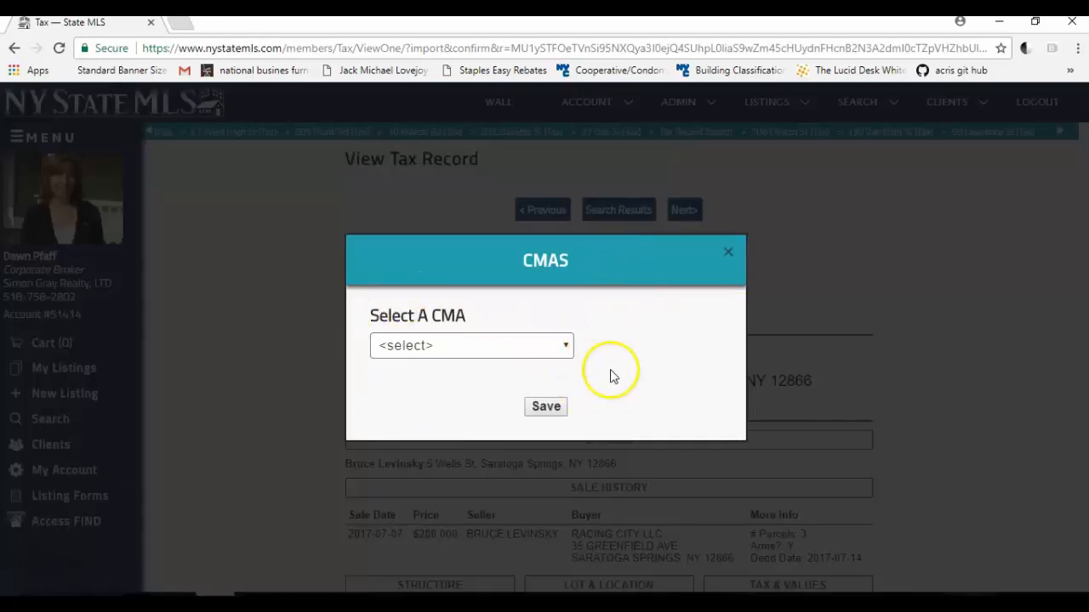
pyautogui.click(471, 345)
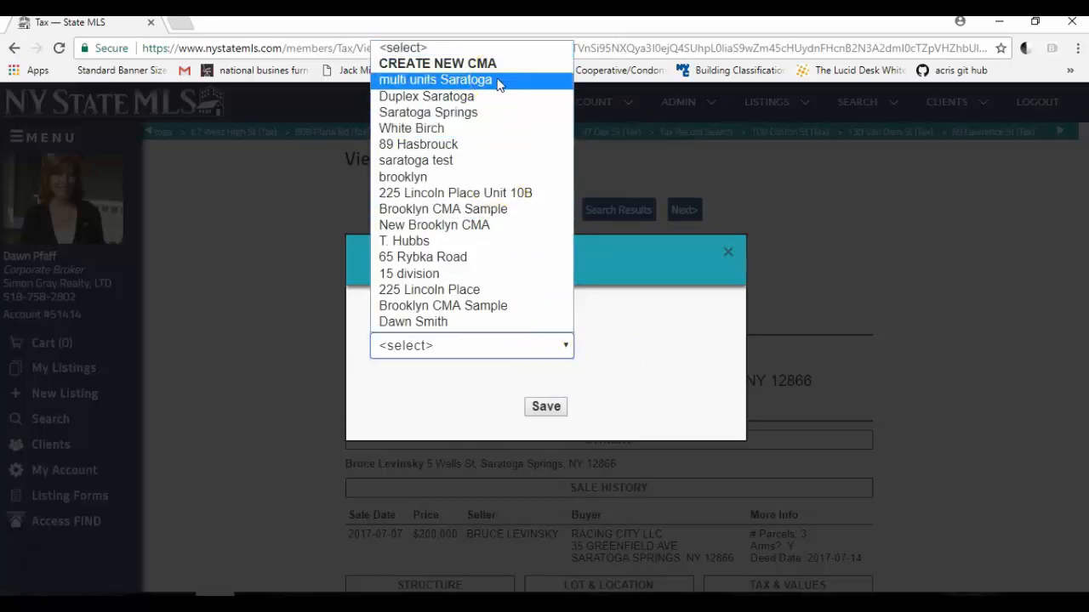
pyautogui.click(436, 80)
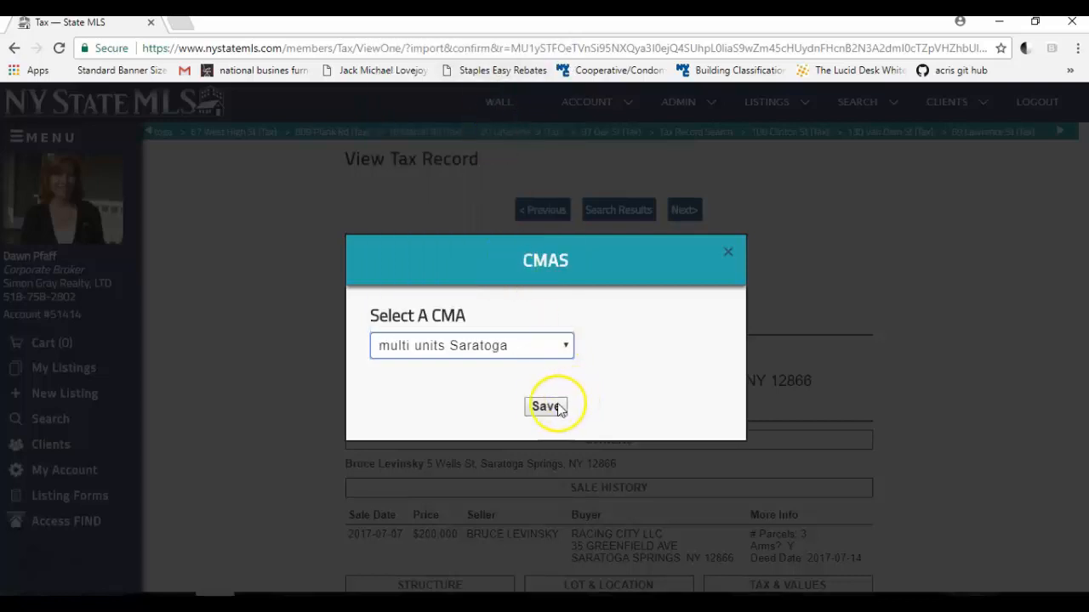
pyautogui.click(545, 404)
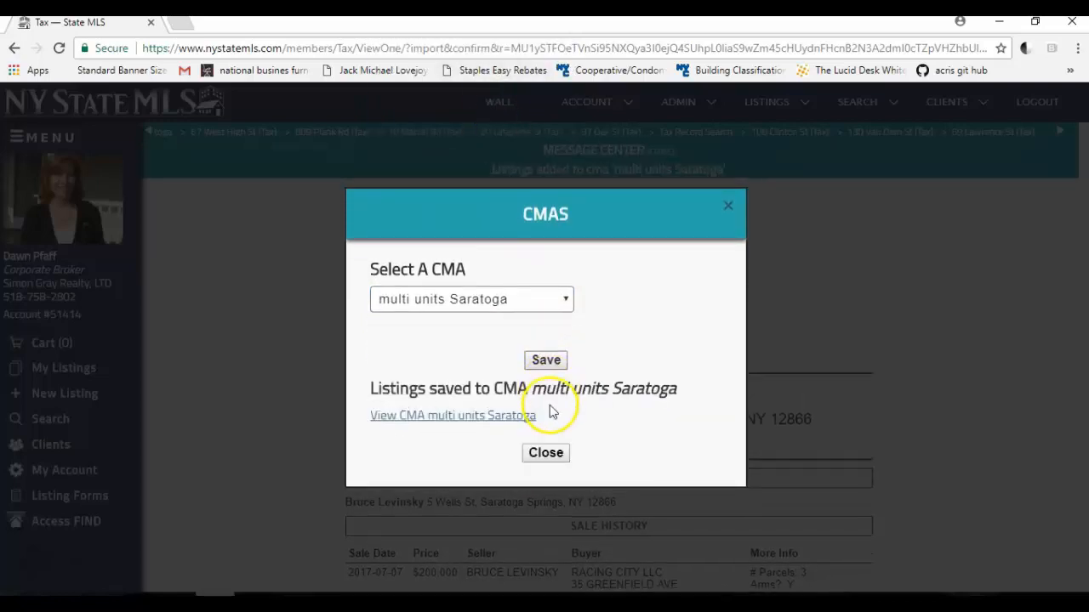
pyautogui.moveTo(548, 453)
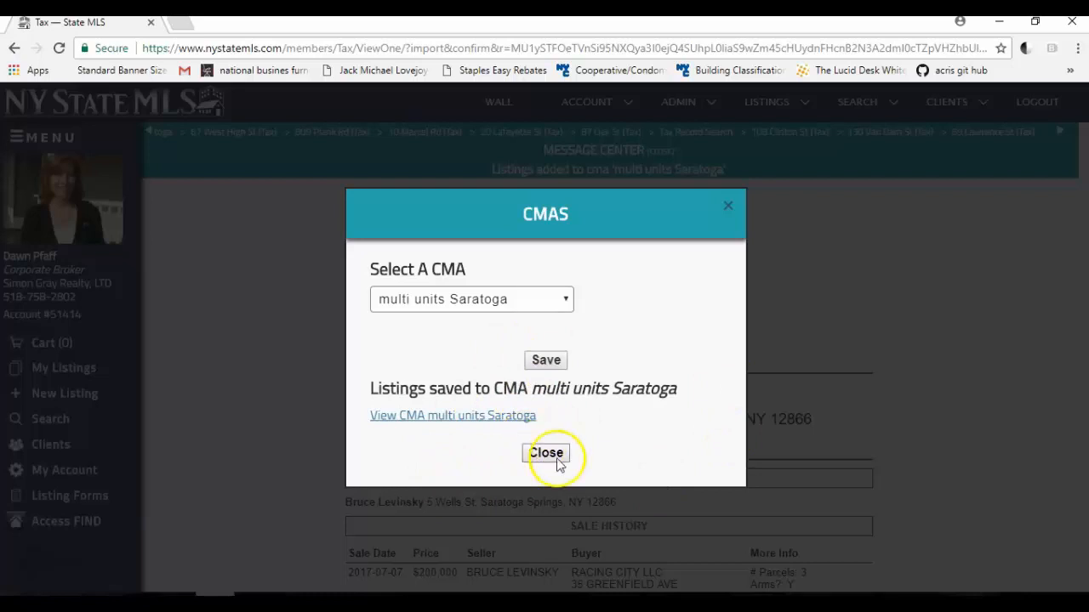
pyautogui.click(544, 453)
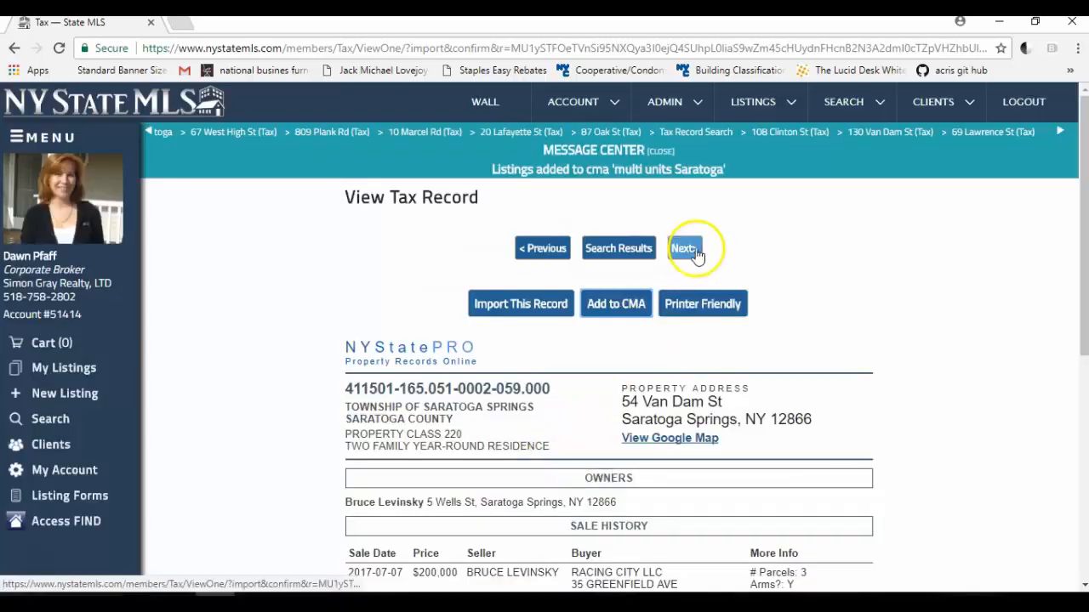
pyautogui.click(684, 248)
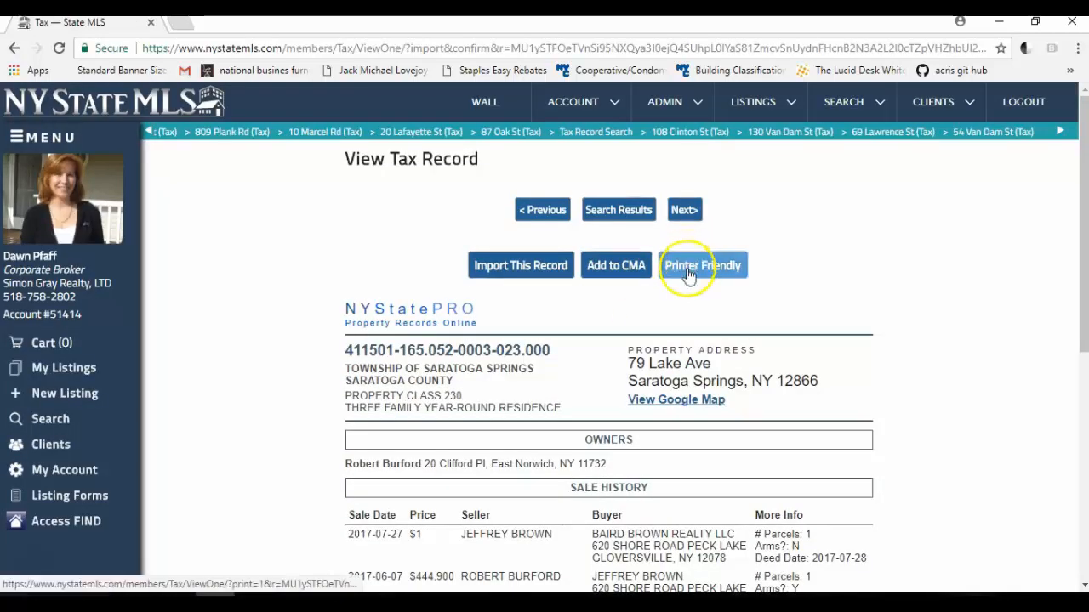
pyautogui.moveTo(378, 429)
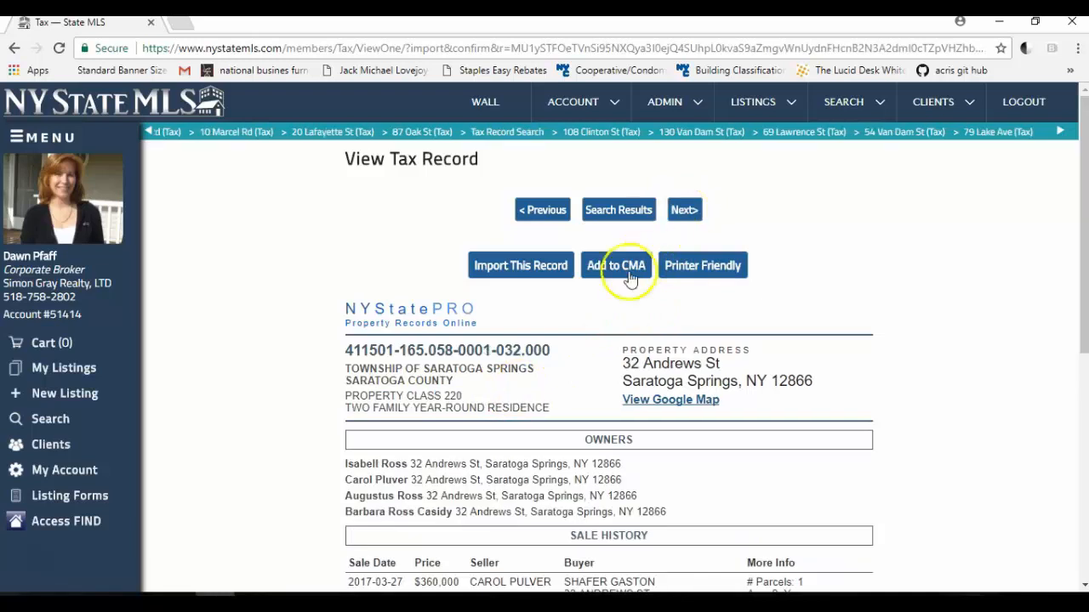
pyautogui.moveTo(514, 493)
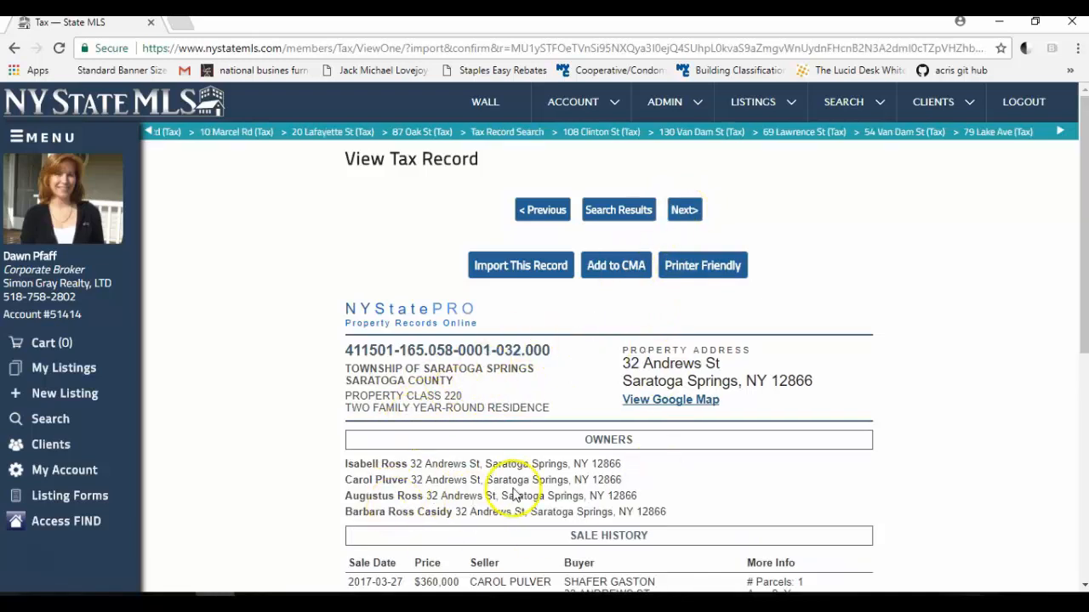
pyautogui.moveTo(718, 374)
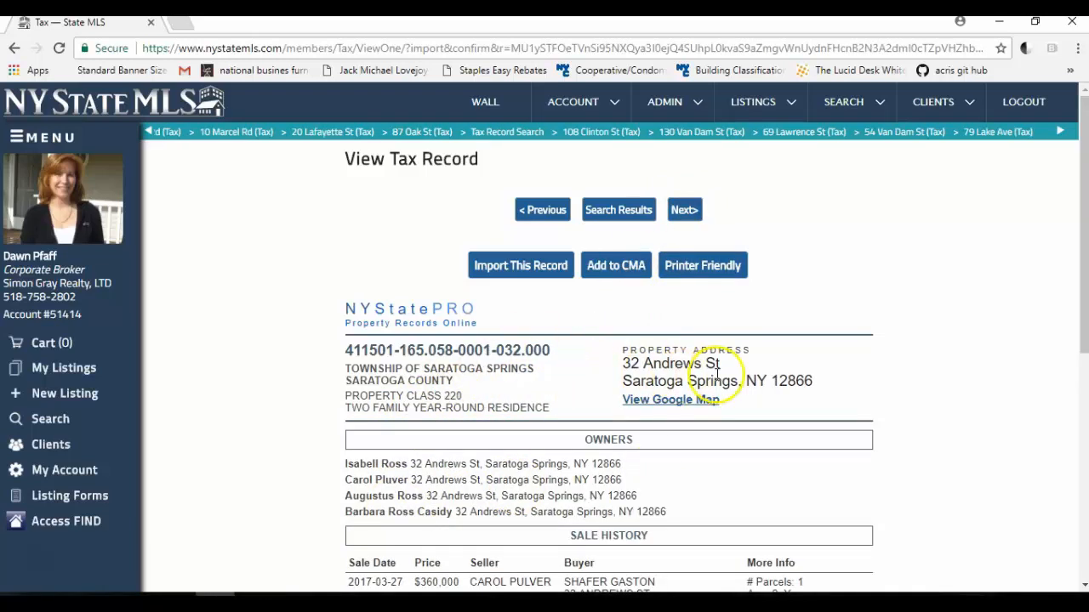
pyautogui.scroll(-3)
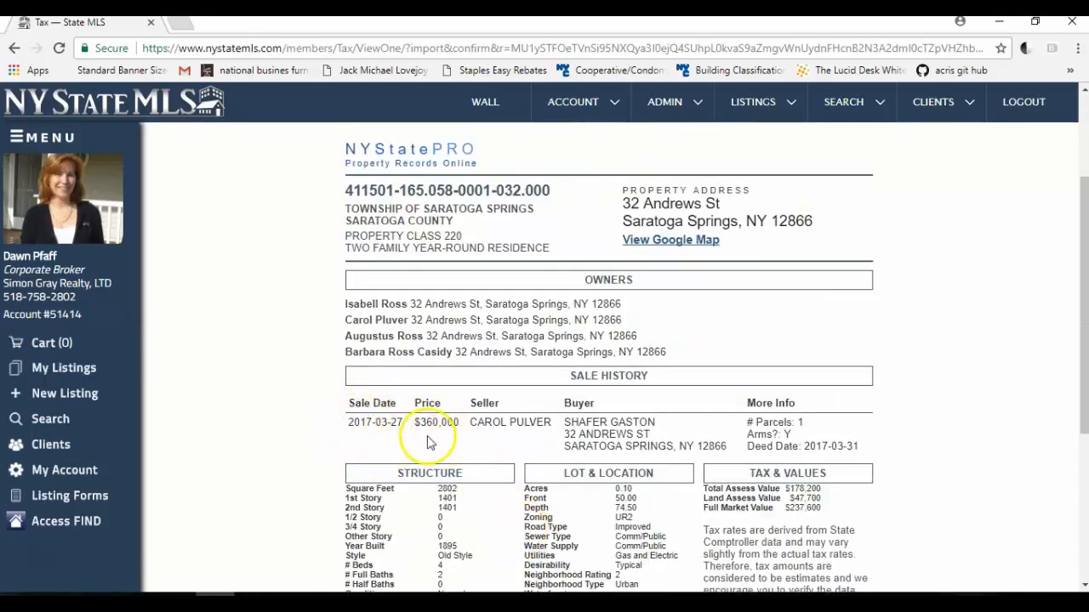
pyautogui.moveTo(462, 429)
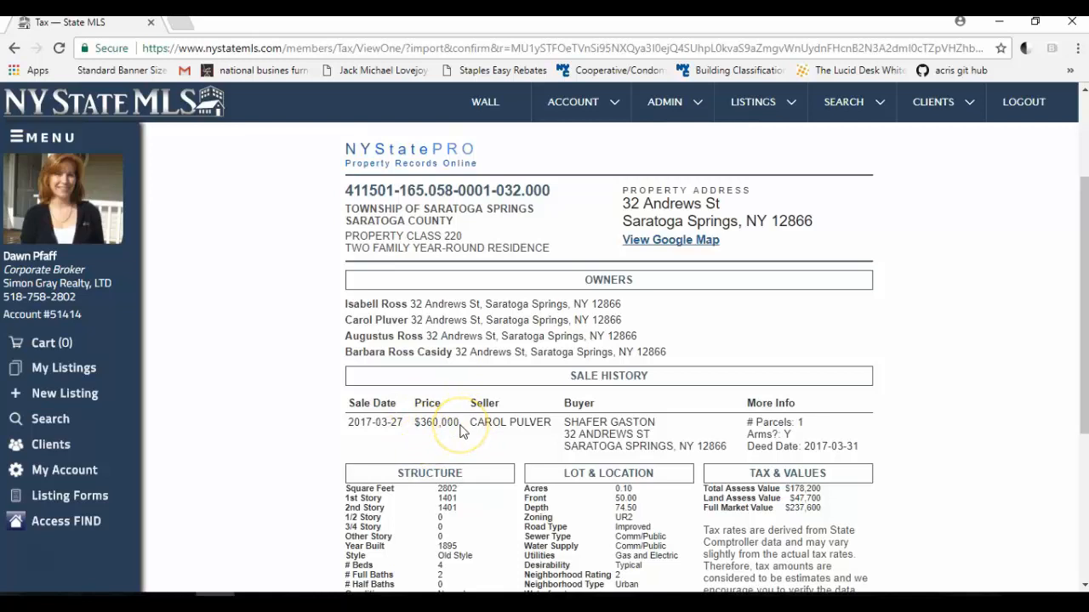
pyautogui.scroll(-3)
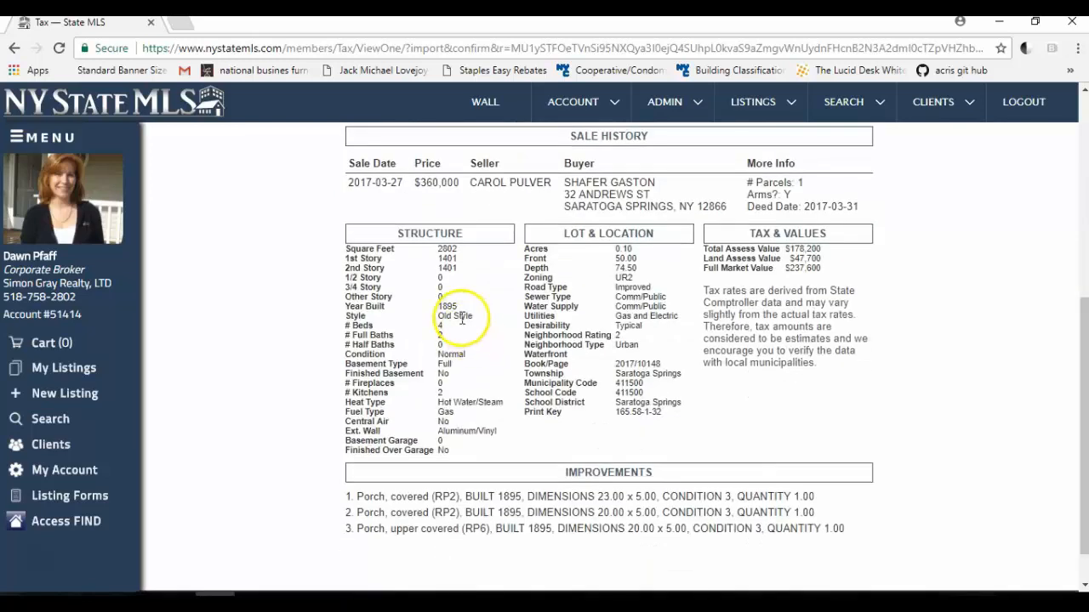
pyautogui.moveTo(450, 401)
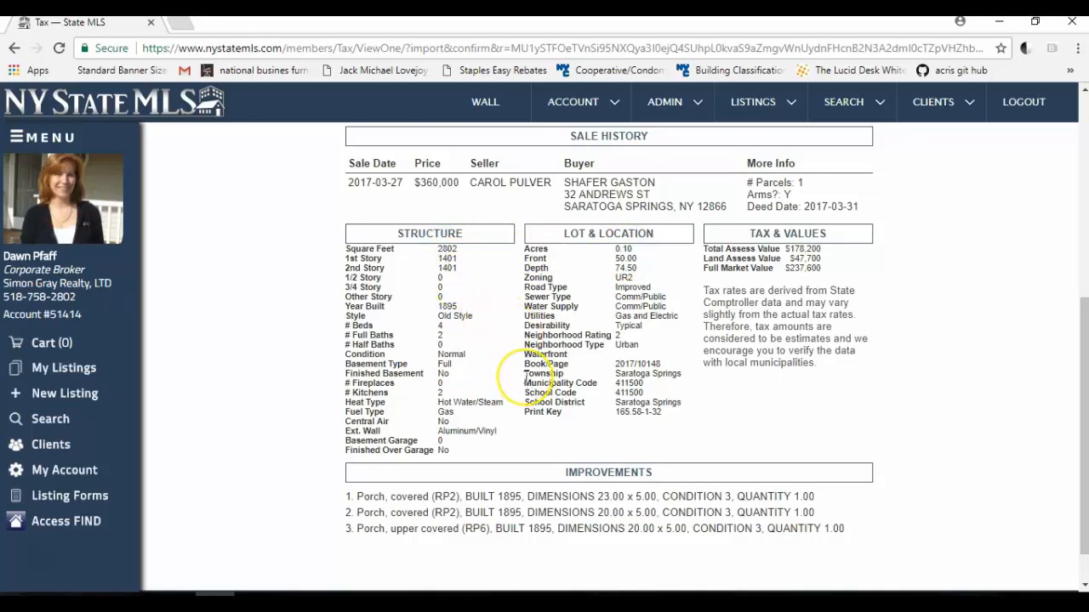
pyautogui.scroll(3)
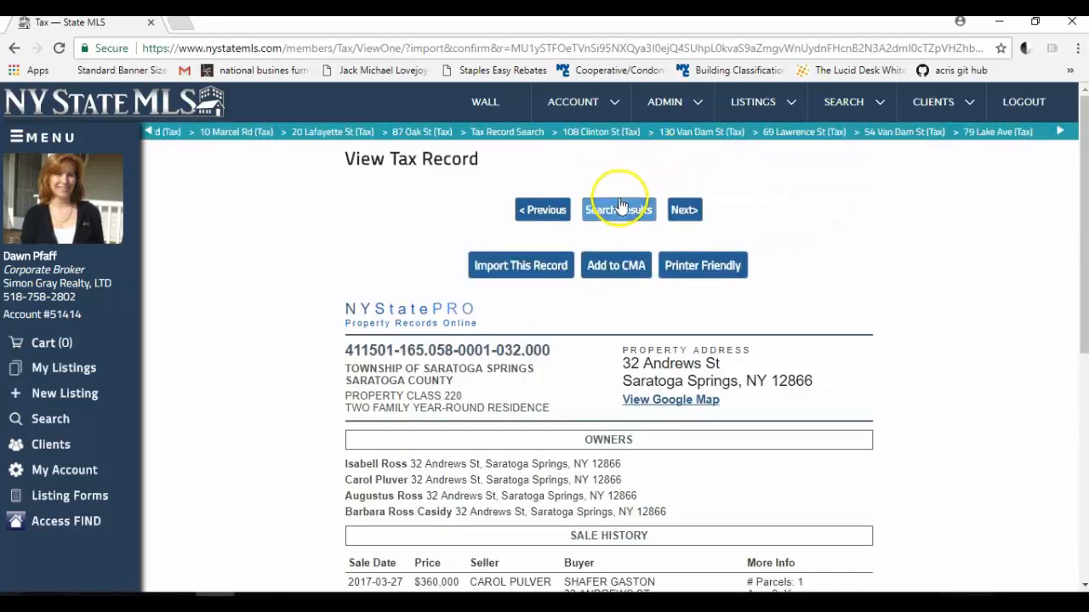
pyautogui.click(616, 266)
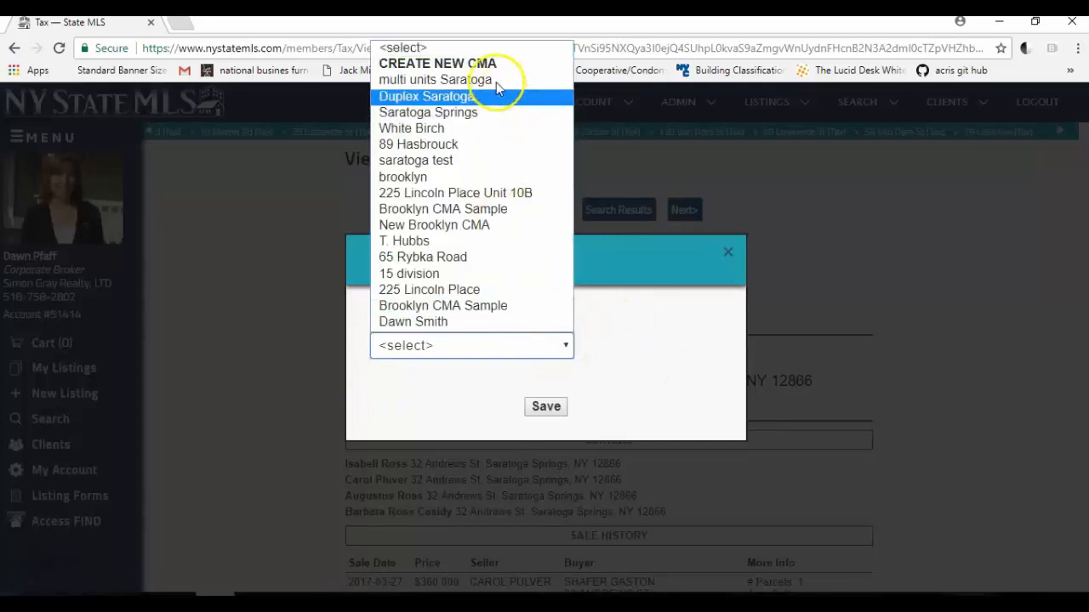
pyautogui.click(435, 80)
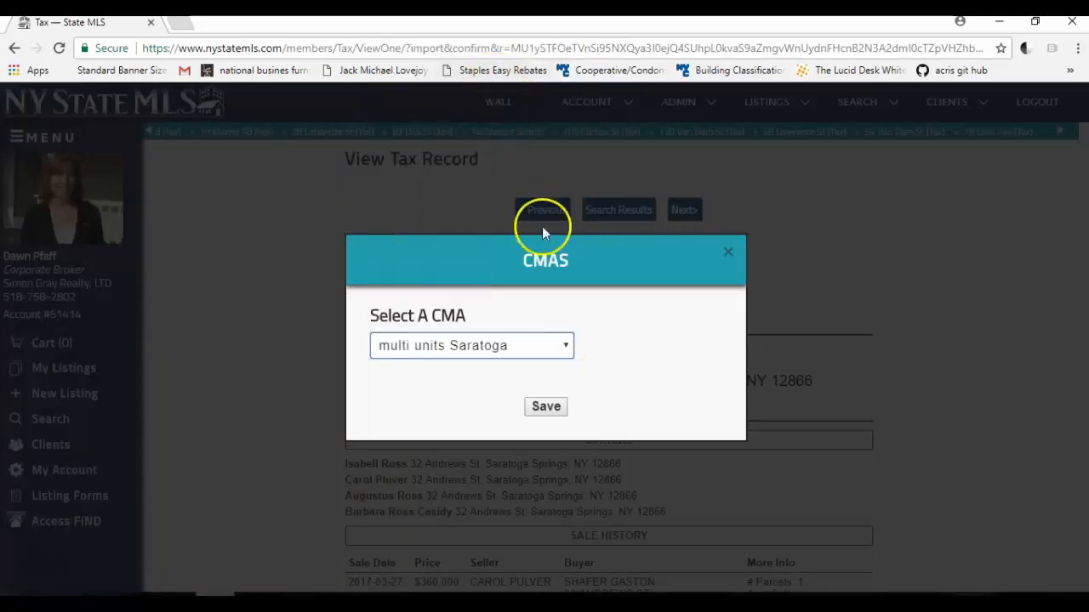
pyautogui.click(544, 407)
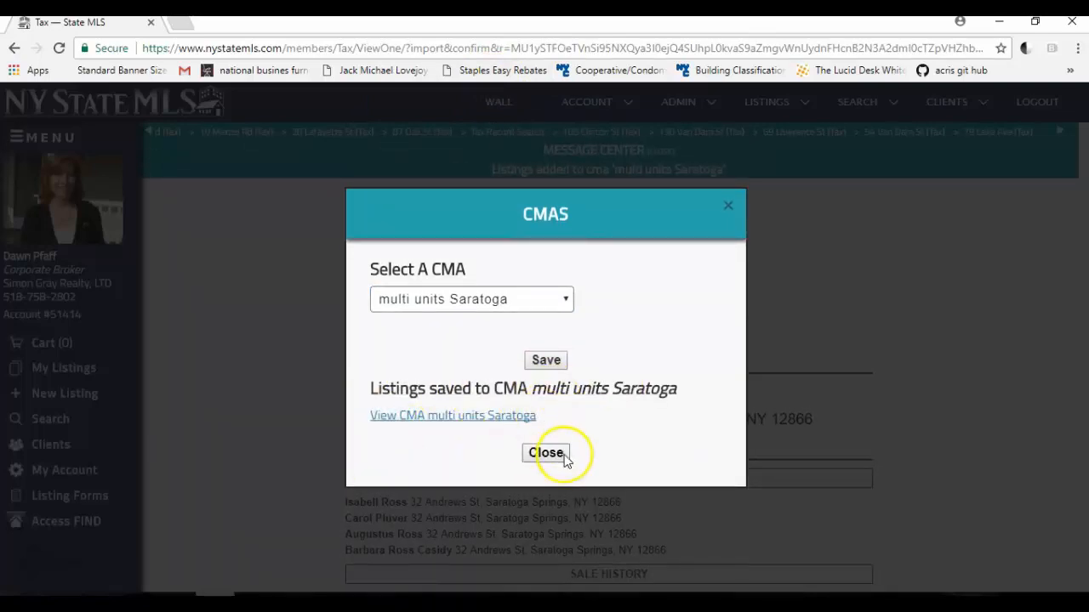
pyautogui.moveTo(544, 452)
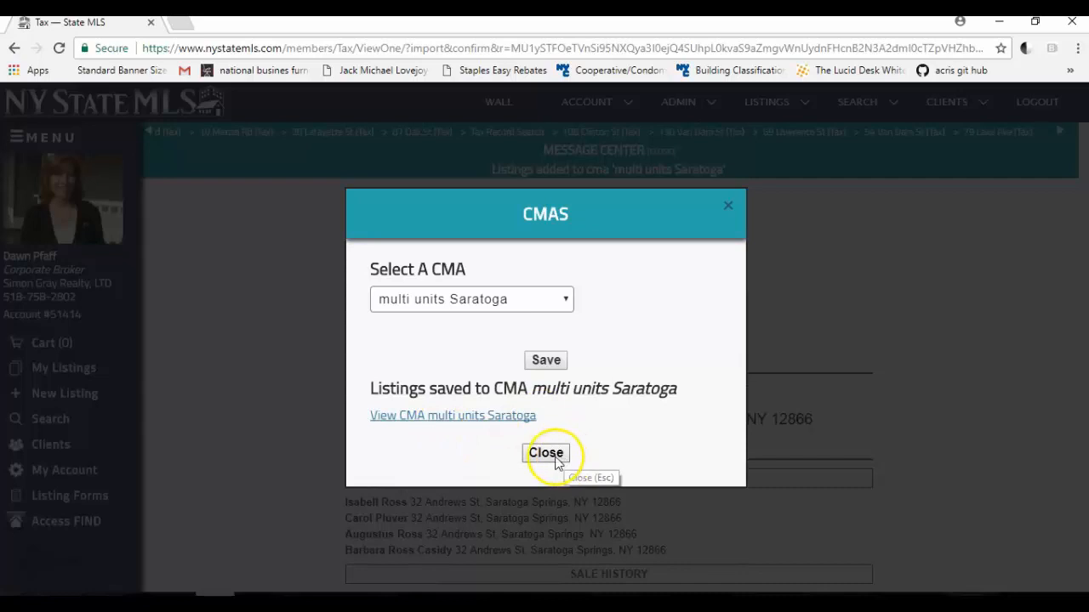
pyautogui.click(544, 453)
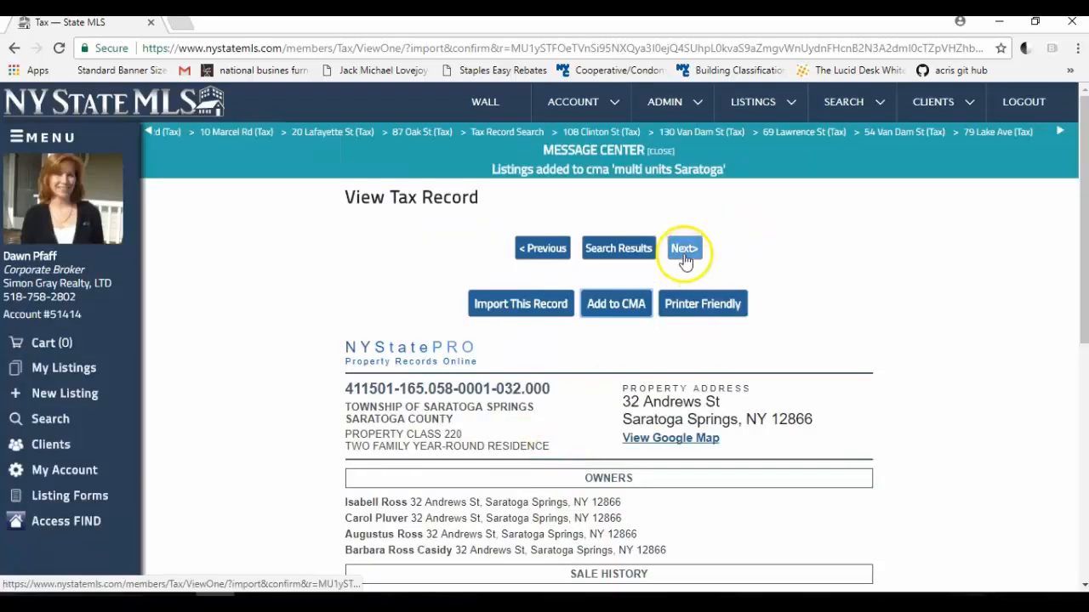
pyautogui.click(684, 248)
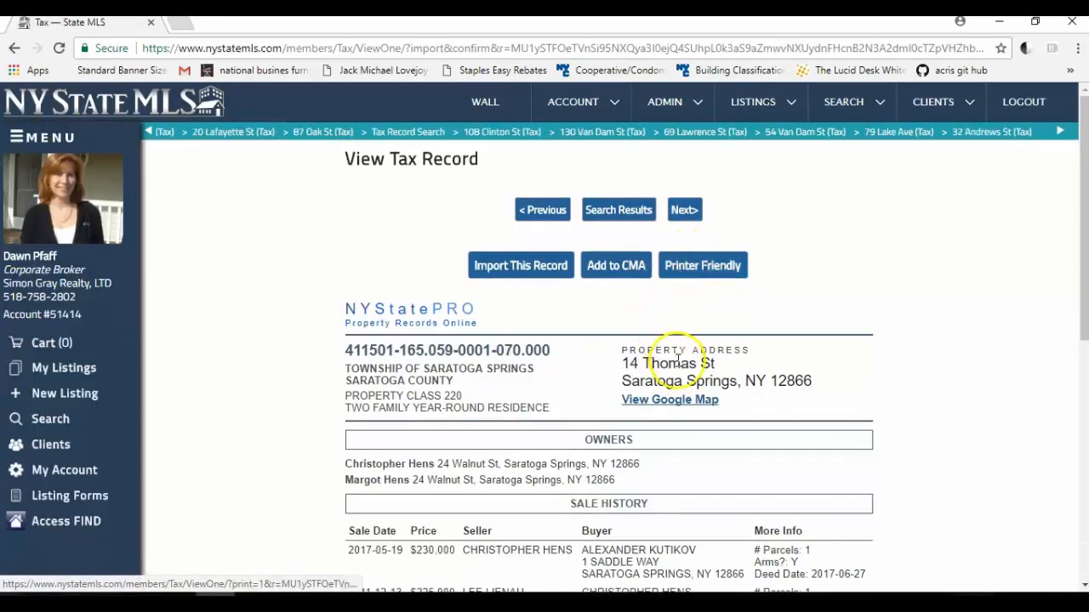
pyautogui.moveTo(684, 374)
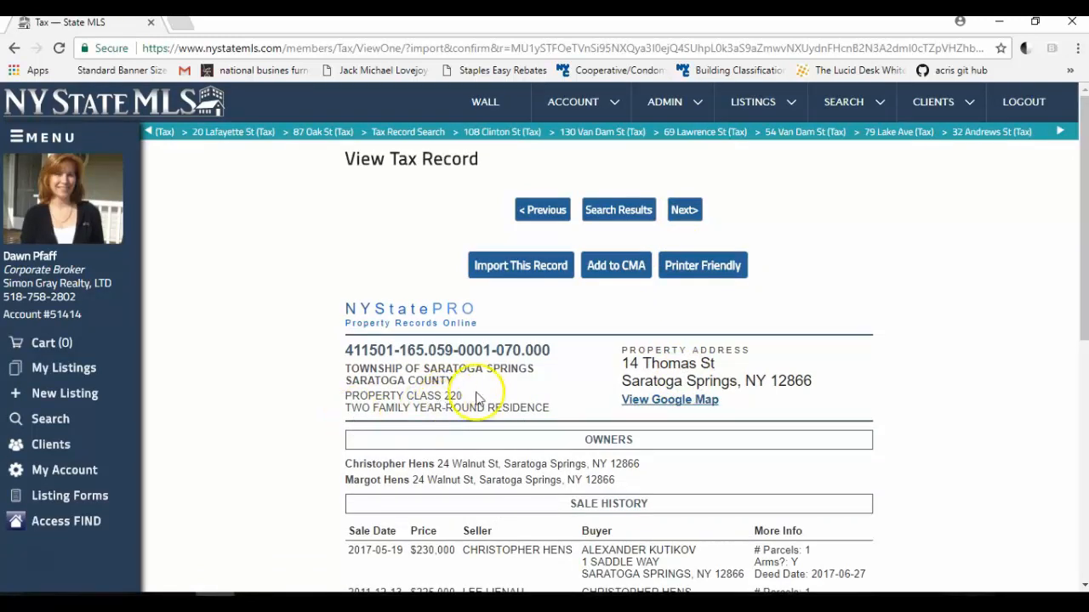
pyautogui.moveTo(485, 445)
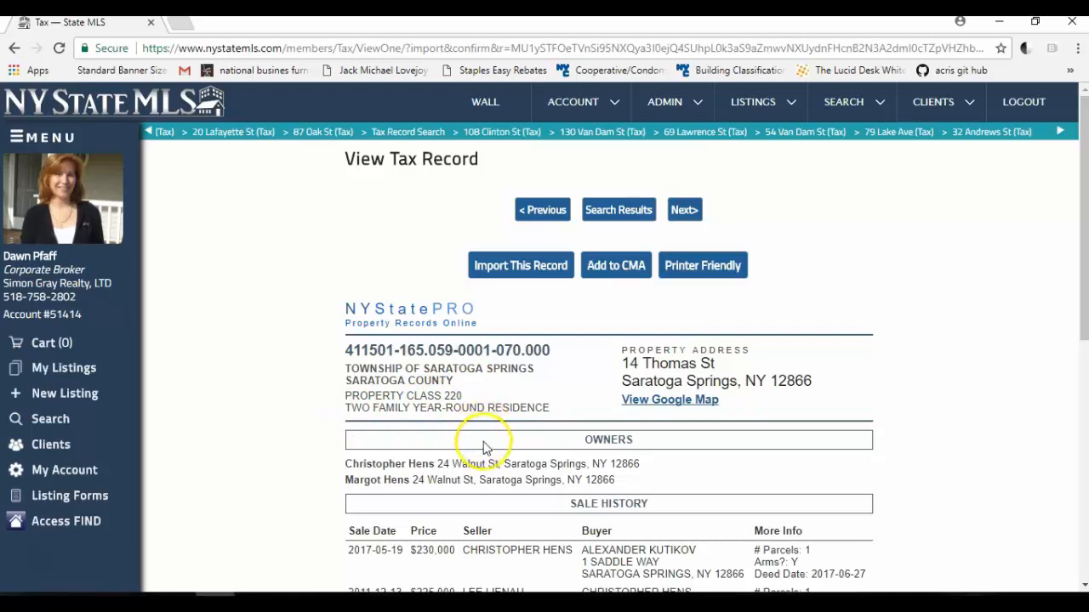
pyautogui.scroll(-3)
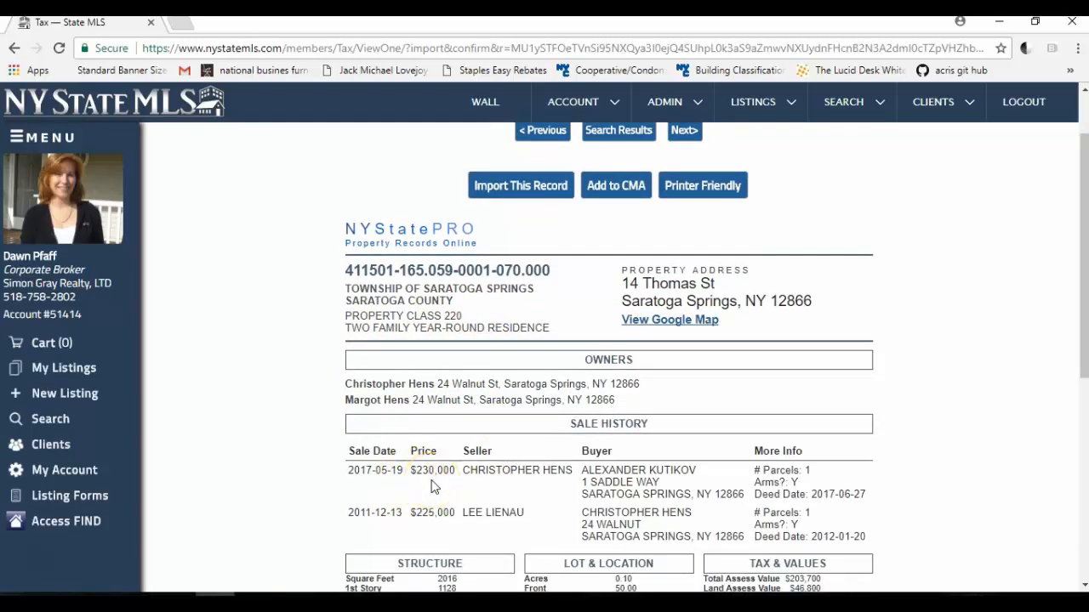
pyautogui.scroll(-3)
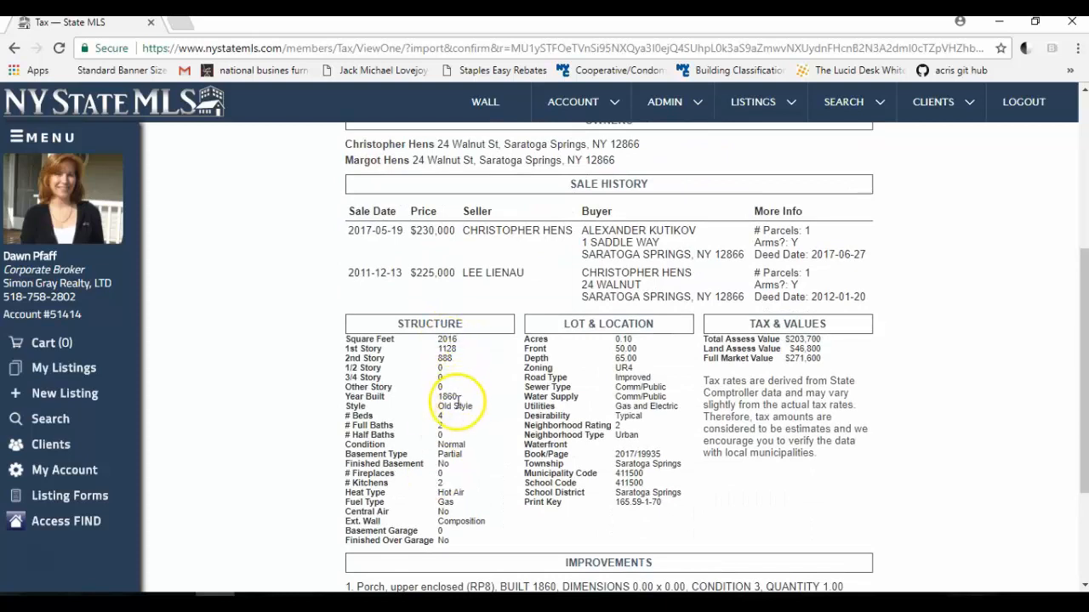
pyautogui.moveTo(650, 367)
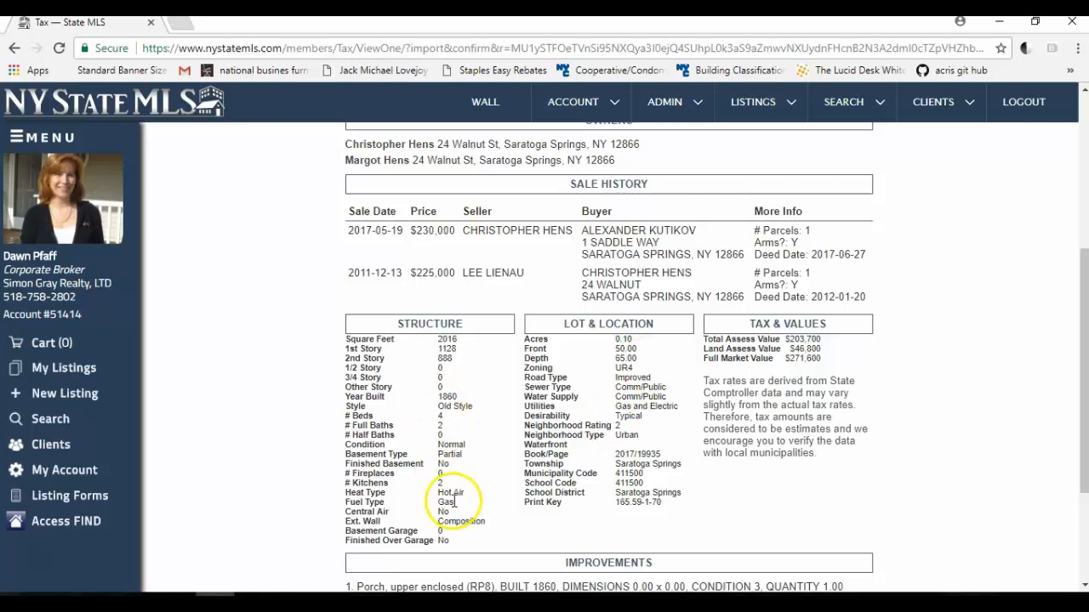
pyautogui.scroll(-3)
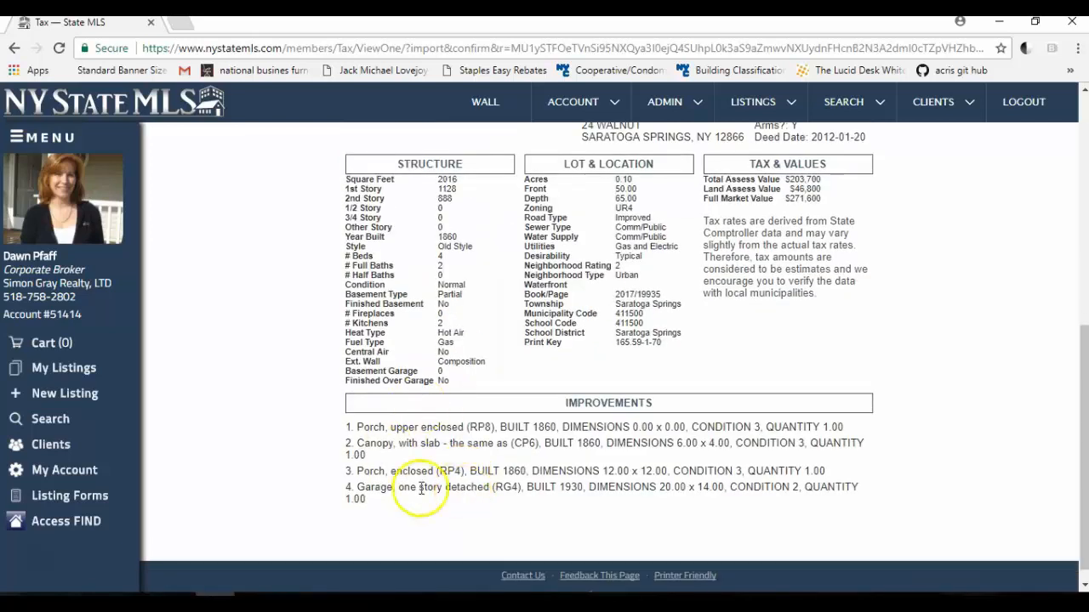
pyautogui.scroll(3)
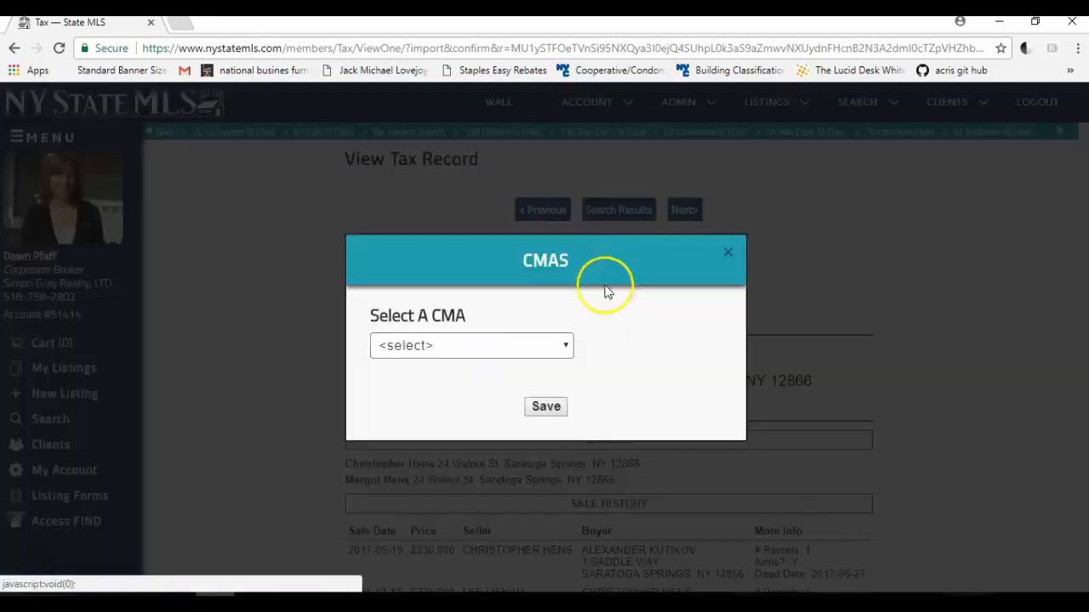
pyautogui.click(471, 345)
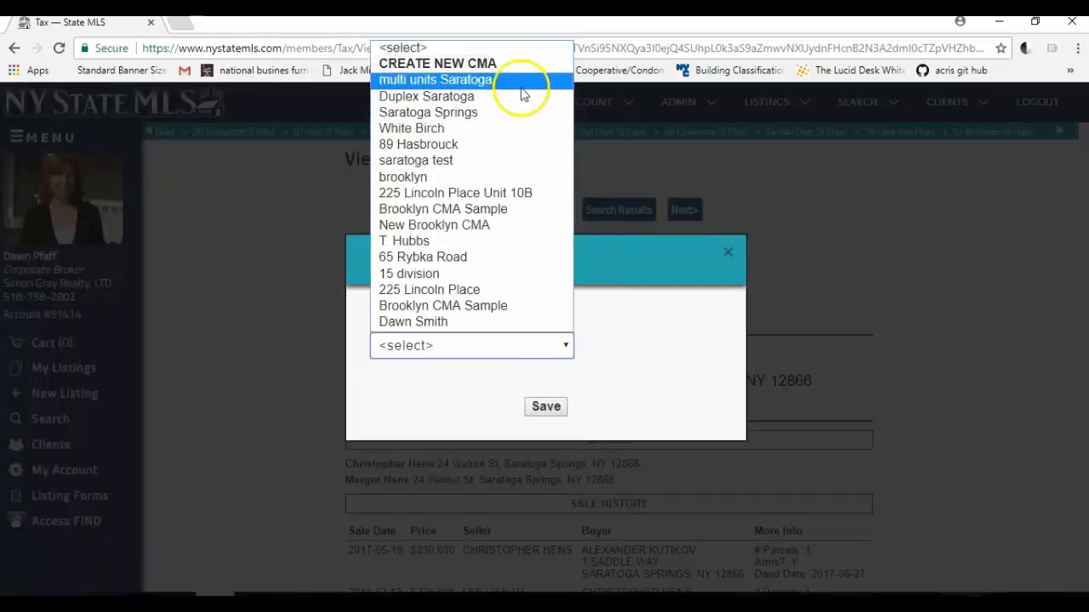
pyautogui.click(435, 80)
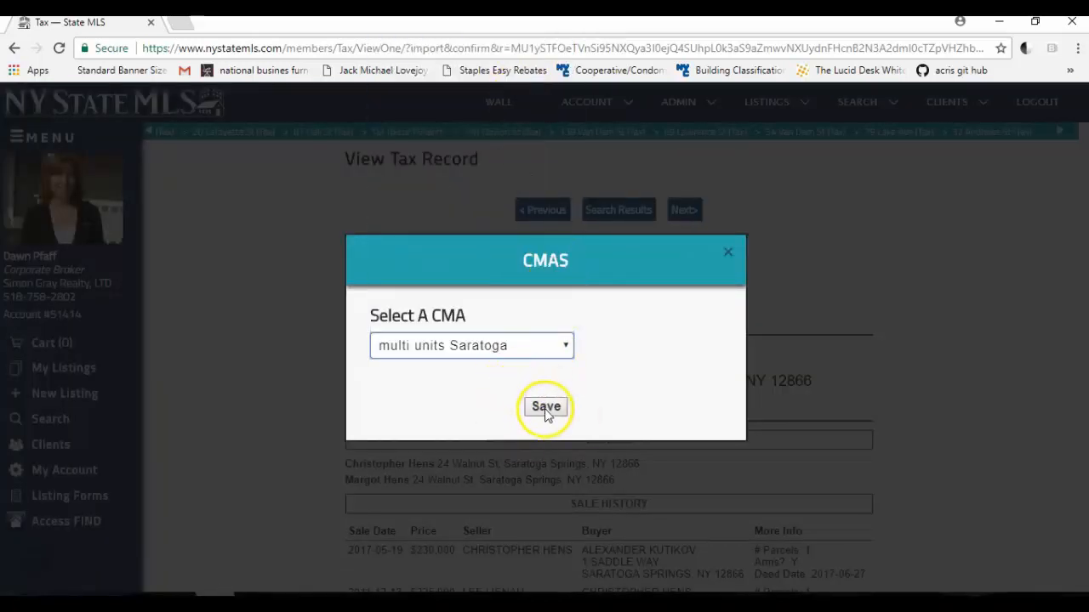
pyautogui.click(545, 407)
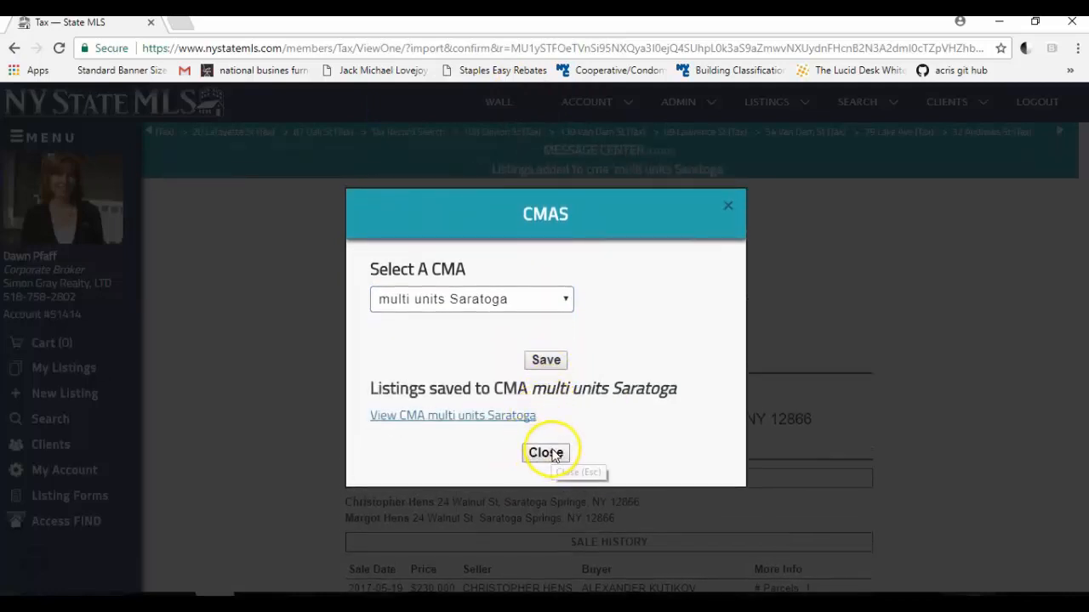
pyautogui.click(544, 453)
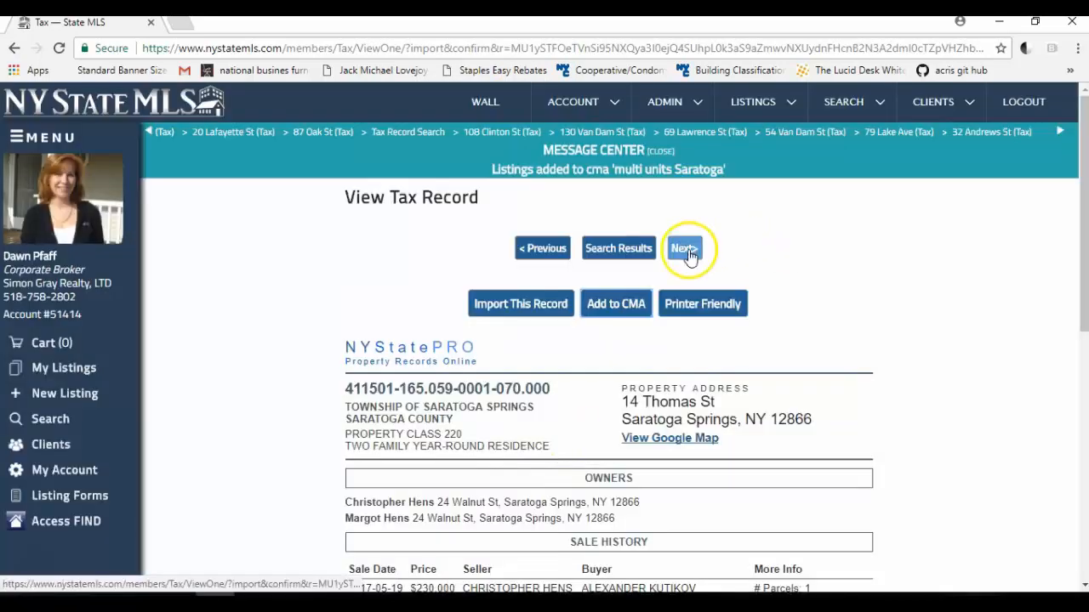
pyautogui.click(684, 249)
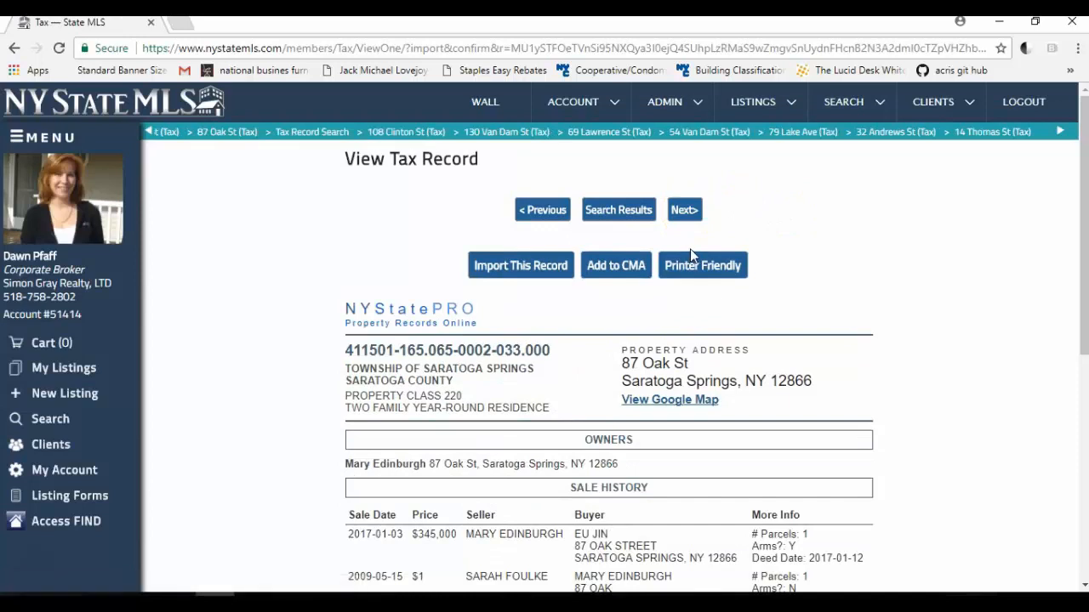
pyautogui.moveTo(531, 502)
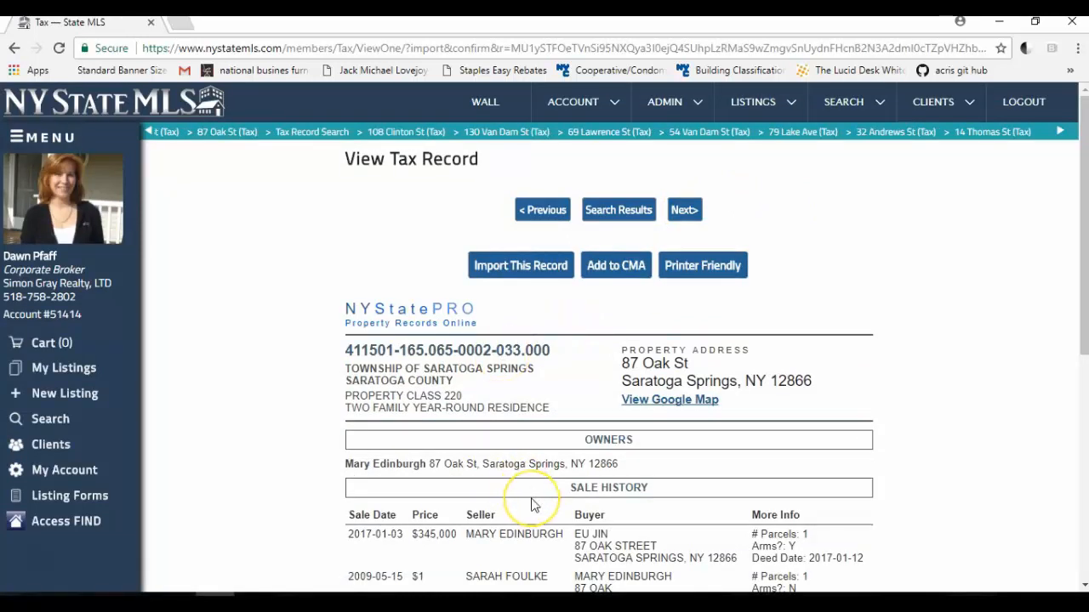
pyautogui.moveTo(534, 502)
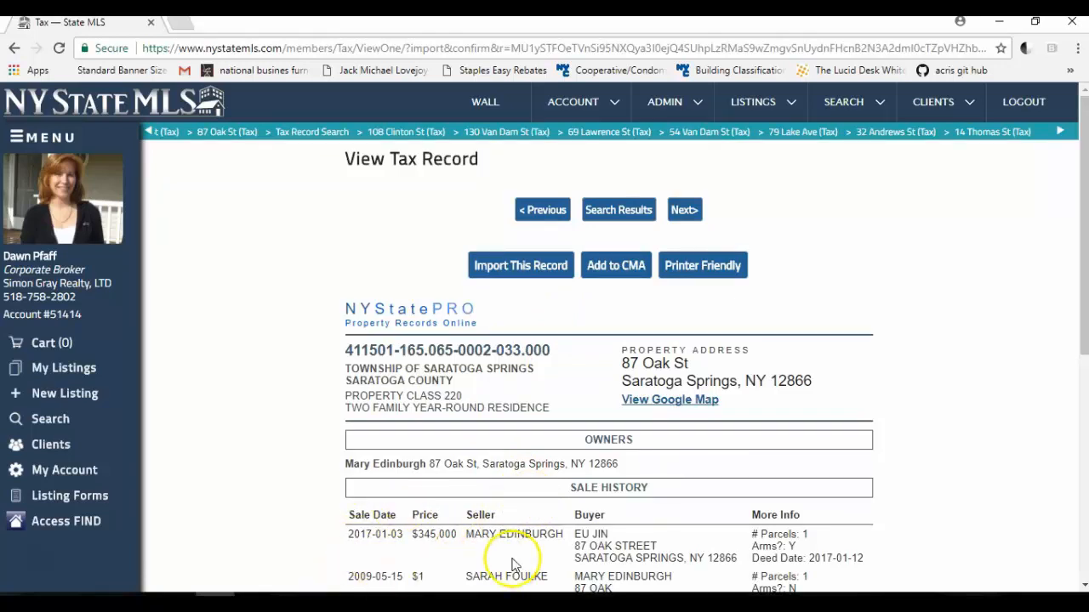
pyautogui.doubleClick(441, 395)
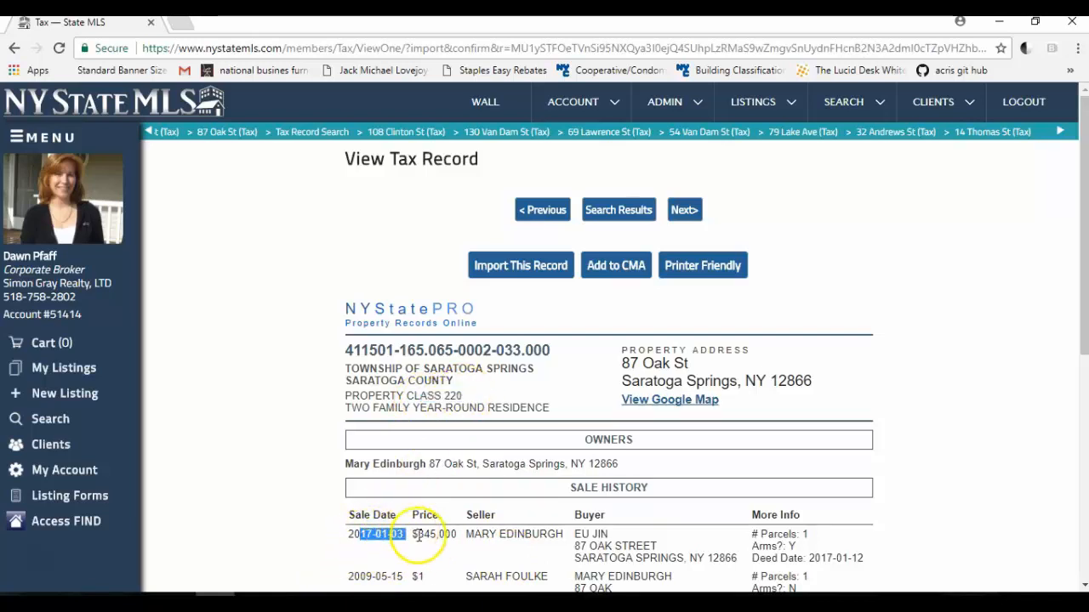
pyautogui.scroll(-3)
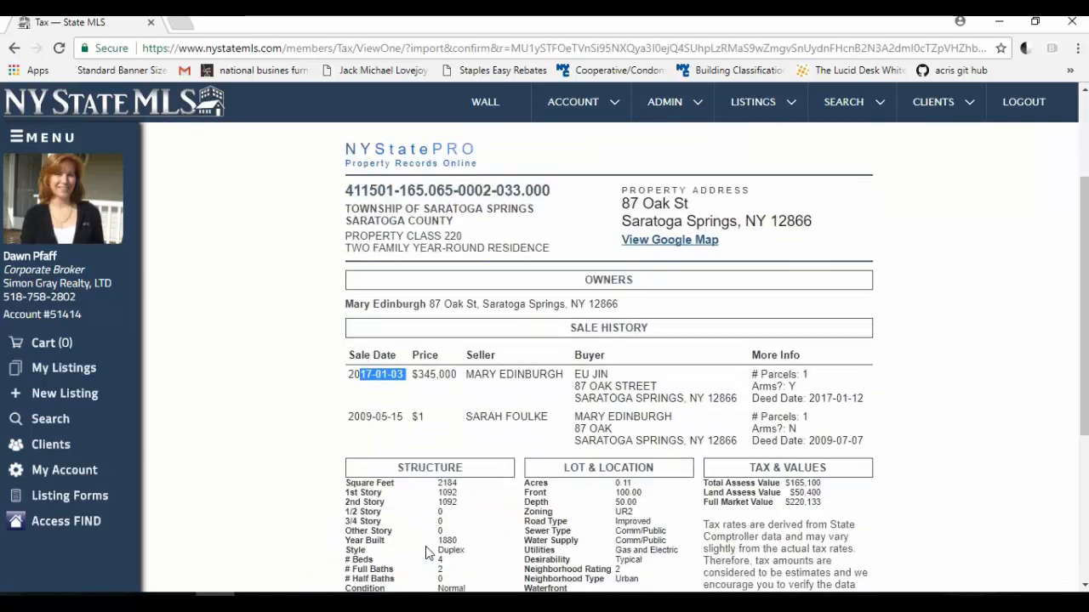
pyautogui.scroll(-3)
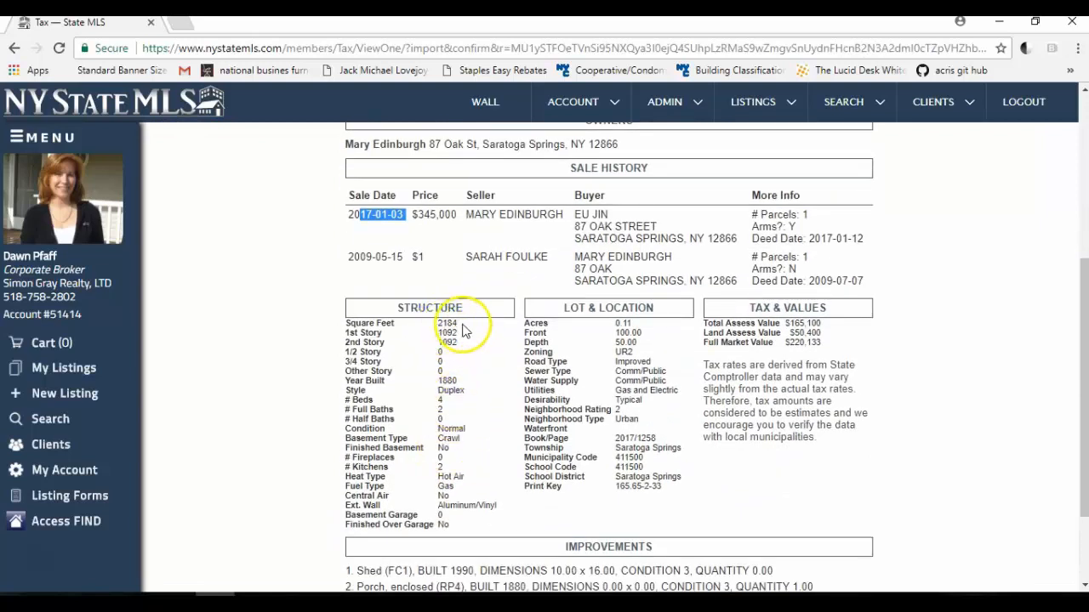
pyautogui.moveTo(445, 423)
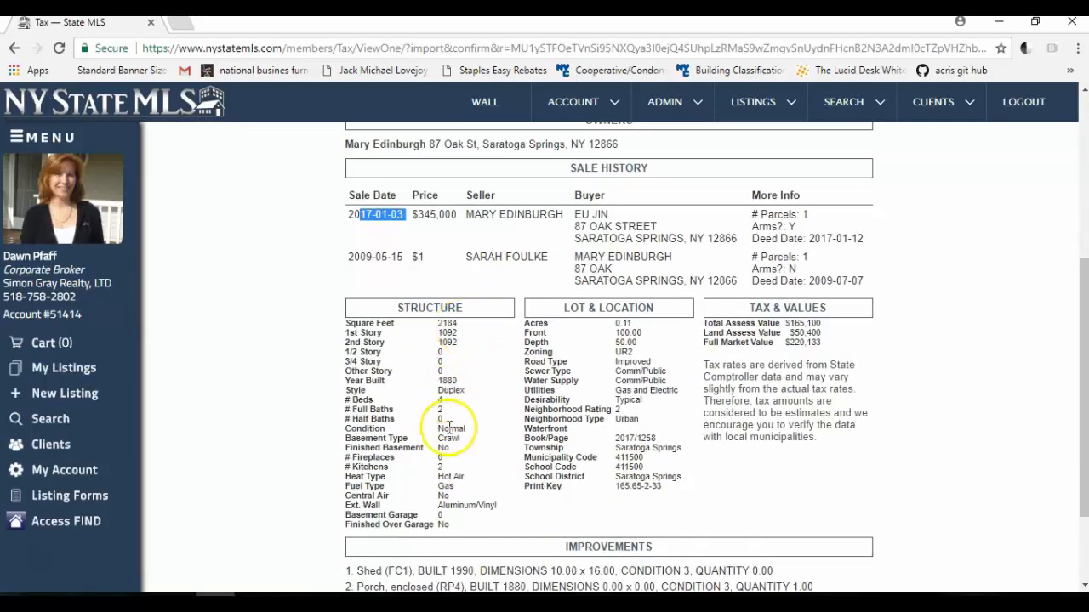
pyautogui.moveTo(570, 327)
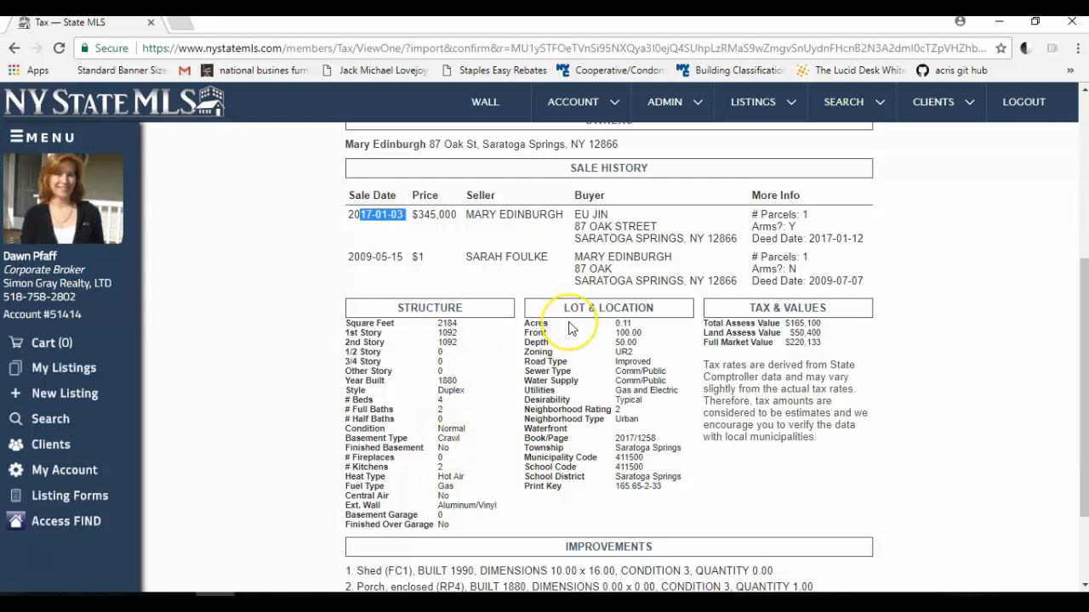
pyautogui.scroll(-3)
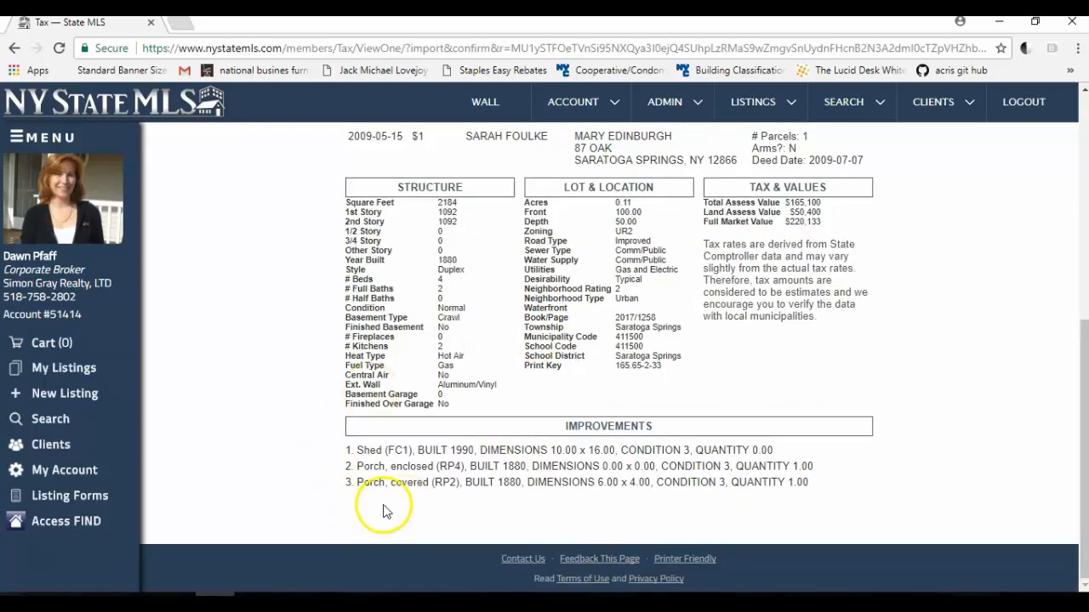
pyautogui.scroll(3)
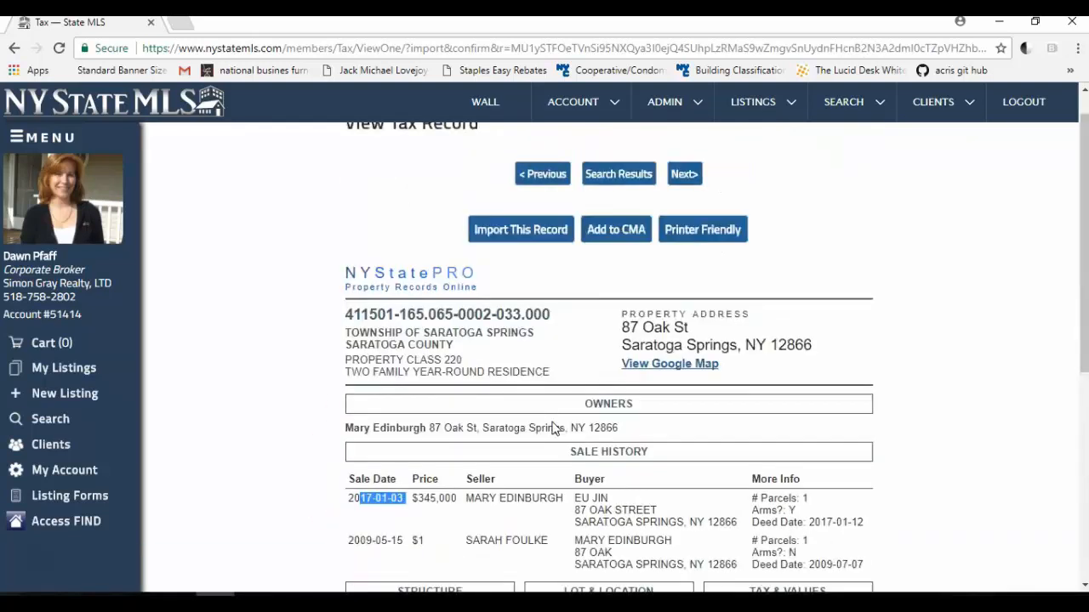
pyautogui.click(616, 228)
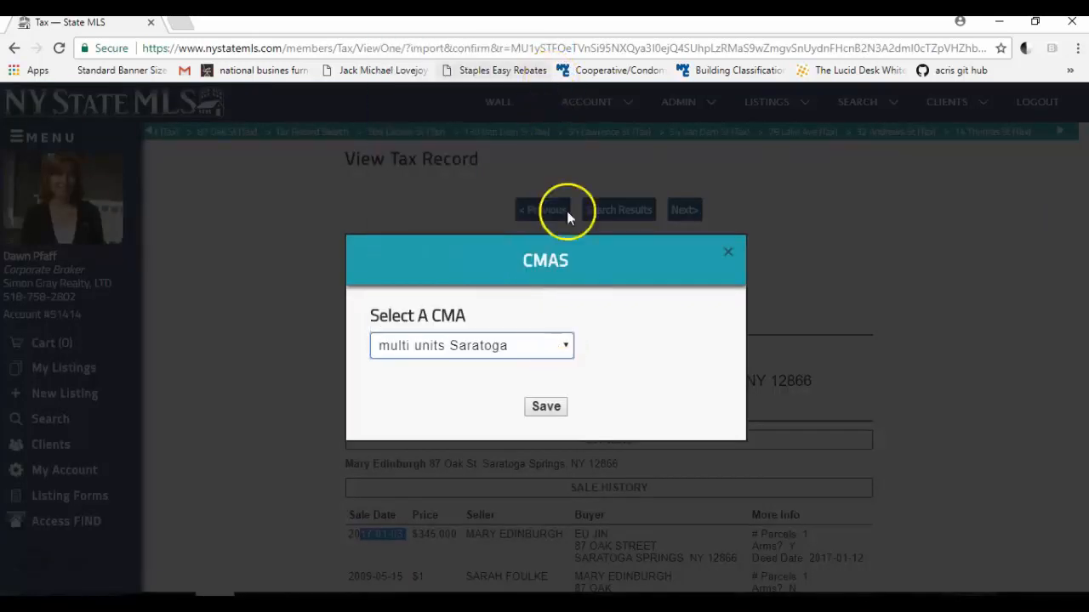
pyautogui.click(545, 405)
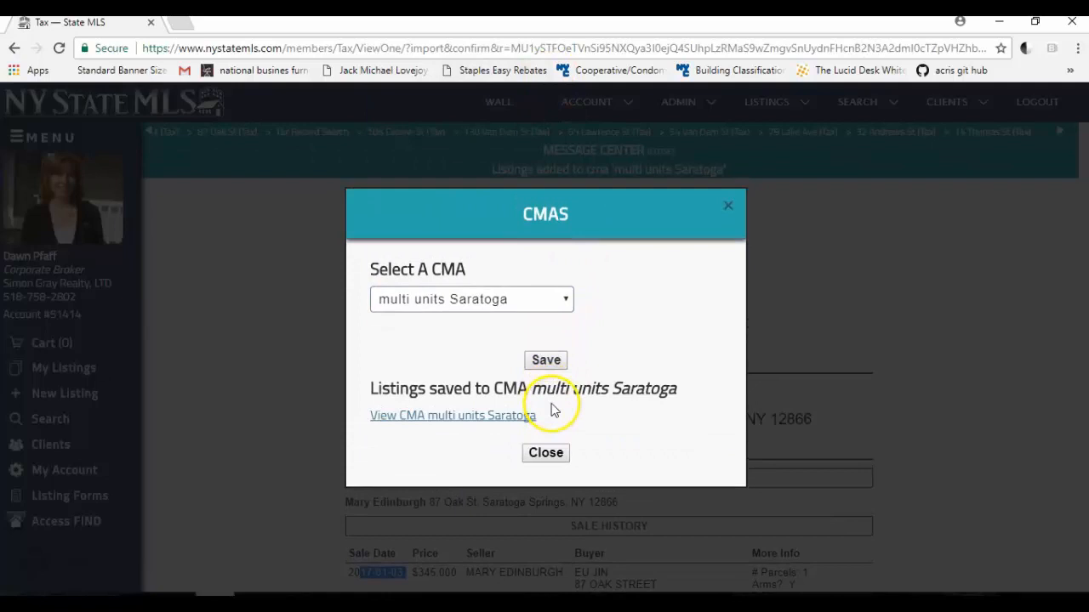
pyautogui.moveTo(383, 410)
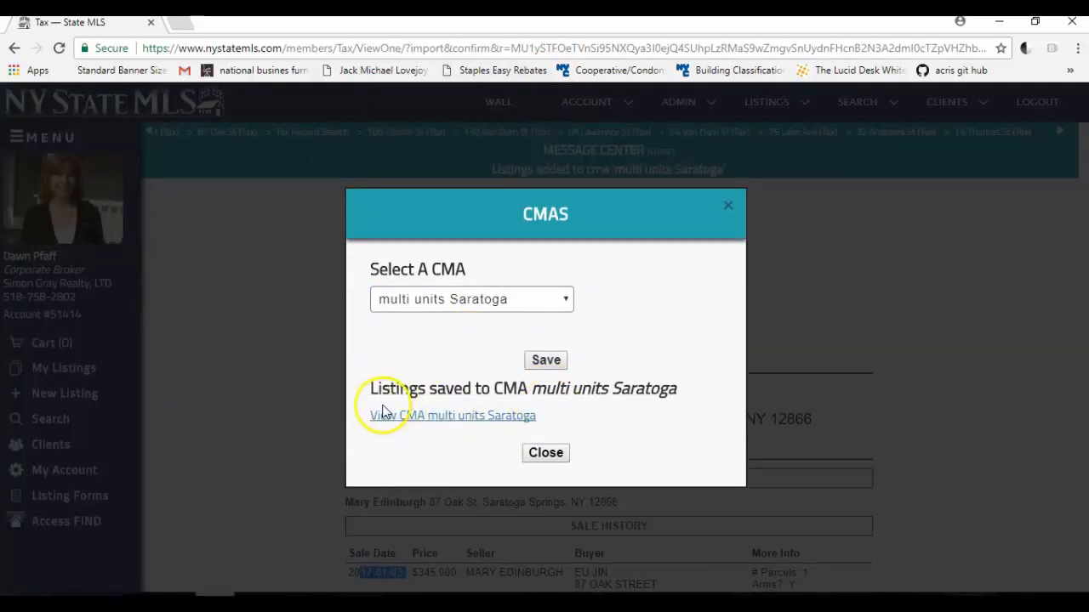
pyautogui.moveTo(398, 415)
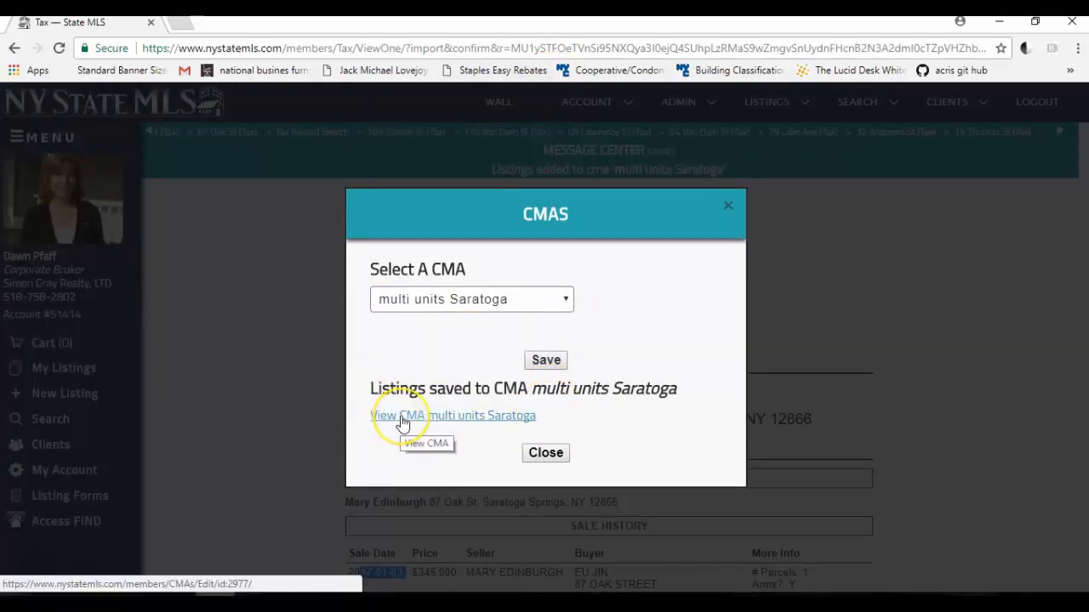
pyautogui.click(398, 415)
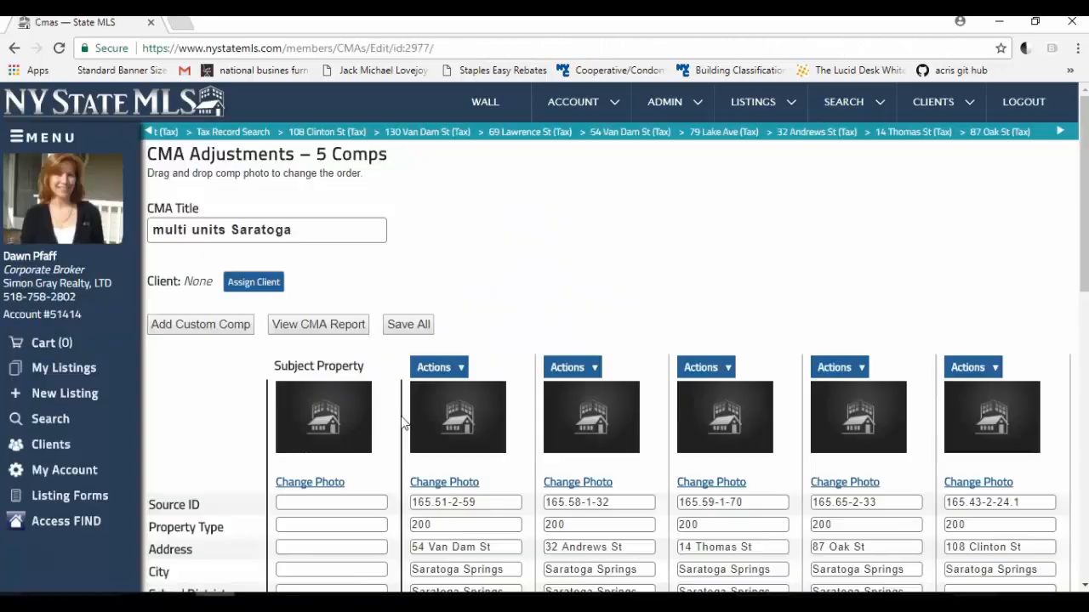
pyautogui.moveTo(426, 405)
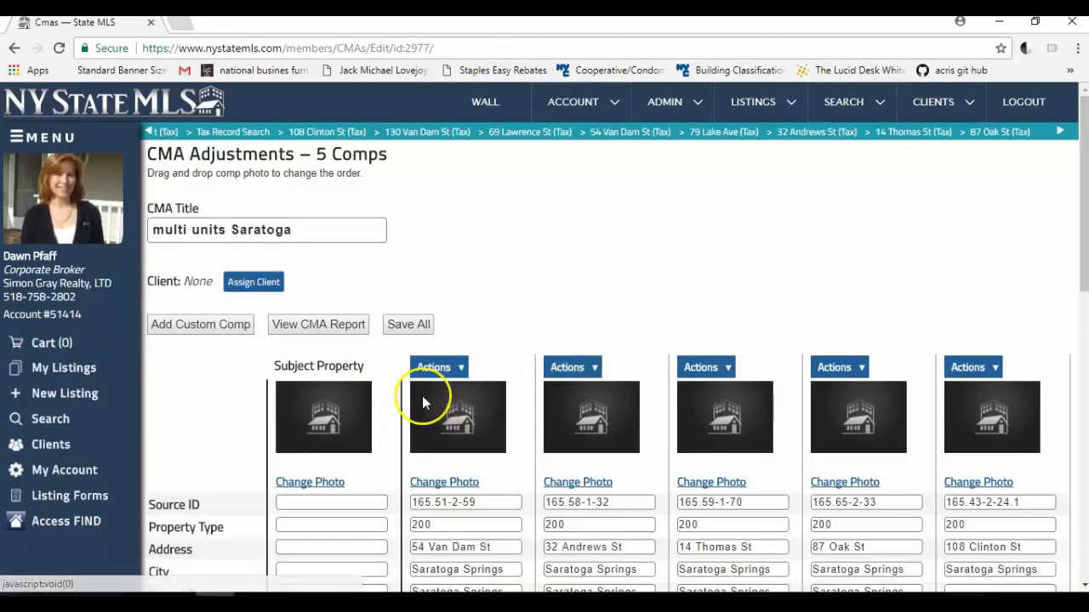
pyautogui.scroll(-3)
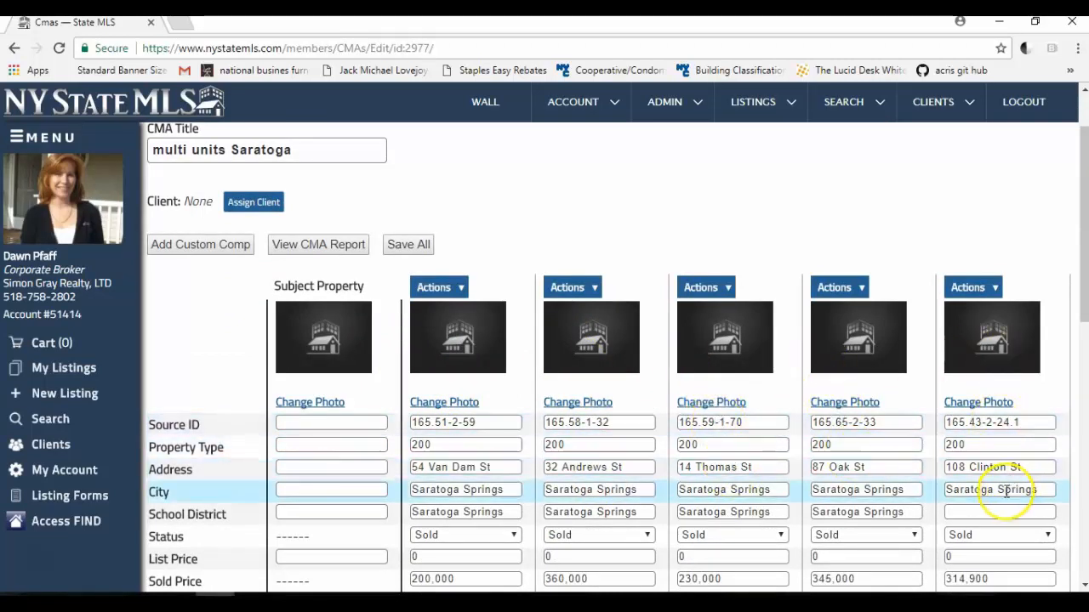
pyautogui.scroll(-3)
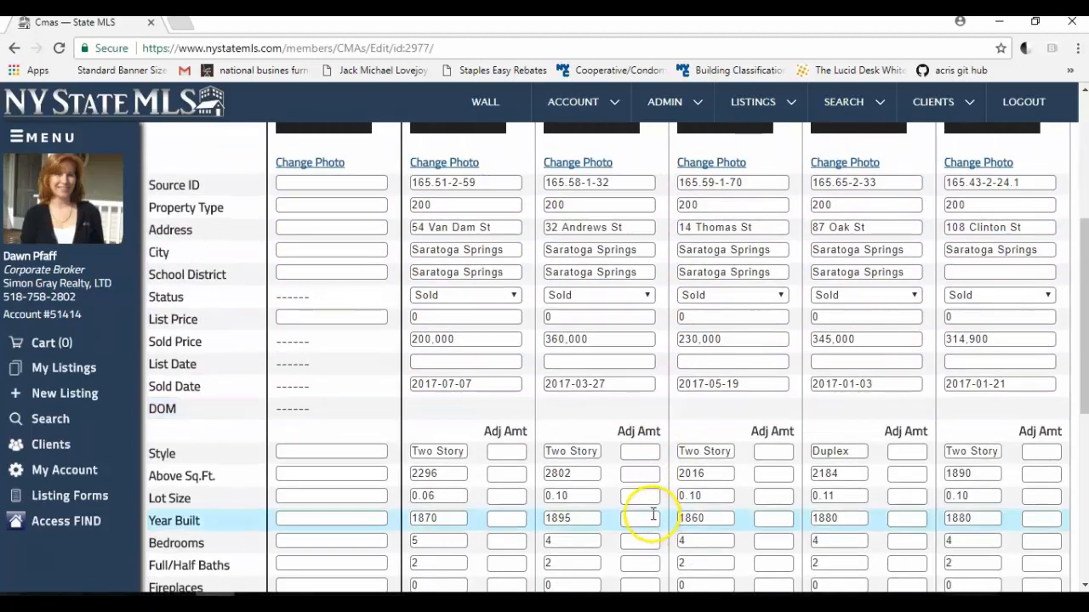
pyautogui.scroll(-3)
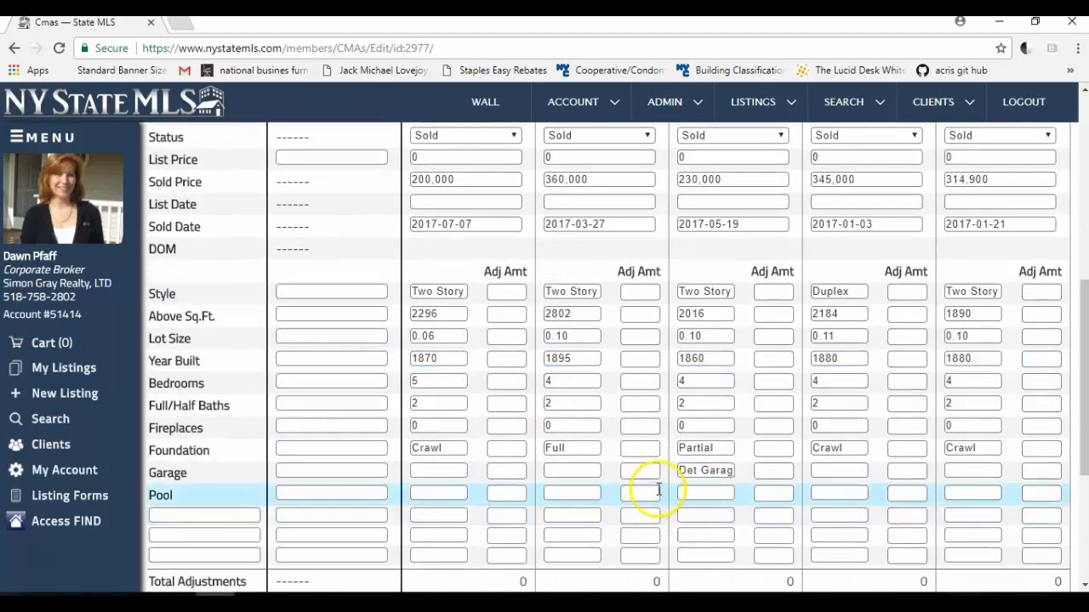
pyautogui.scroll(3)
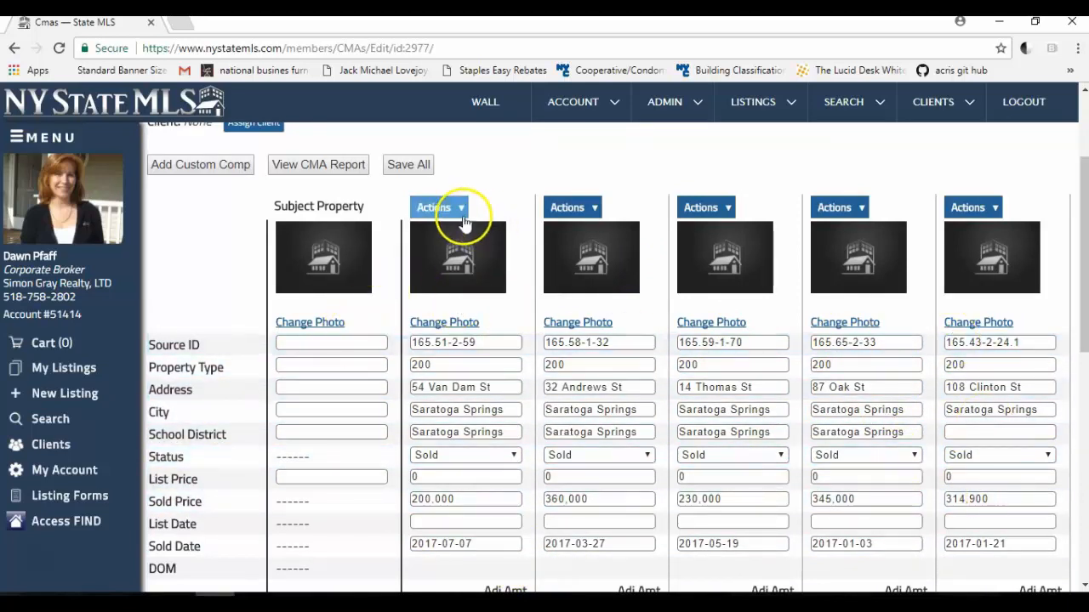
pyautogui.click(439, 207)
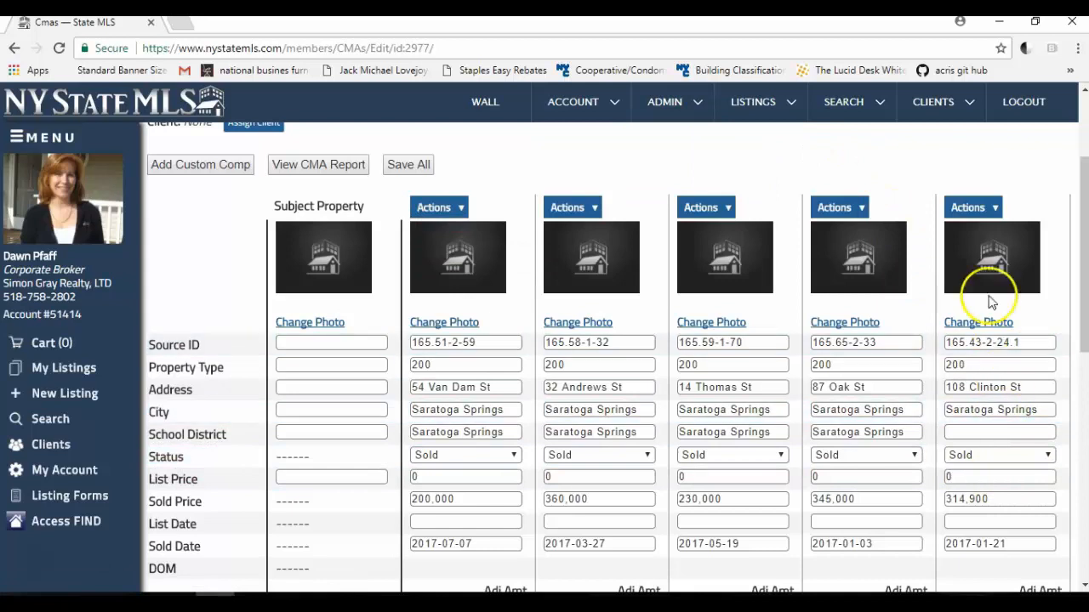
pyautogui.click(973, 208)
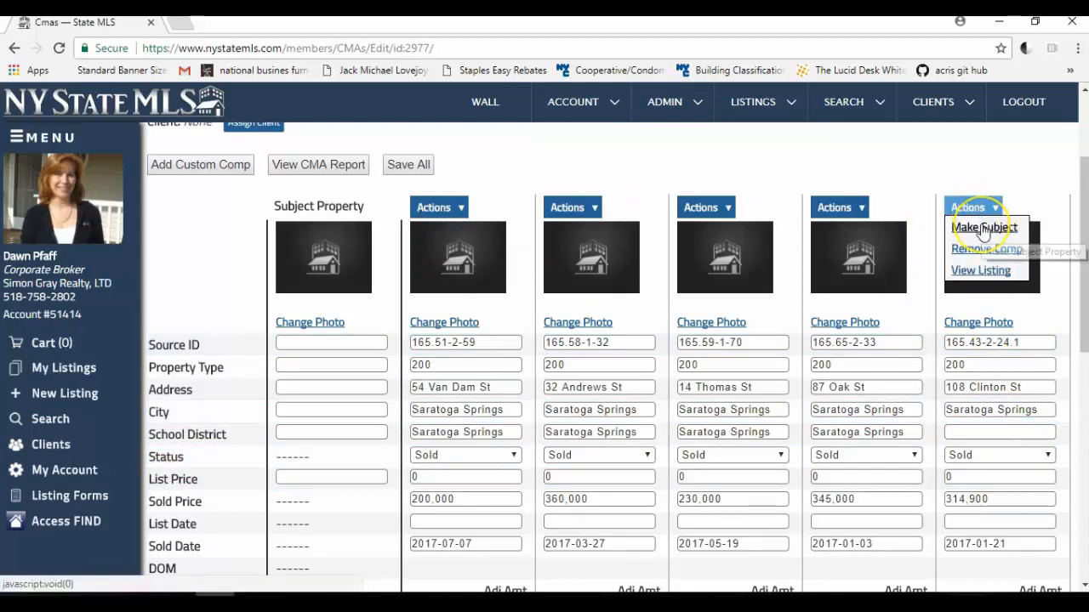
pyautogui.click(983, 228)
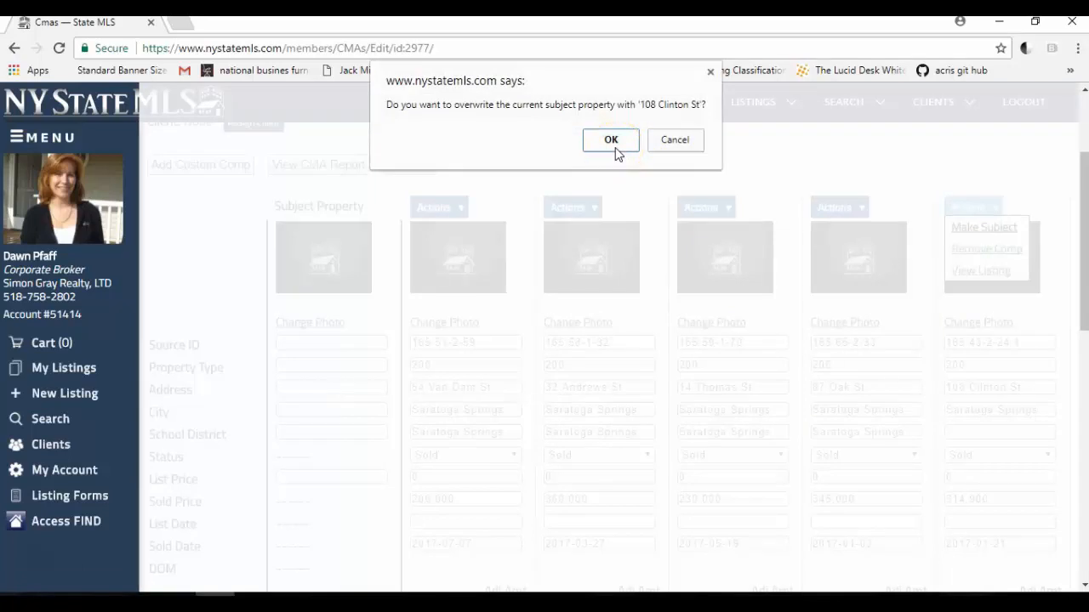
pyautogui.click(610, 139)
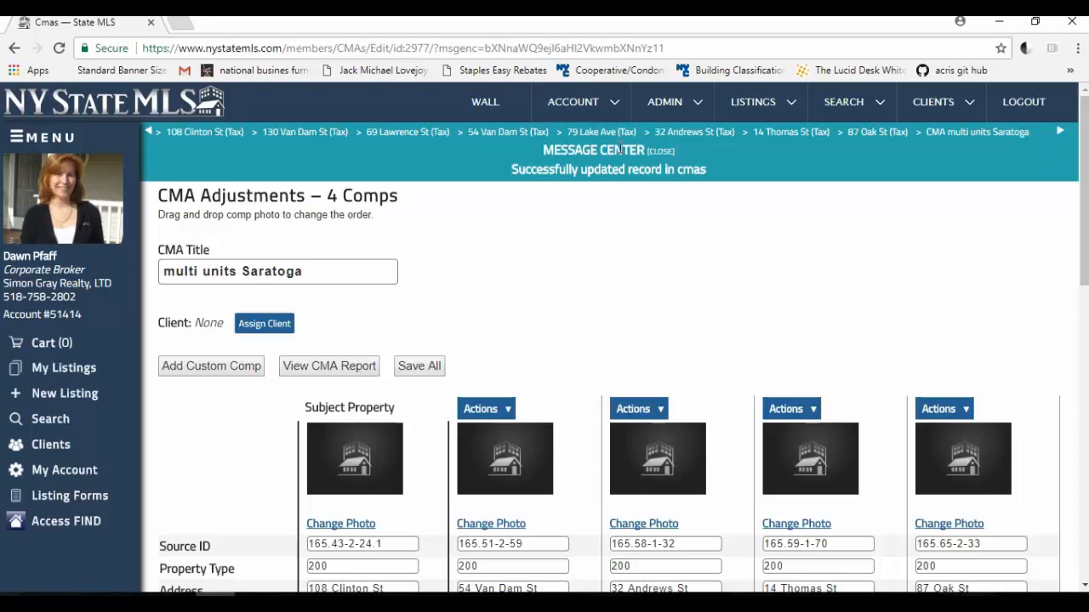
pyautogui.click(844, 102)
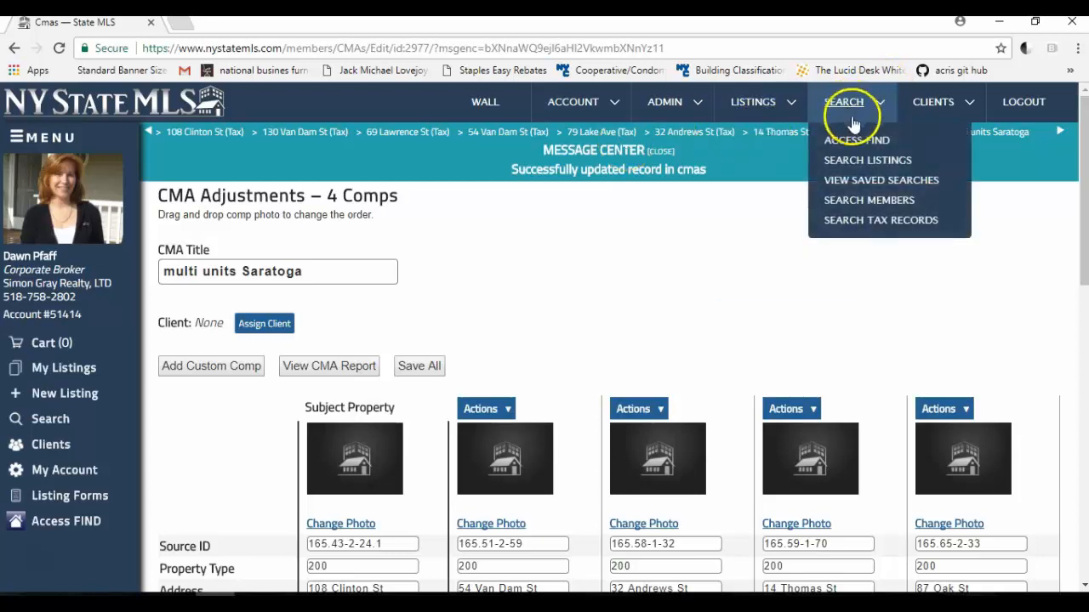
pyautogui.moveTo(881, 221)
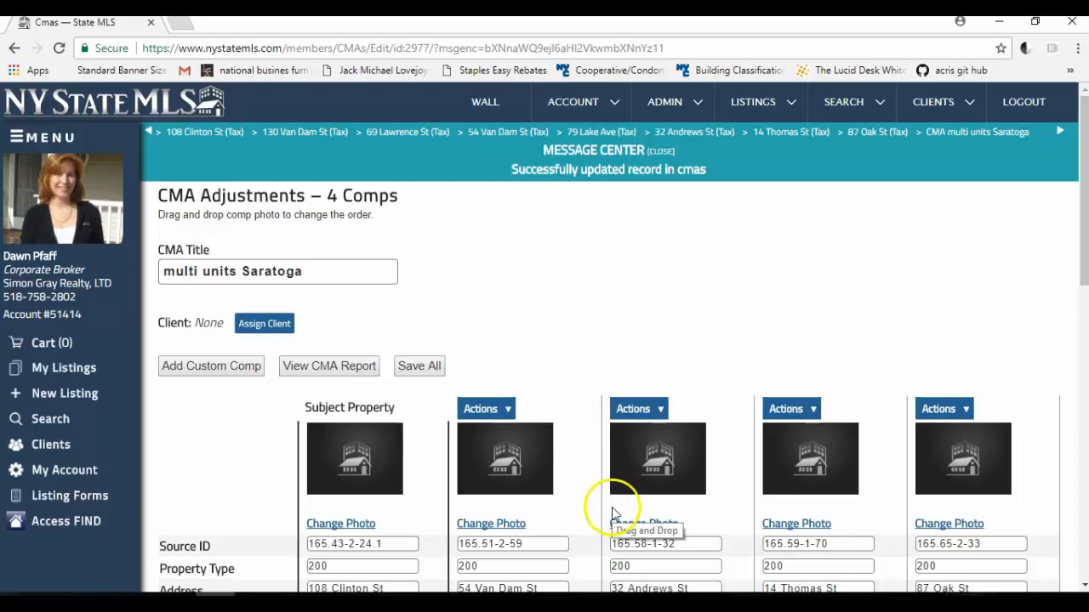
pyautogui.moveTo(616, 514)
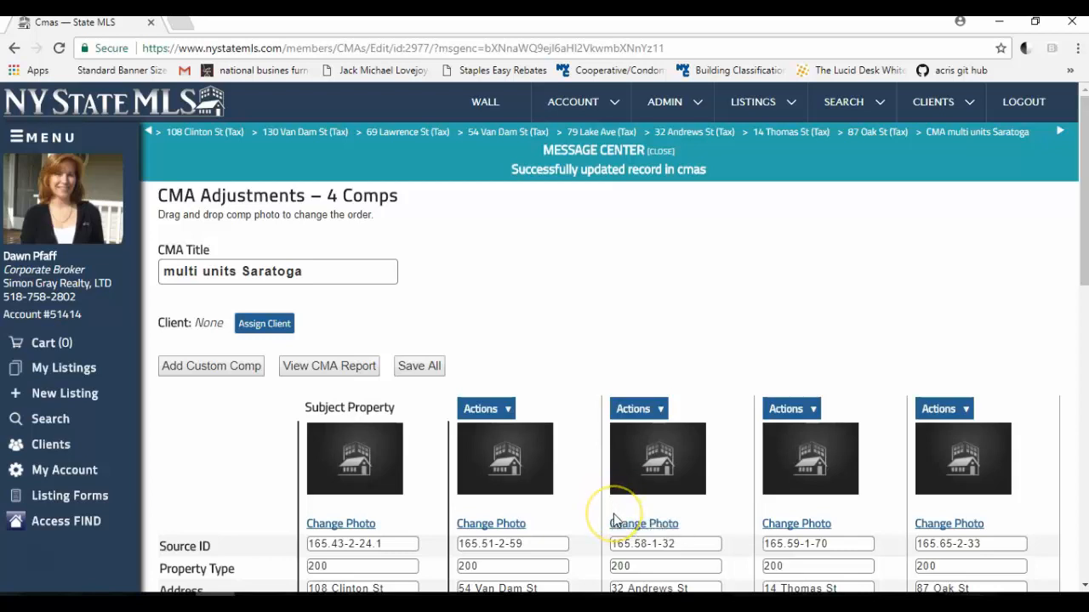
pyautogui.moveTo(803, 373)
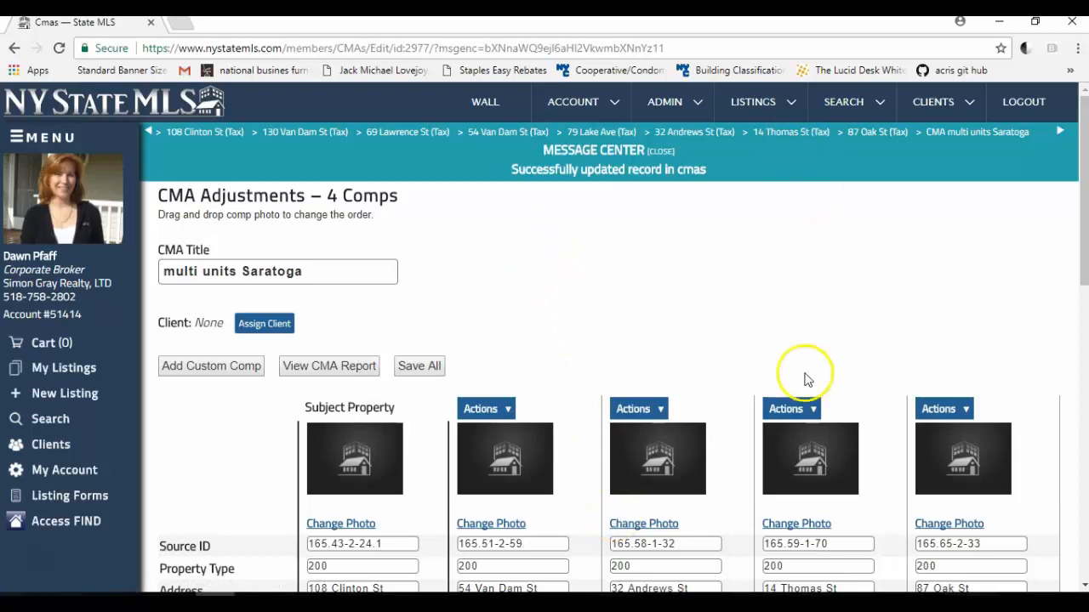
pyautogui.moveTo(643, 524)
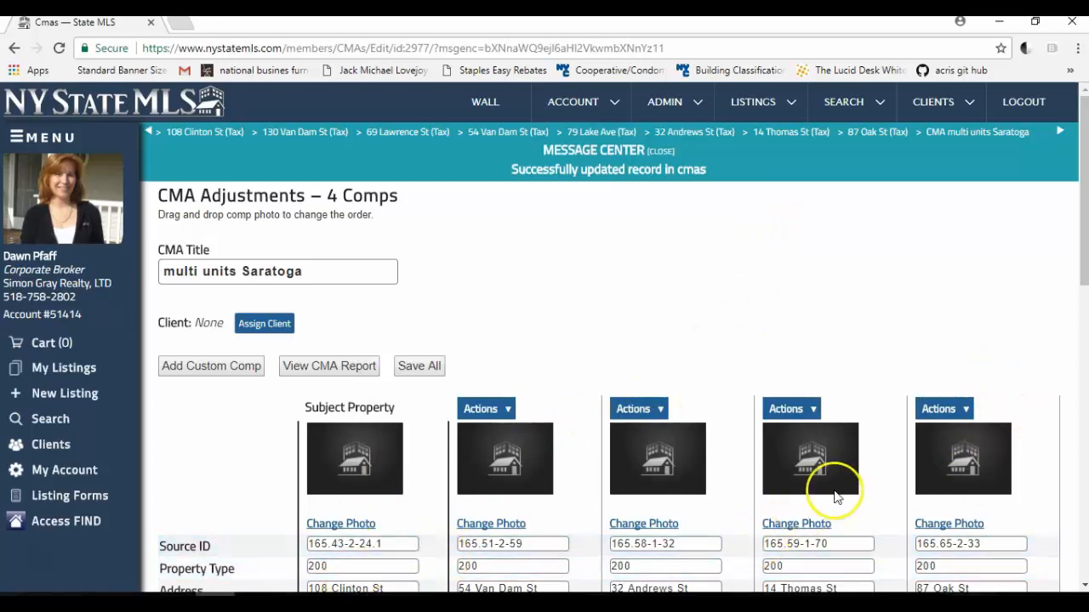
pyautogui.scroll(-3)
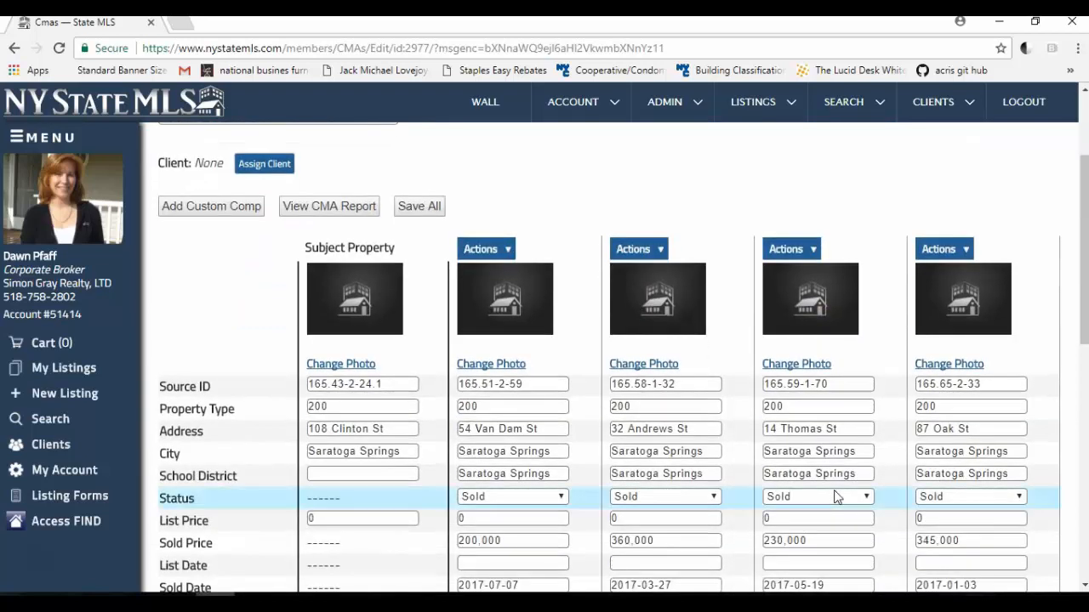
pyautogui.scroll(-3)
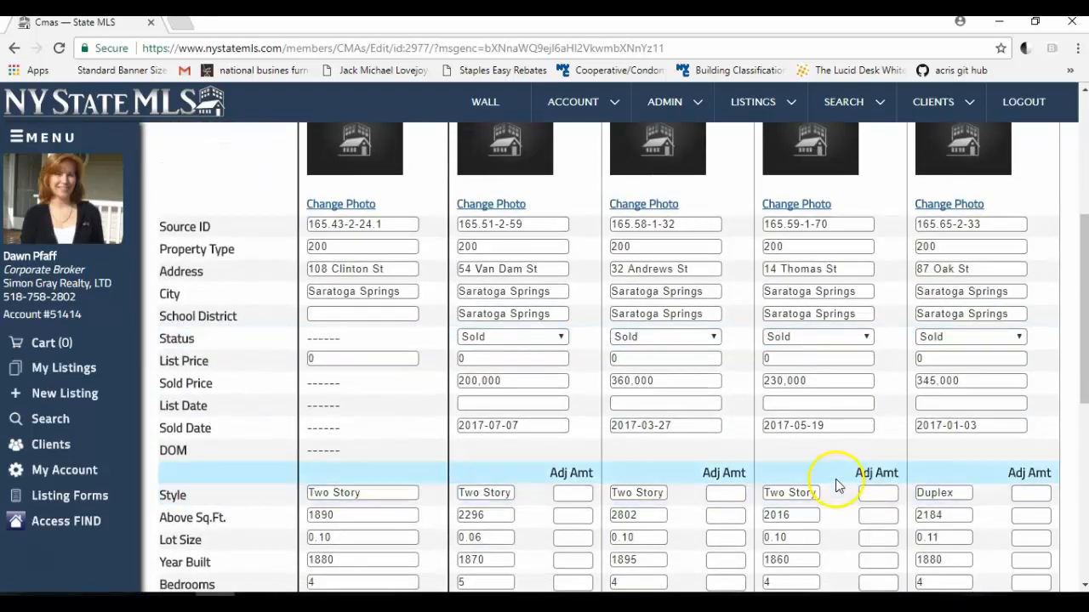
pyautogui.moveTo(837, 487)
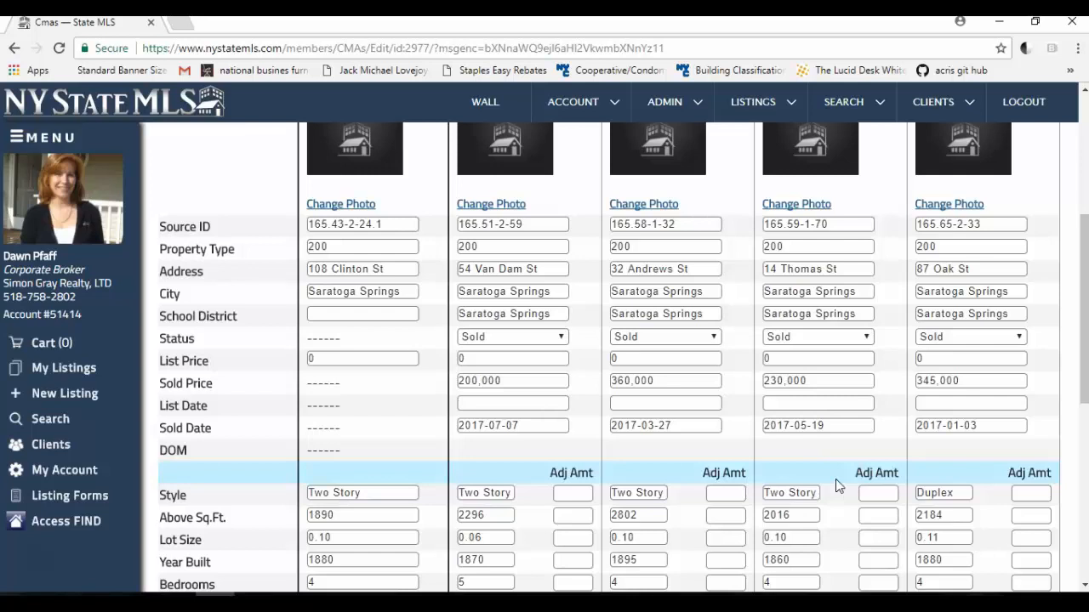
pyautogui.moveTo(837, 476)
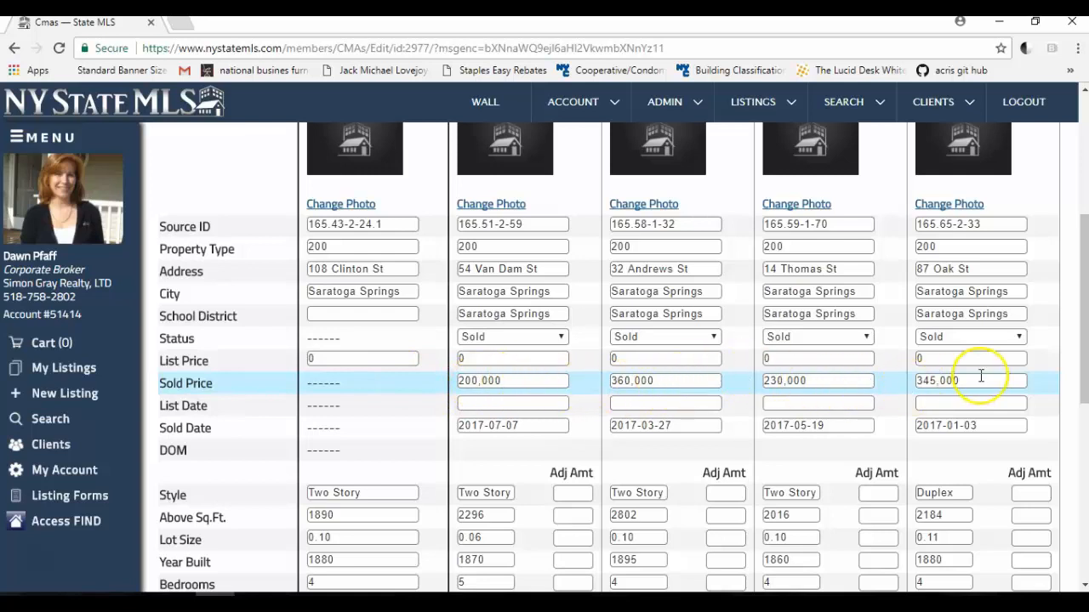
pyautogui.scroll(-3)
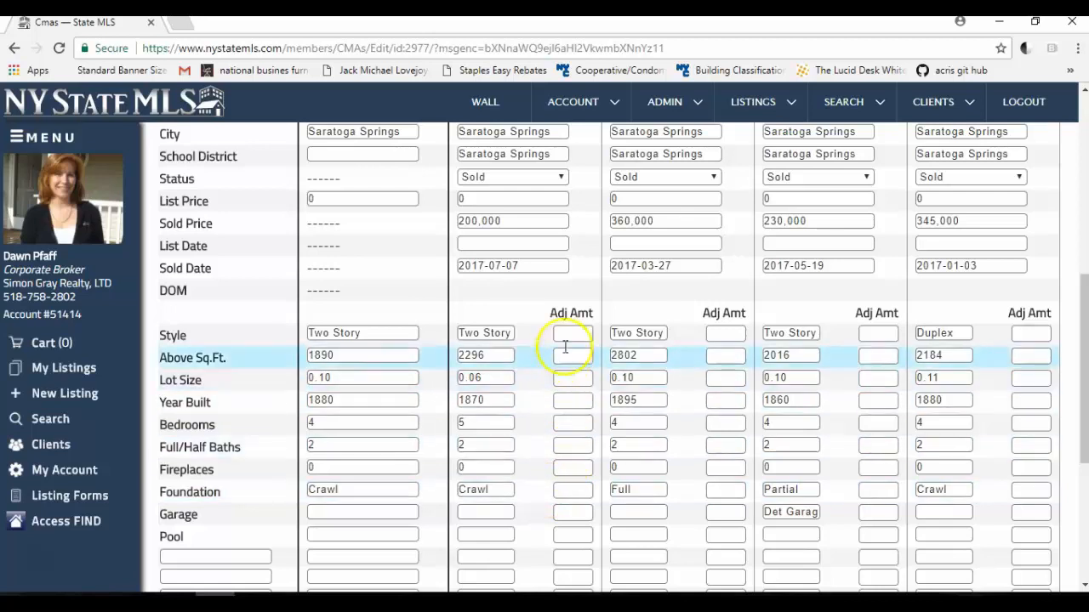
# Go to Clients > Client CMAs and bring up the options for the multi units Saratoga CMA.
pyautogui.click(419, 366)
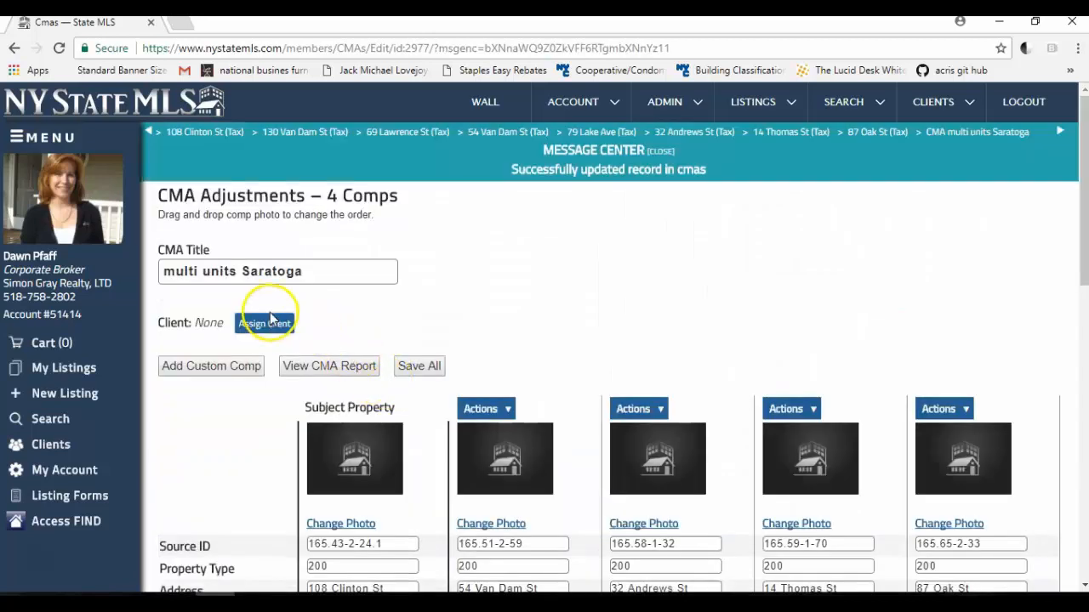
pyautogui.click(932, 102)
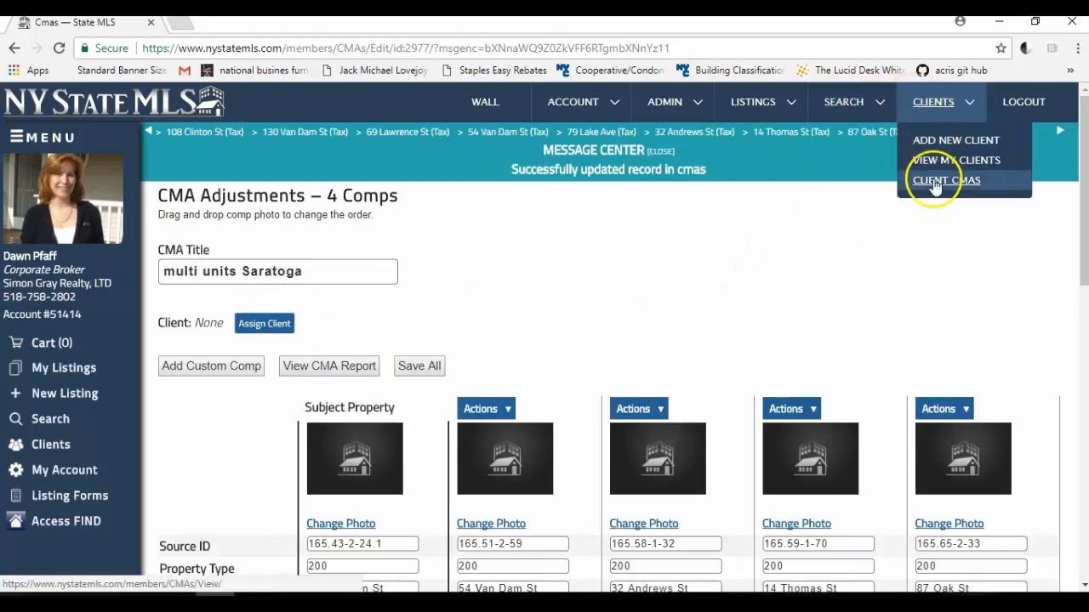
pyautogui.click(946, 180)
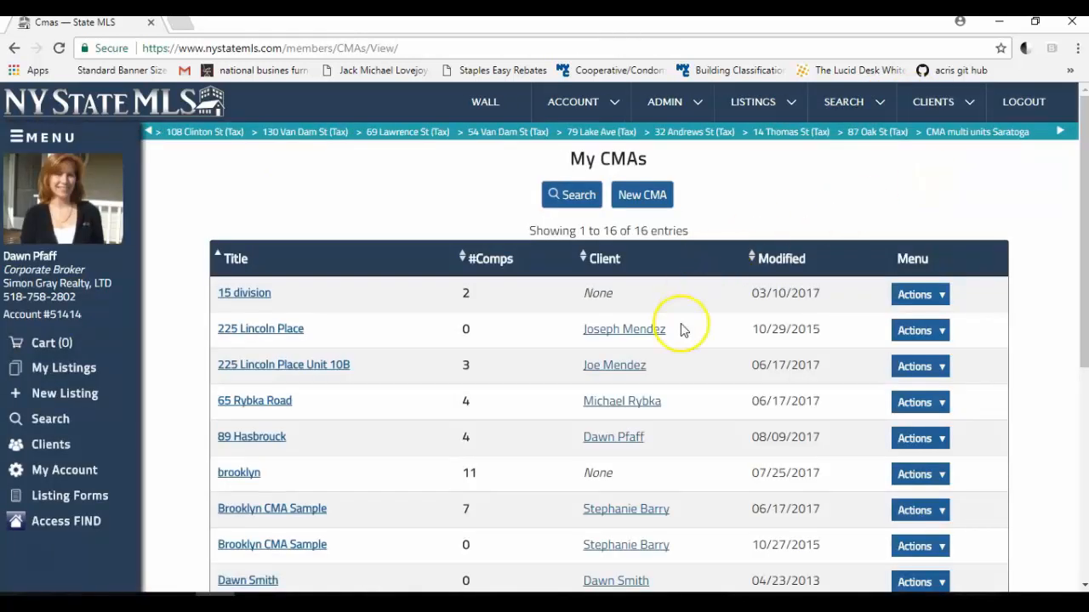
pyautogui.scroll(-3)
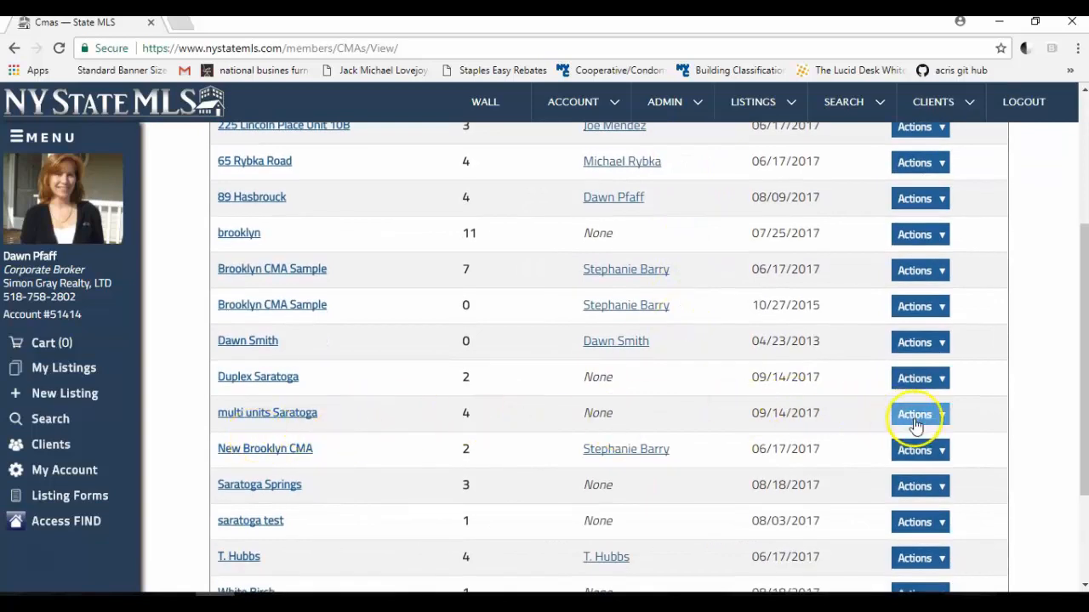
pyautogui.click(919, 415)
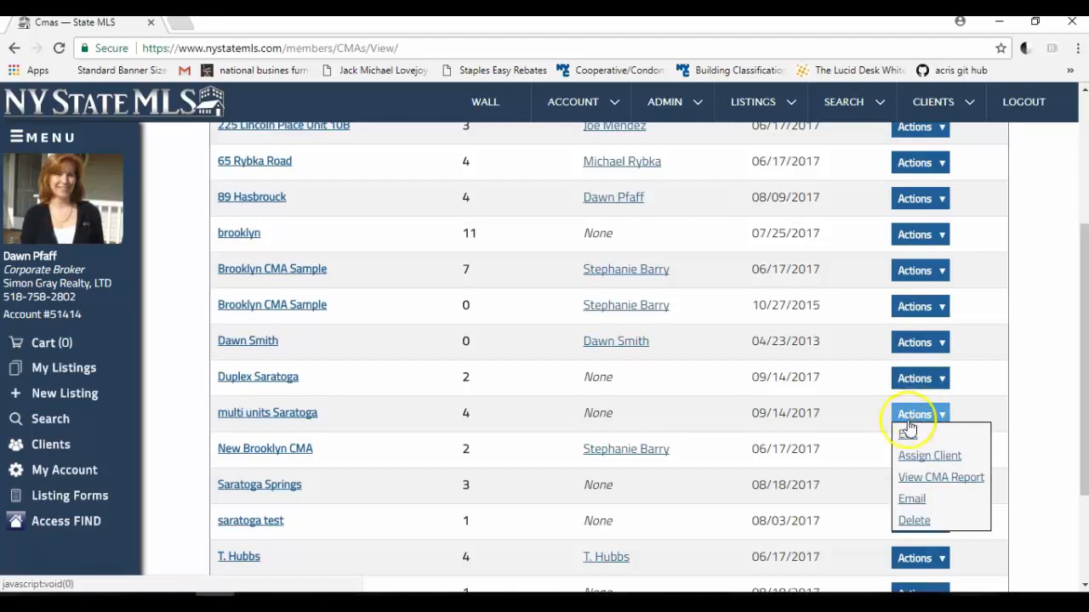
pyautogui.moveTo(917, 462)
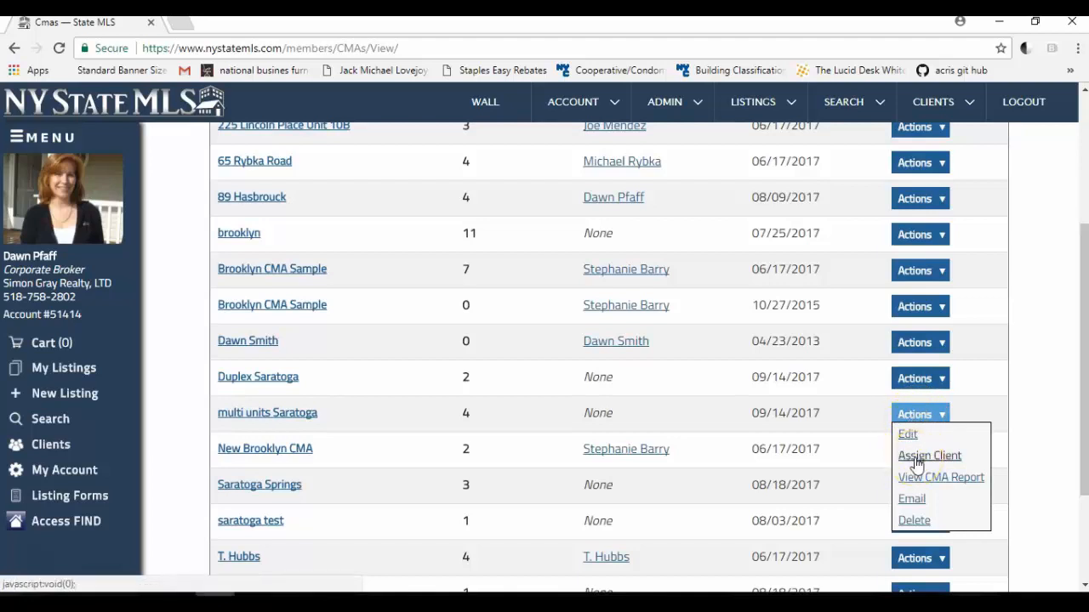
pyautogui.moveTo(940, 476)
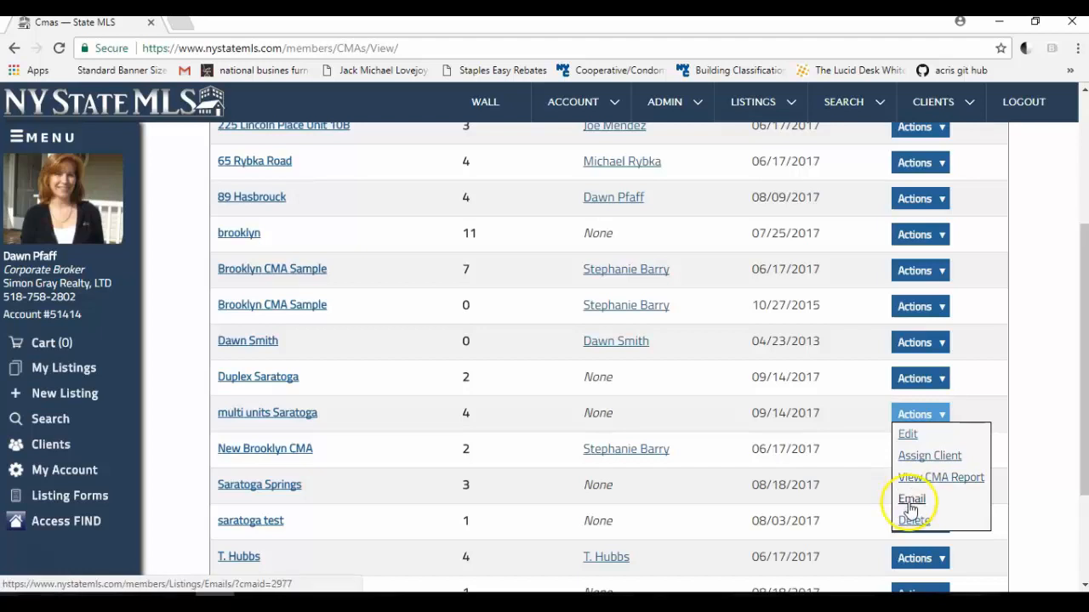
pyautogui.moveTo(909, 434)
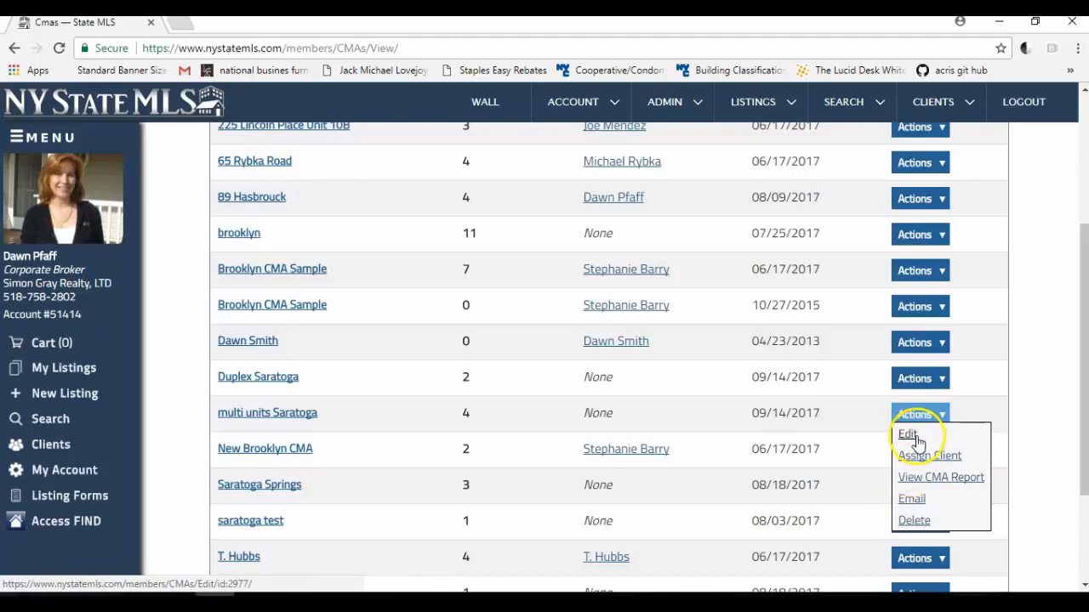